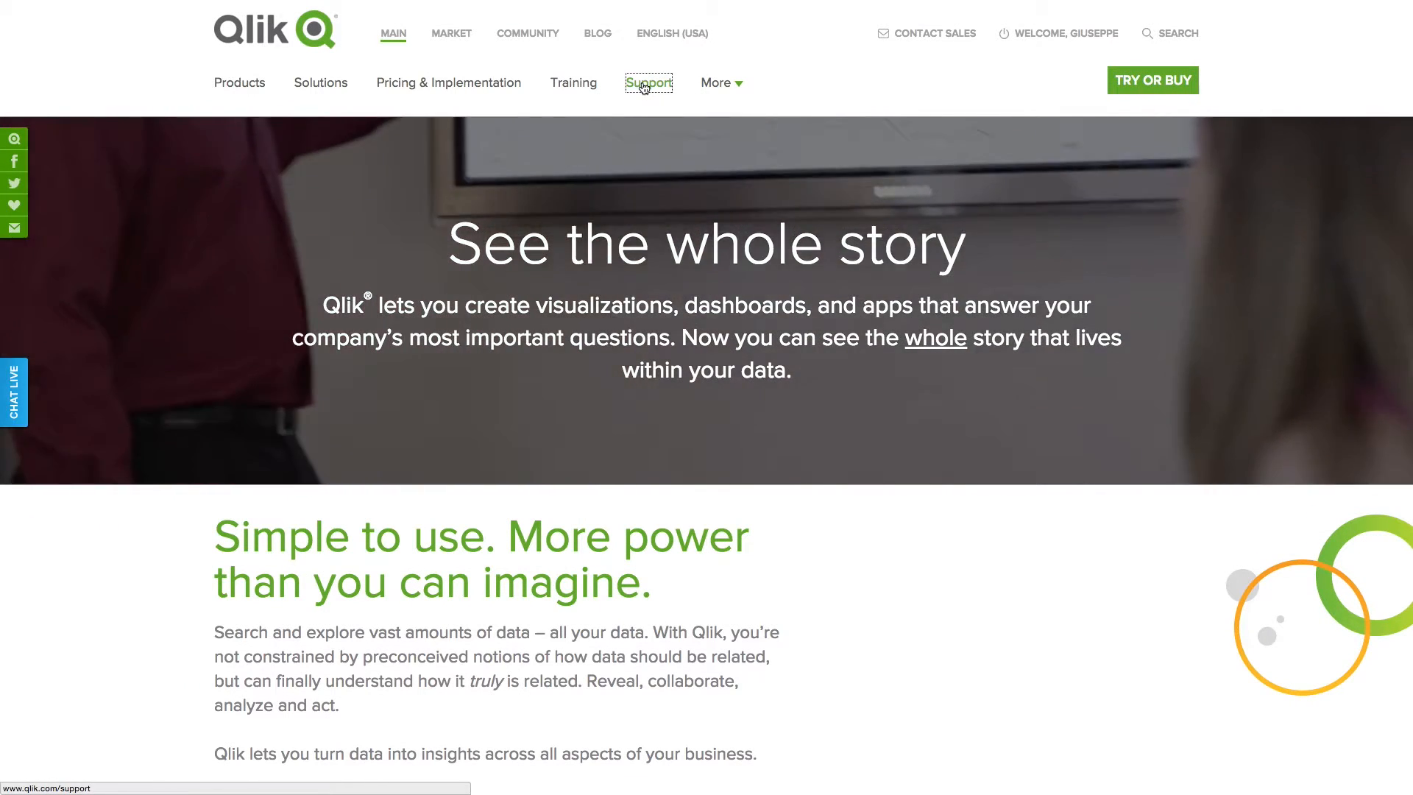
Step: From qlik.com Support > Customer Downloads, download Qlik_Sense_setup.exe for Qlik Sense 2.1.1
{"action": "left_click", "coordinate": [647, 82]}
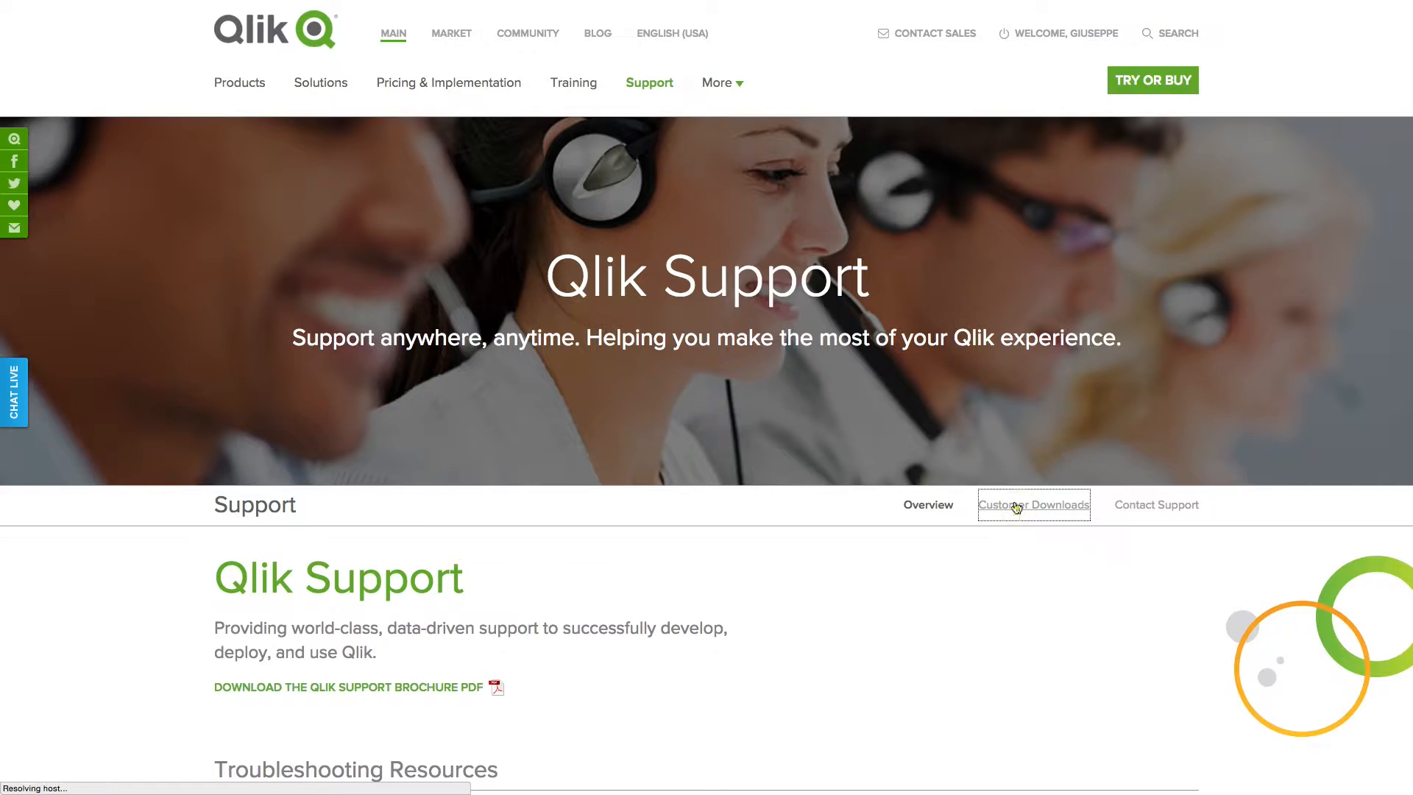
{"action": "left_click", "coordinate": [1033, 505]}
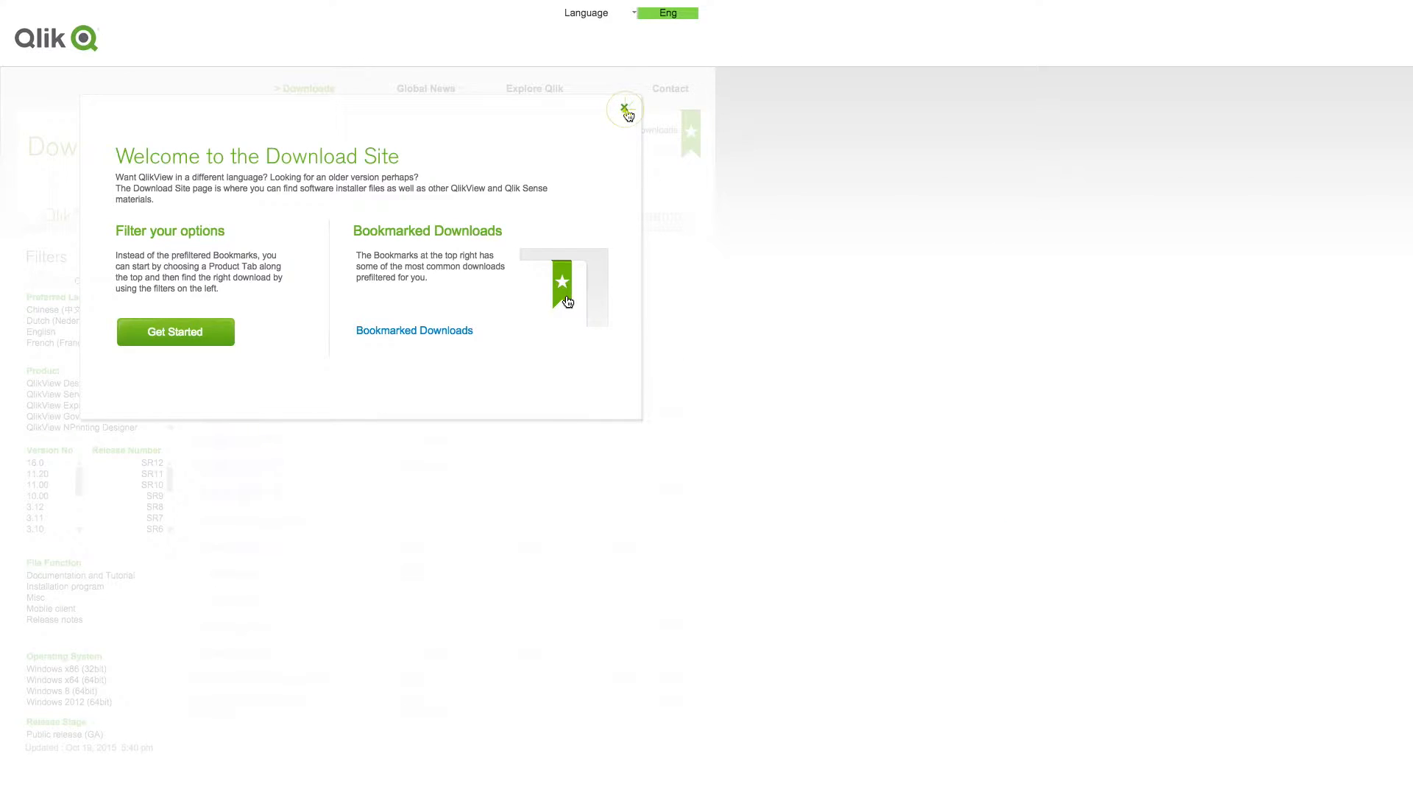
{"action": "left_click", "coordinate": [623, 108]}
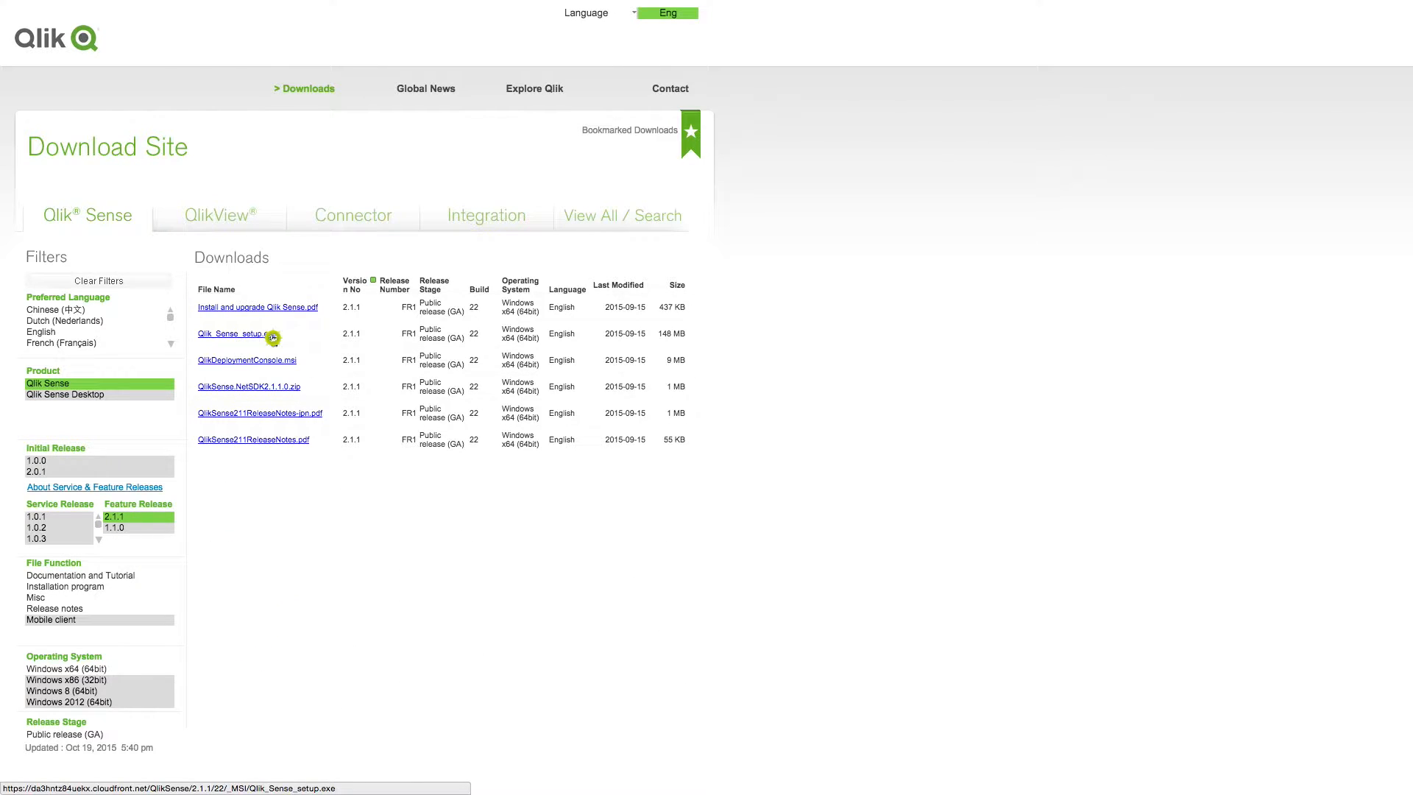
{"action": "left_click", "coordinate": [236, 333]}
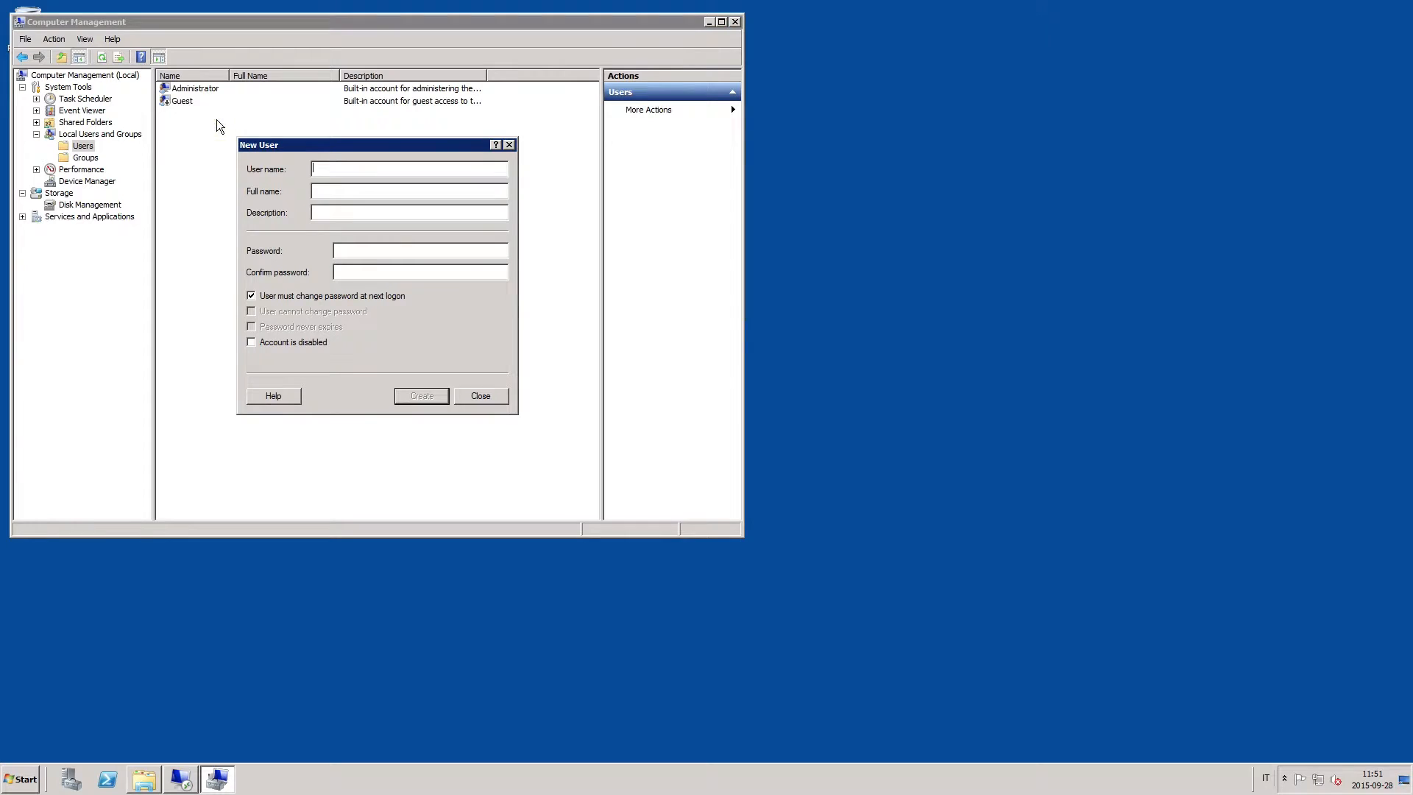
Step: Create local user sense_system and add it to the Administrators group
{"action": "type", "text": "sense_syste"}
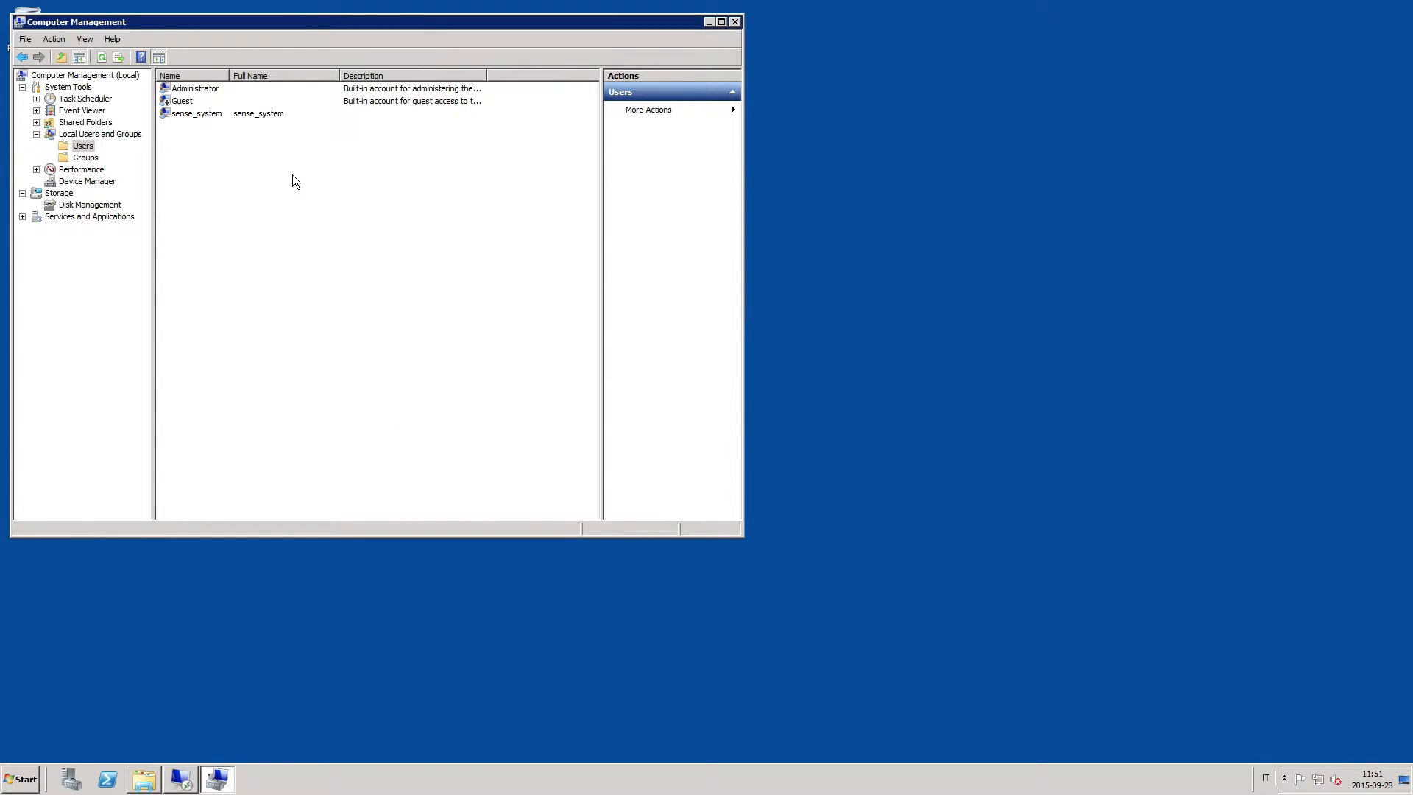
{"action": "left_click", "coordinate": [196, 113]}
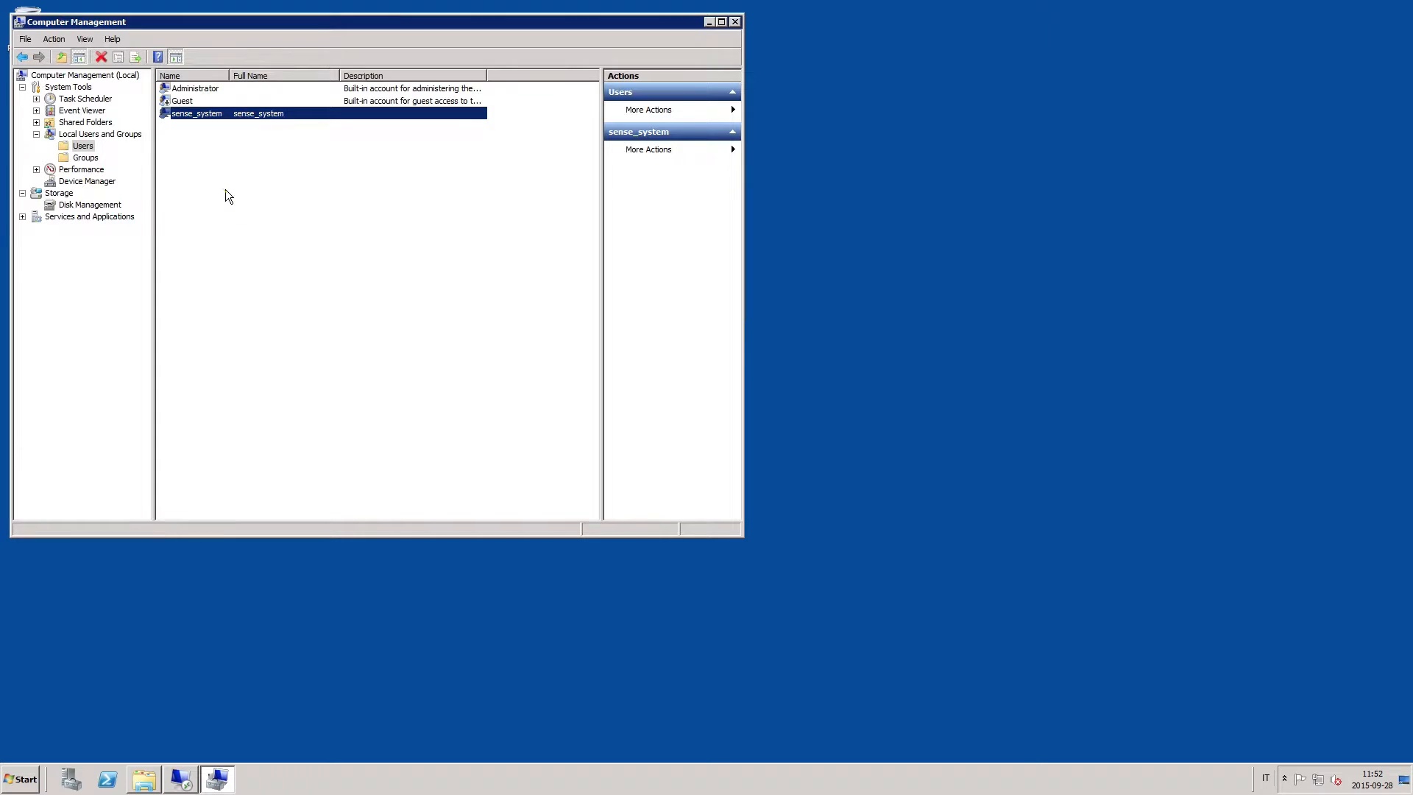
{"action": "double_click", "coordinate": [195, 112]}
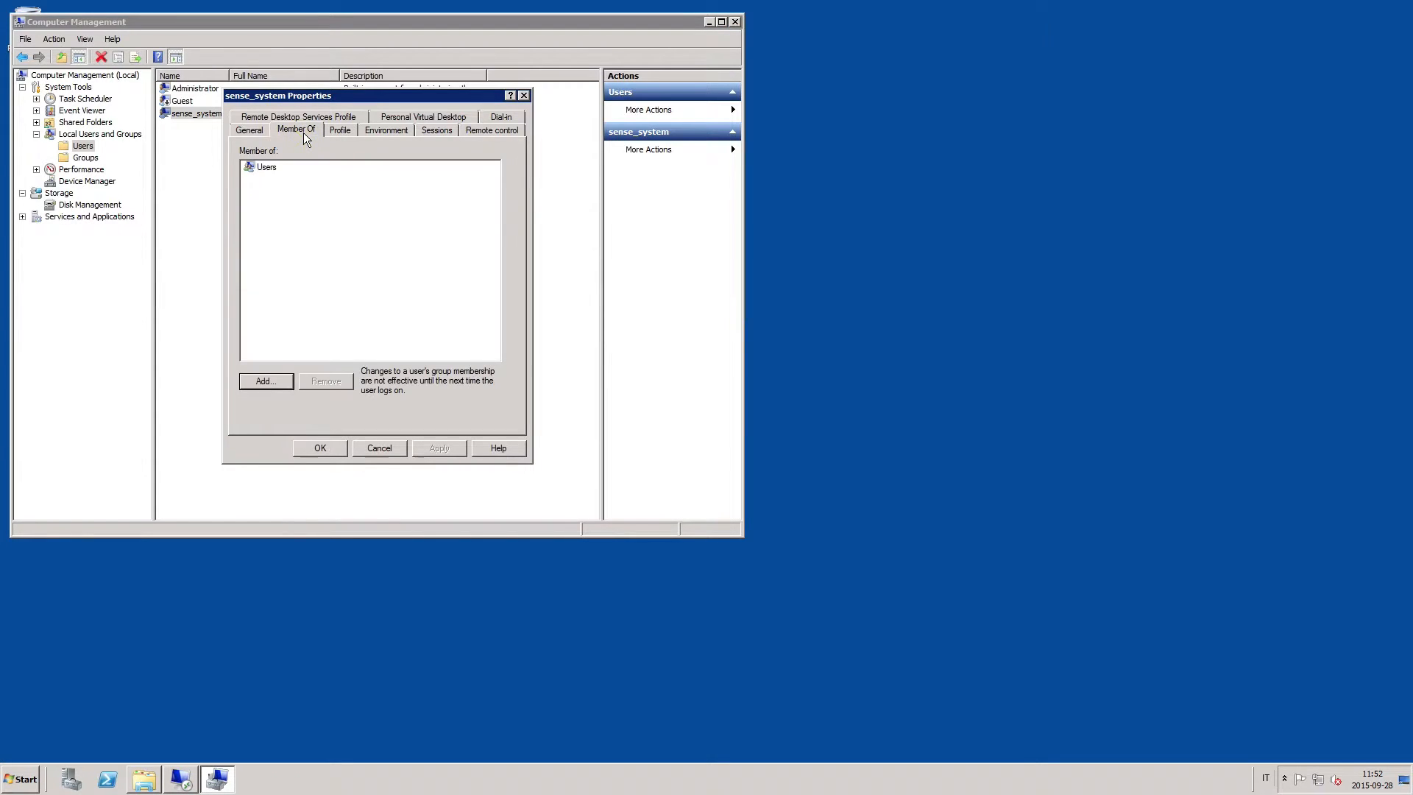
{"action": "left_click", "coordinate": [264, 380]}
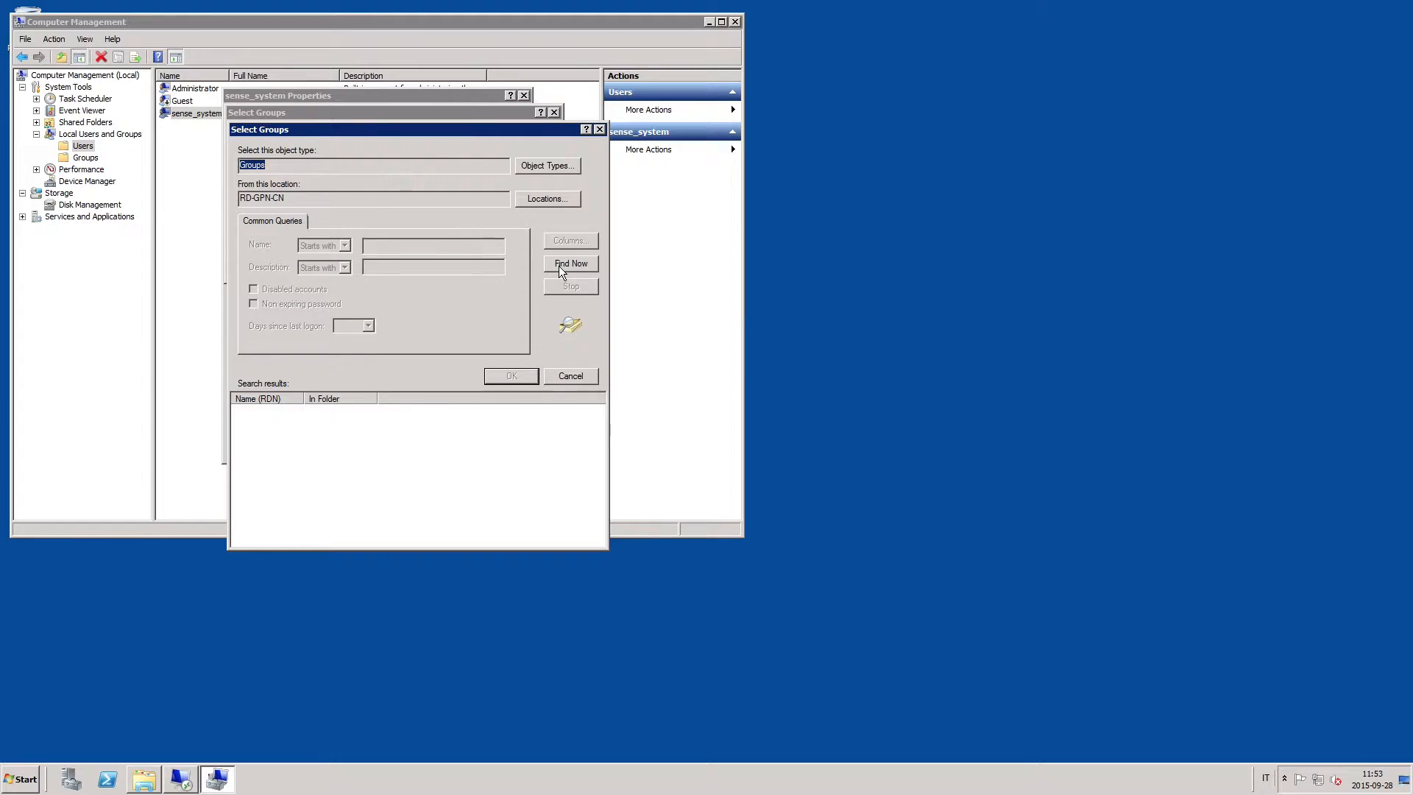
{"action": "left_click", "coordinate": [570, 263]}
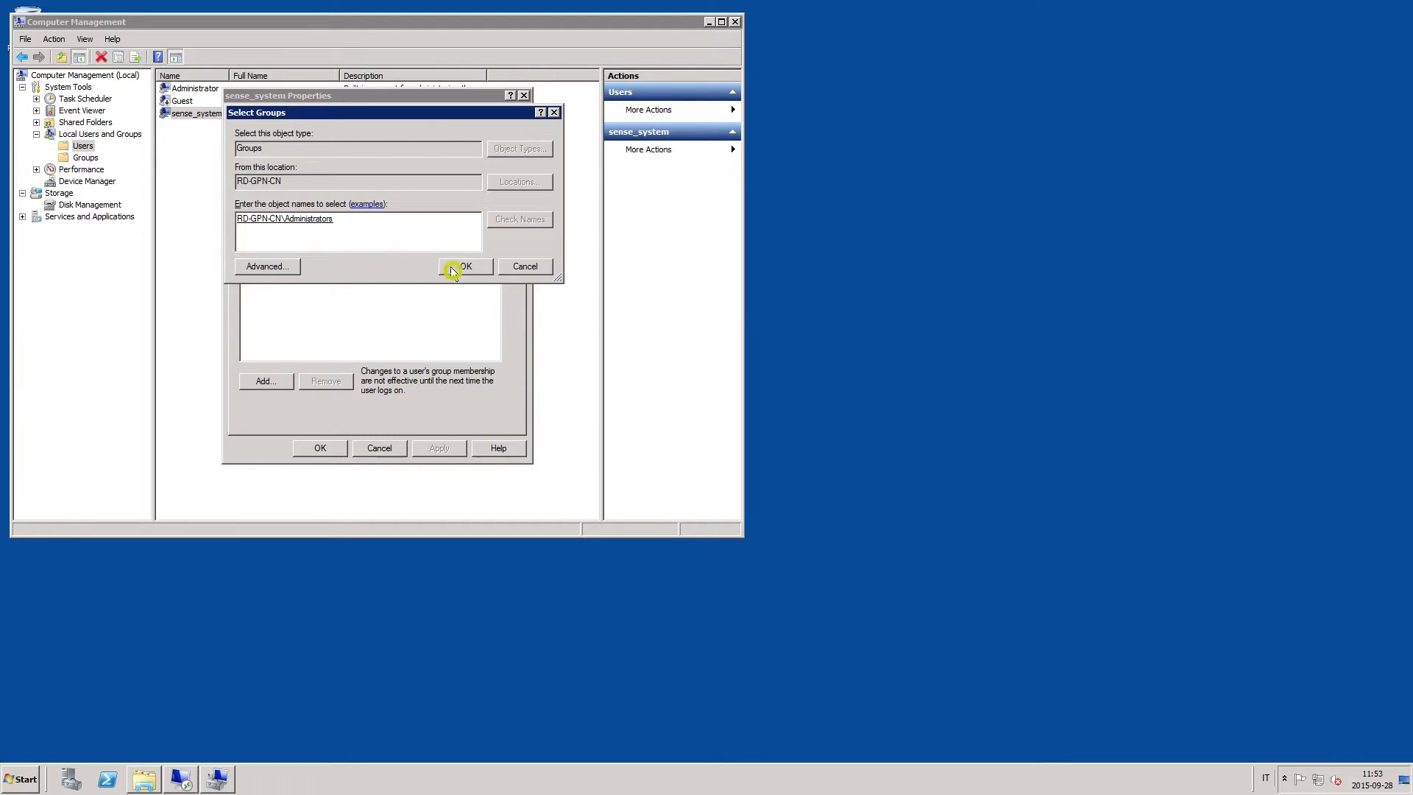
{"action": "left_click", "coordinate": [464, 265]}
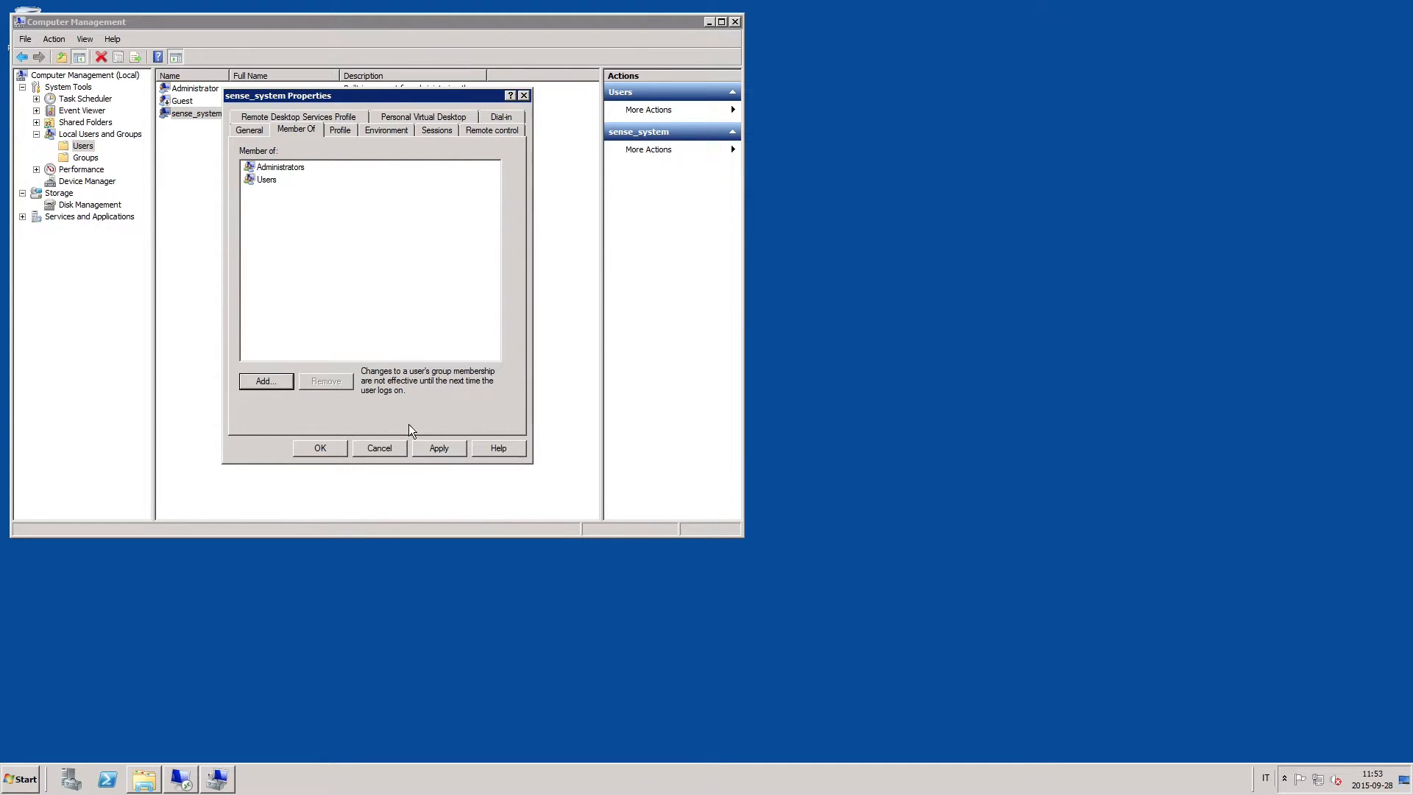
{"action": "left_click", "coordinate": [320, 448]}
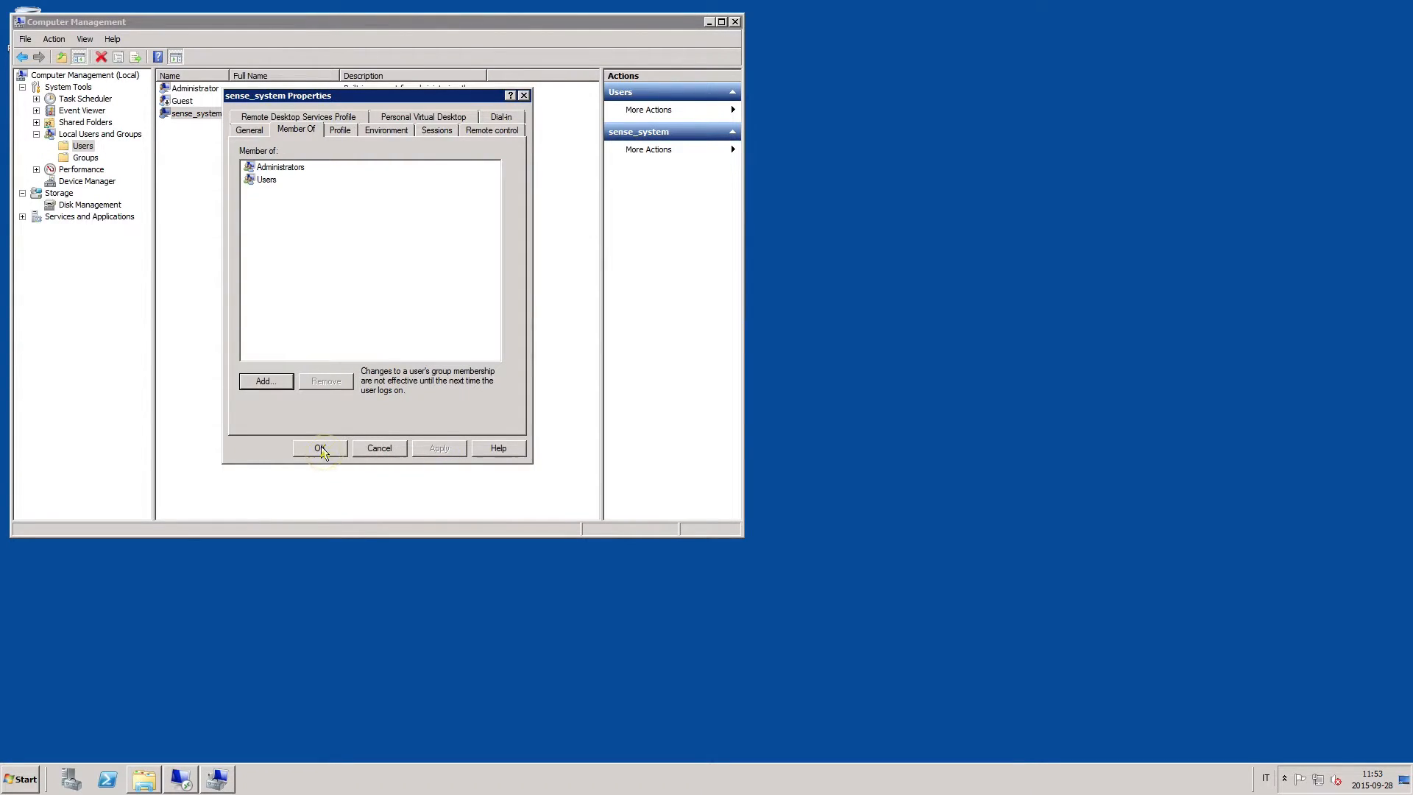
{"action": "left_click", "coordinate": [320, 448]}
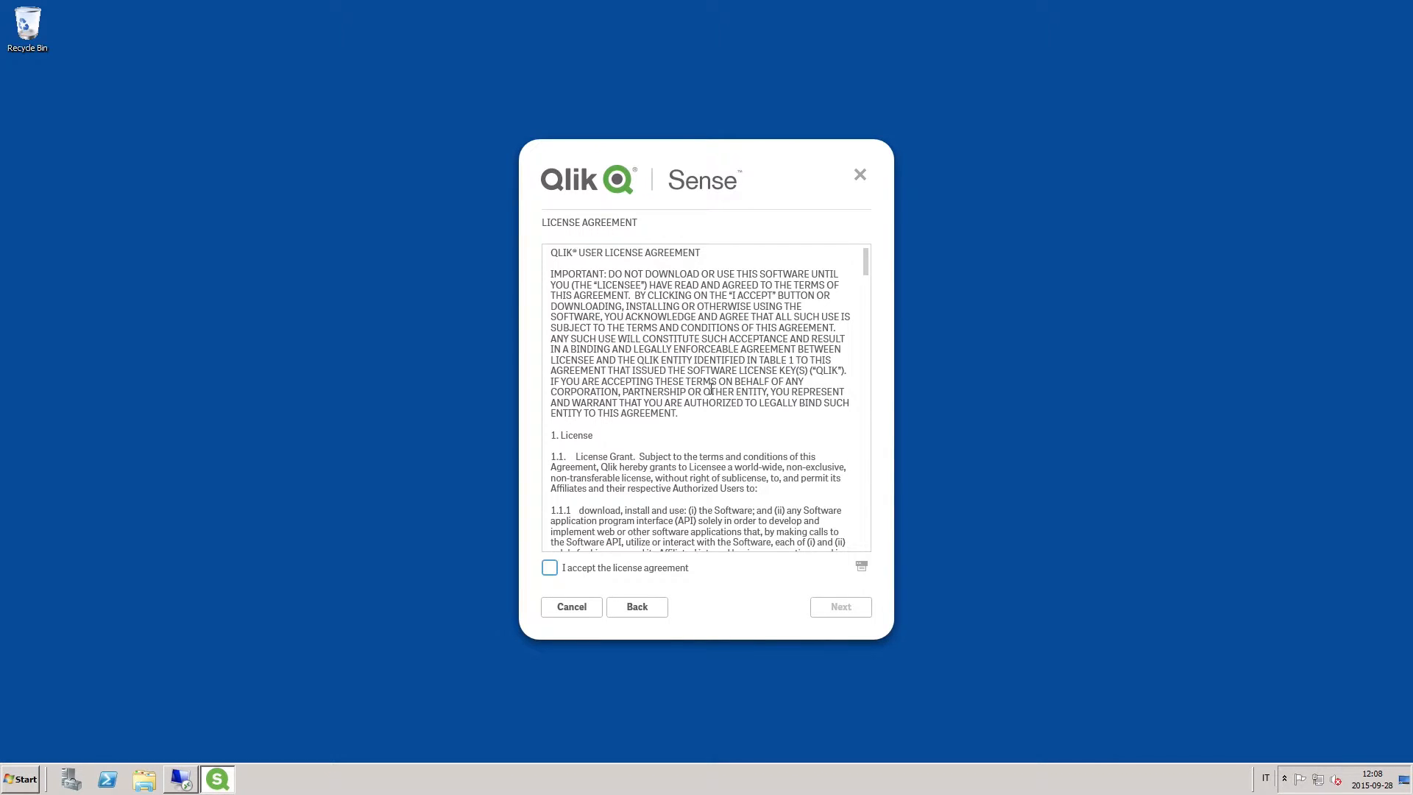
Step: Accept the license, choose a CENTRAL node at the default path, and set the database password
{"action": "left_click", "coordinate": [549, 567]}
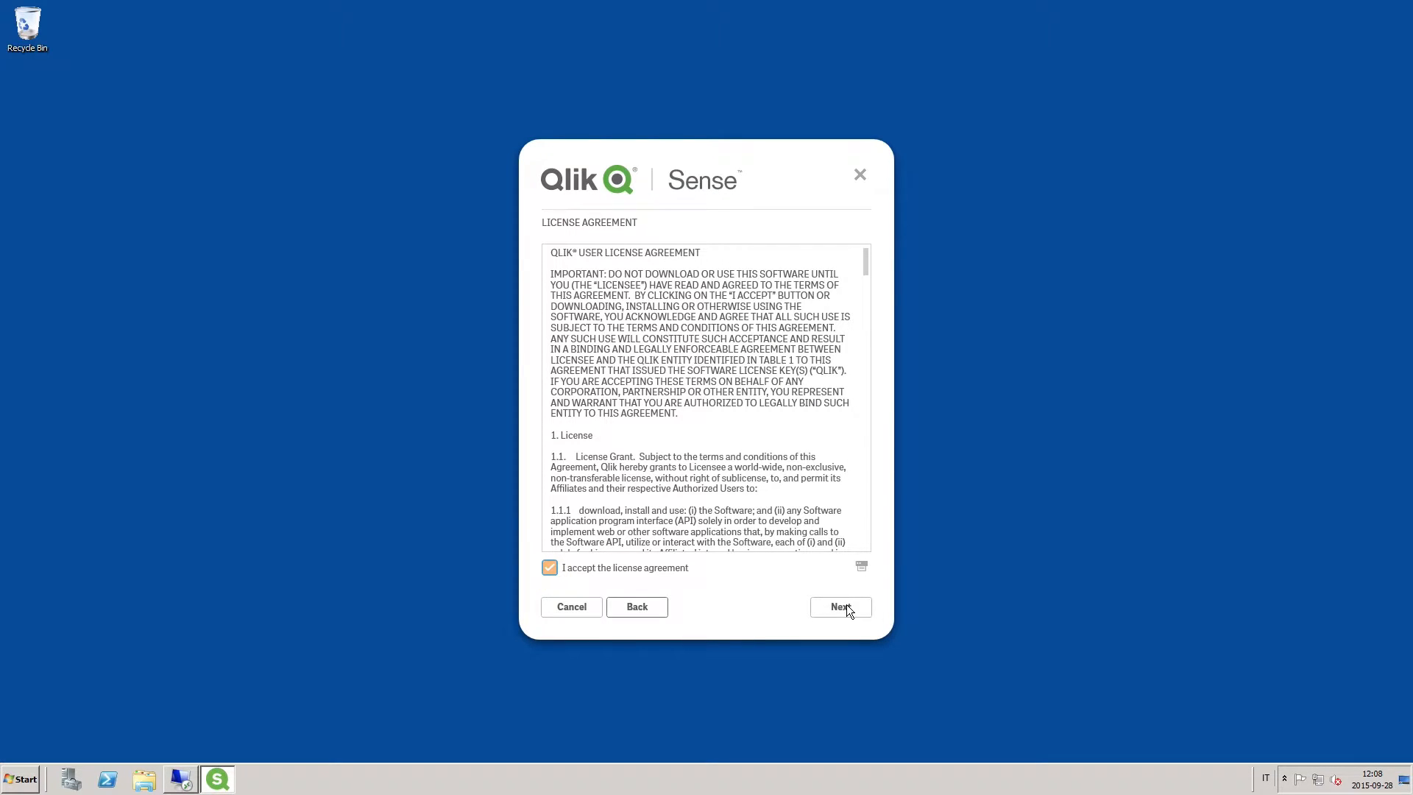
{"action": "left_click", "coordinate": [839, 607]}
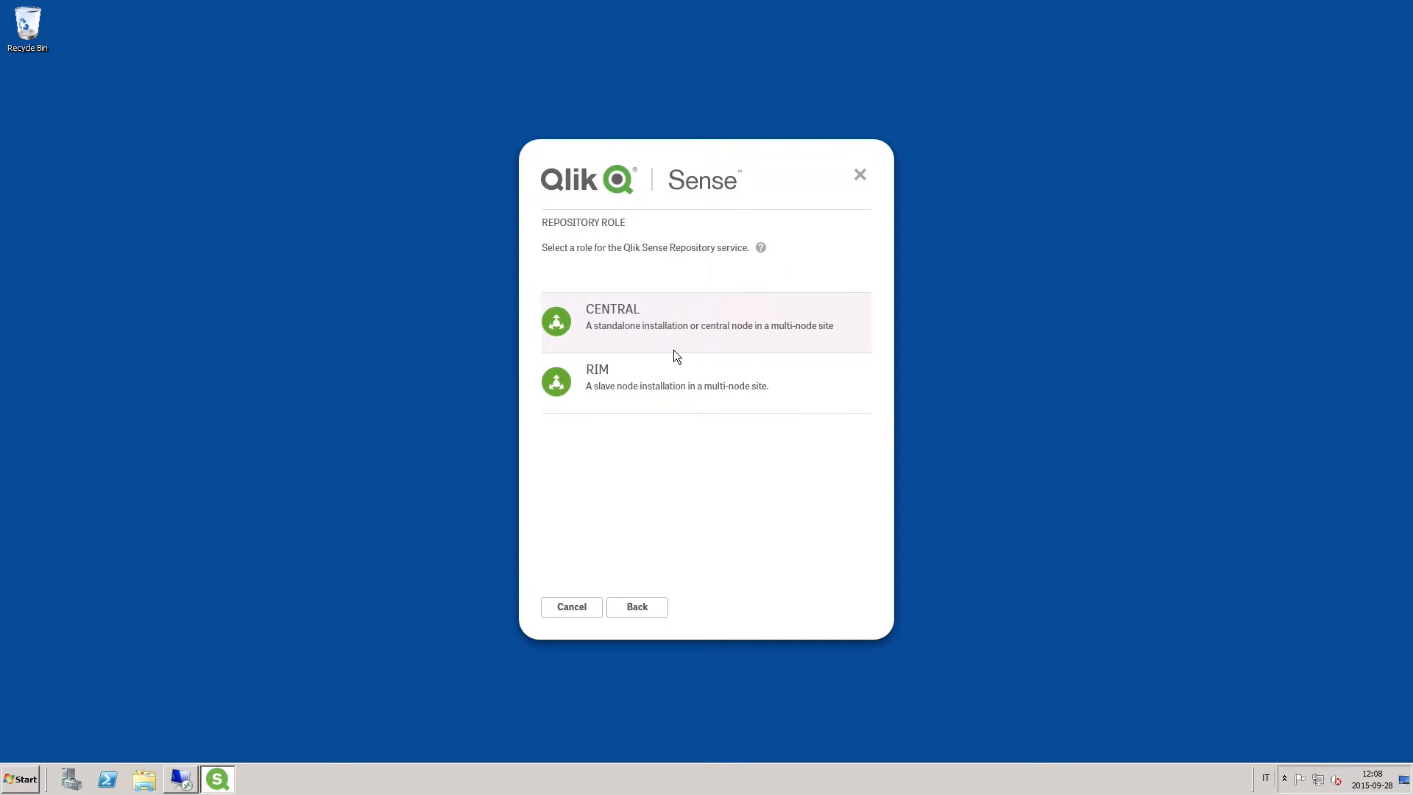
{"action": "left_click", "coordinate": [839, 607]}
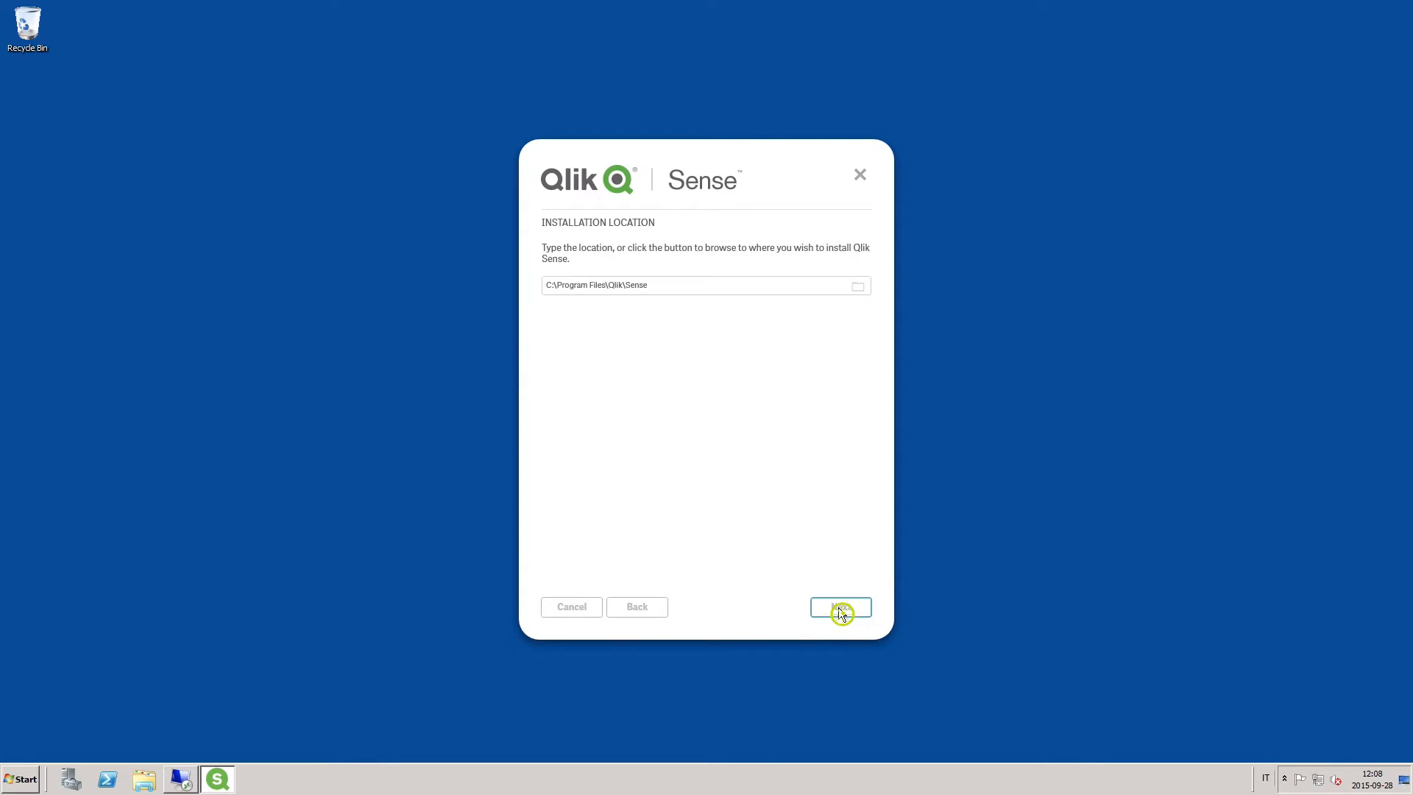
{"action": "left_click", "coordinate": [839, 606]}
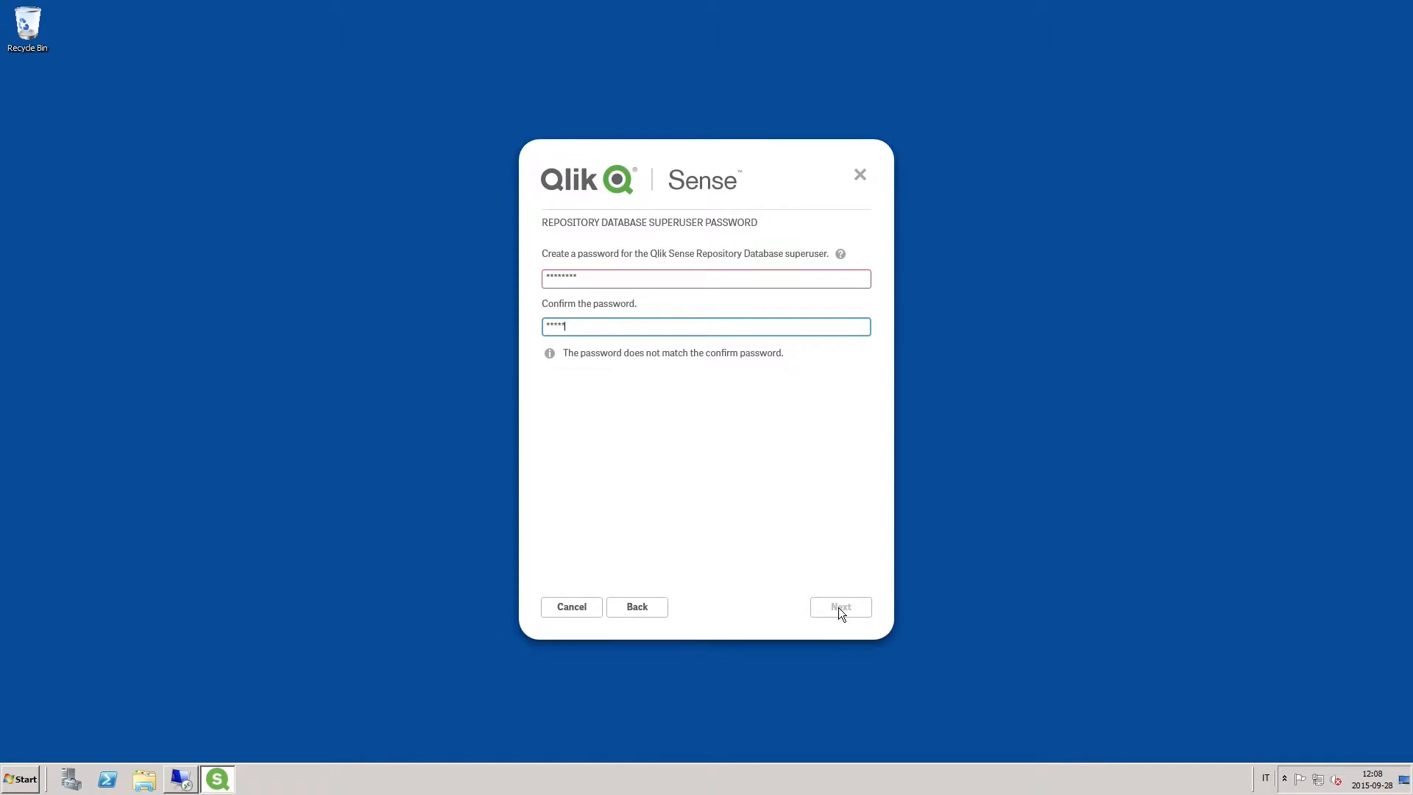
{"action": "left_click", "coordinate": [839, 606]}
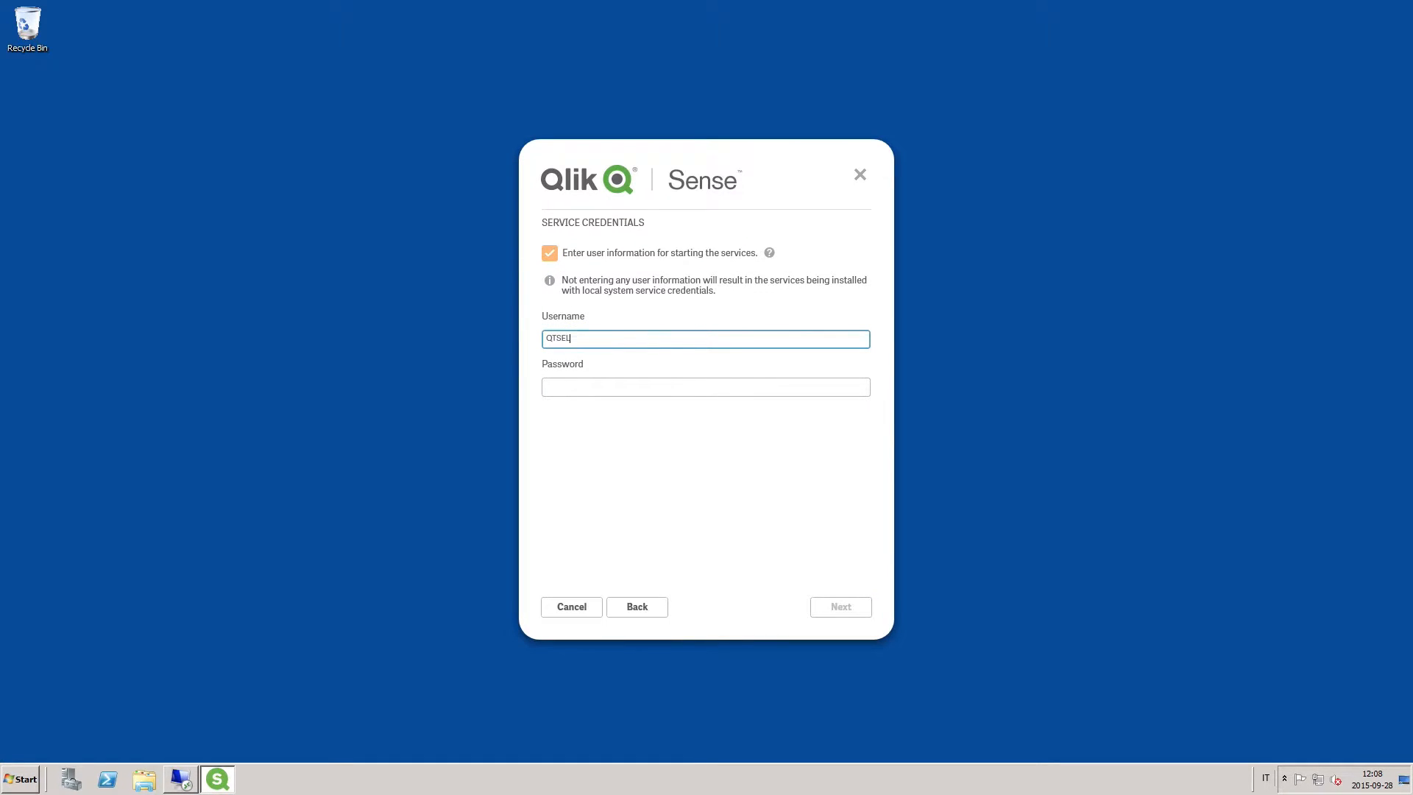
Step: Use QTSEL\sense_system as the service account, accept the host name, and start installing
{"action": "type", "text": "\\sense_system"}
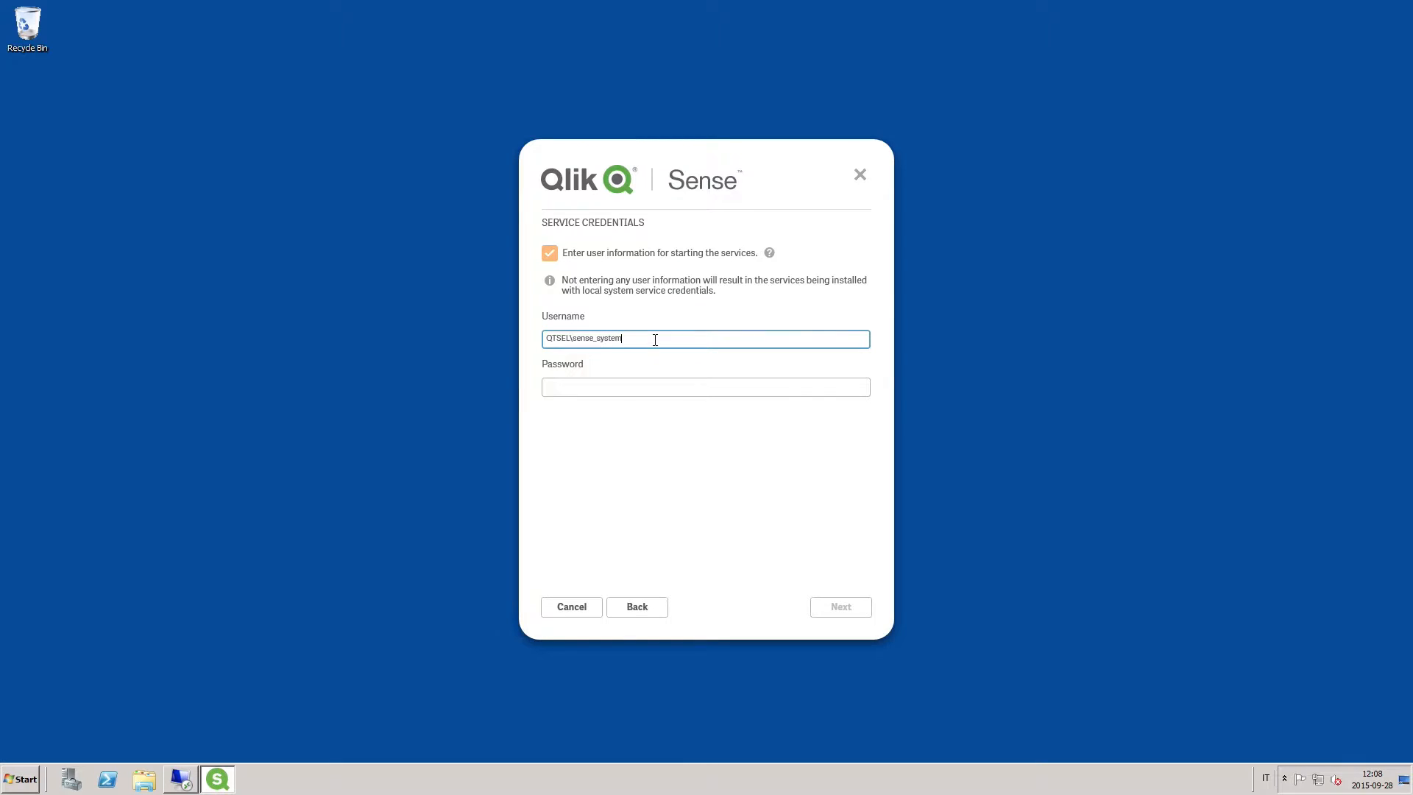
{"action": "left_click", "coordinate": [839, 606]}
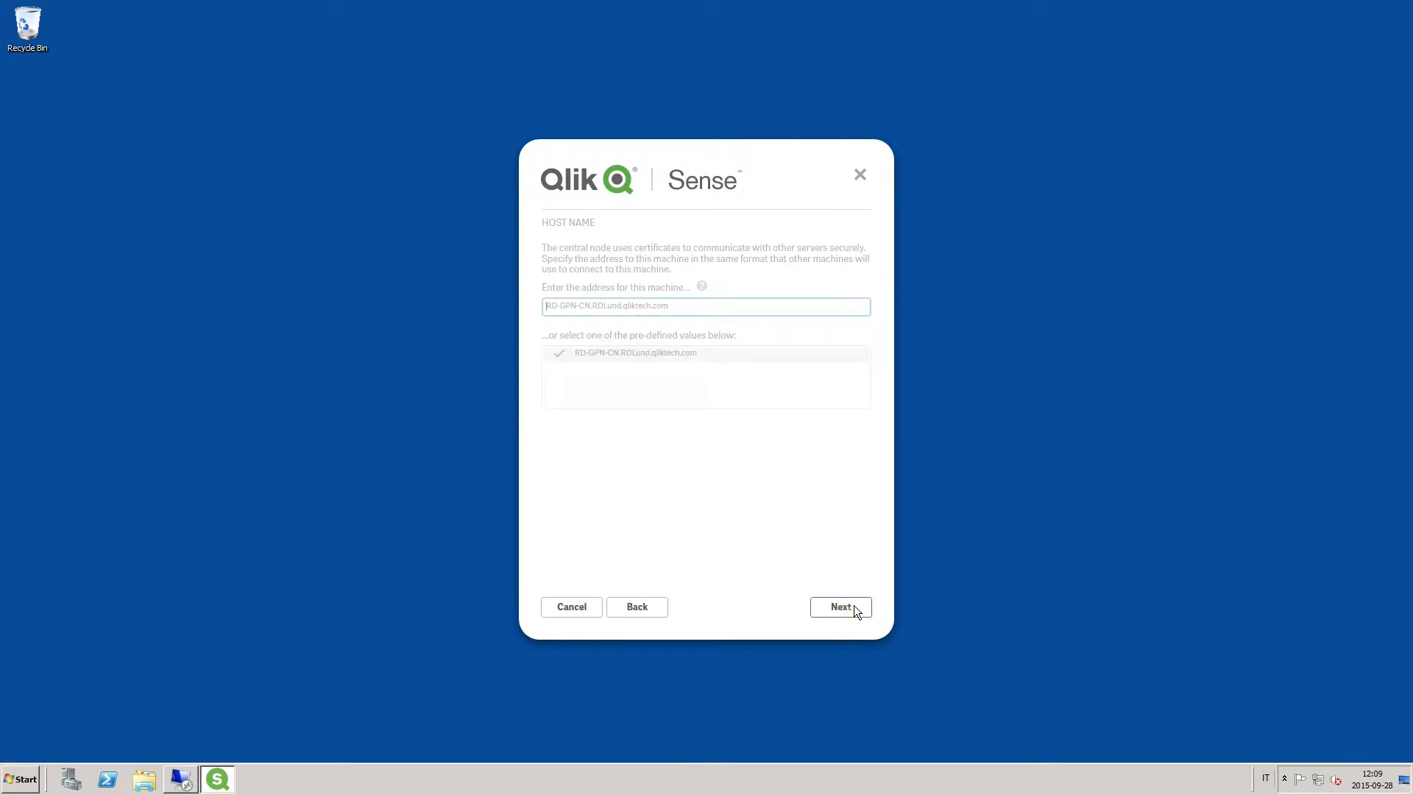
{"action": "left_click", "coordinate": [635, 353]}
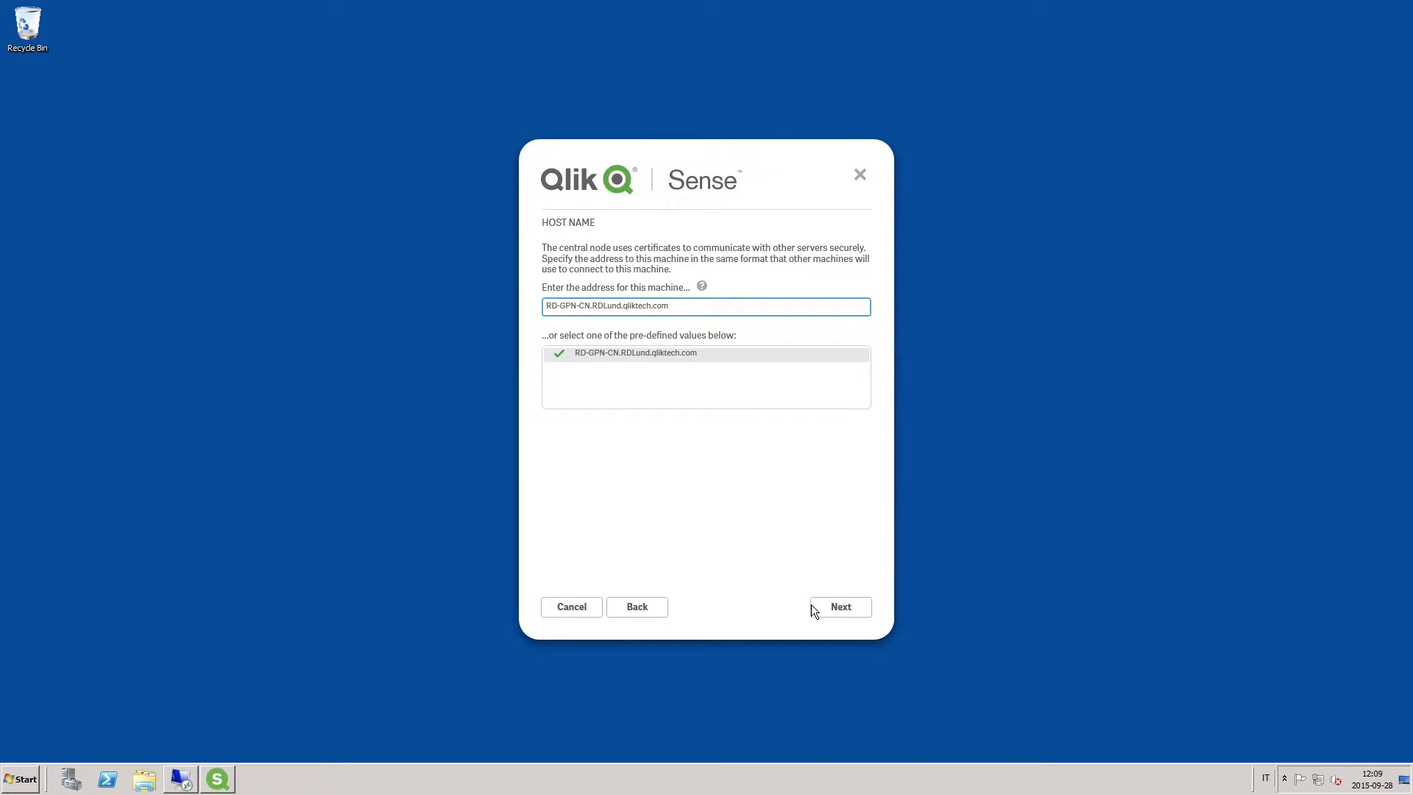
{"action": "left_click", "coordinate": [838, 606]}
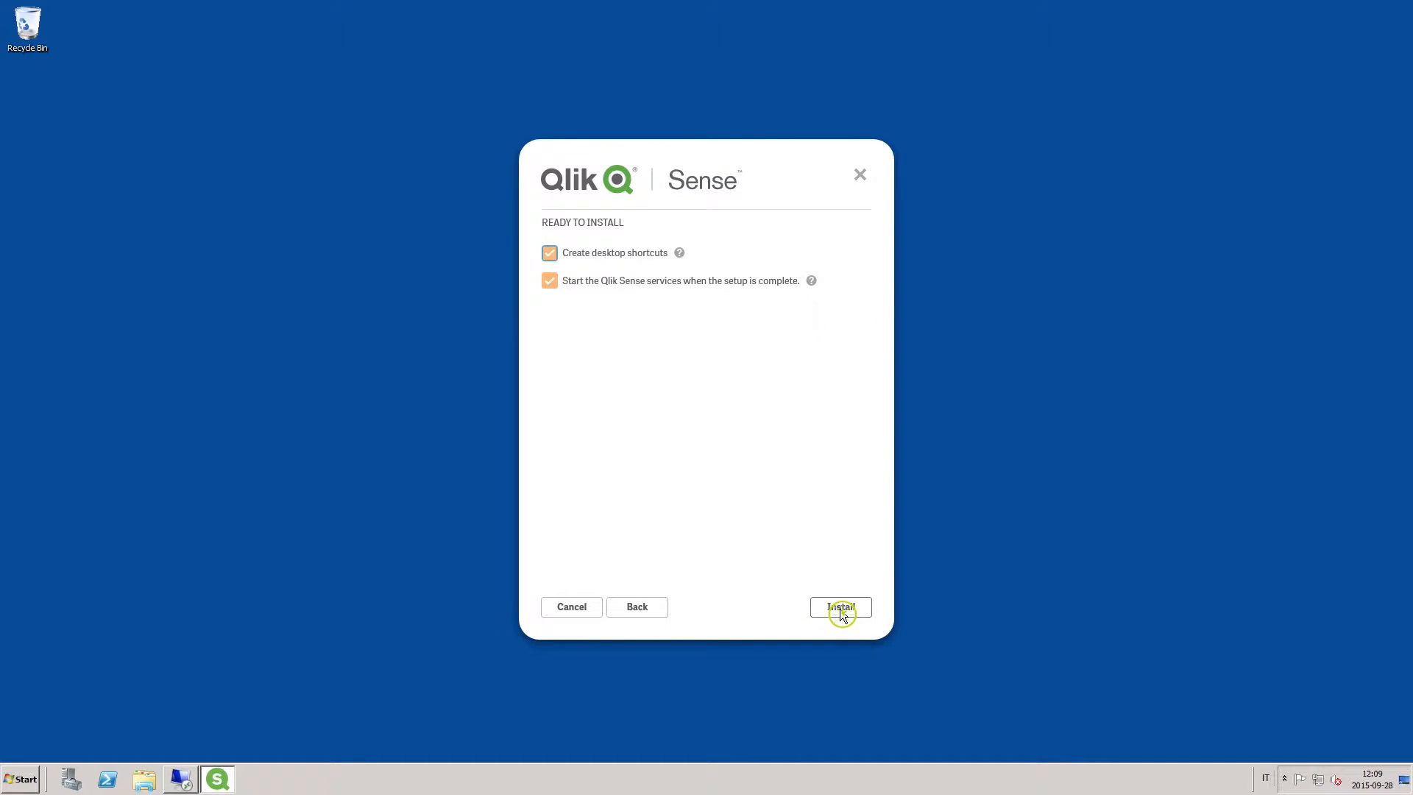
{"action": "left_click", "coordinate": [839, 606]}
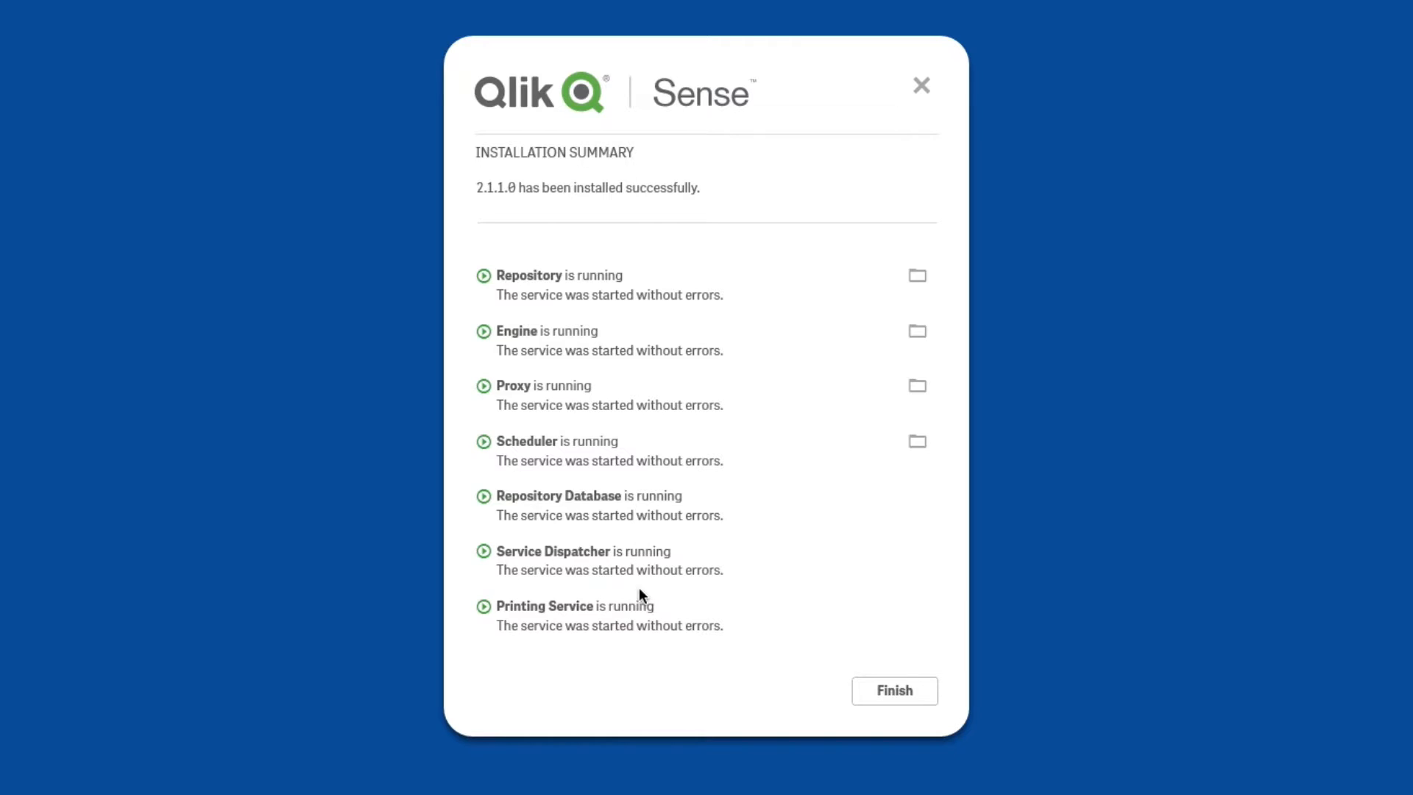
{"action": "mouse_move", "coordinate": [650, 605]}
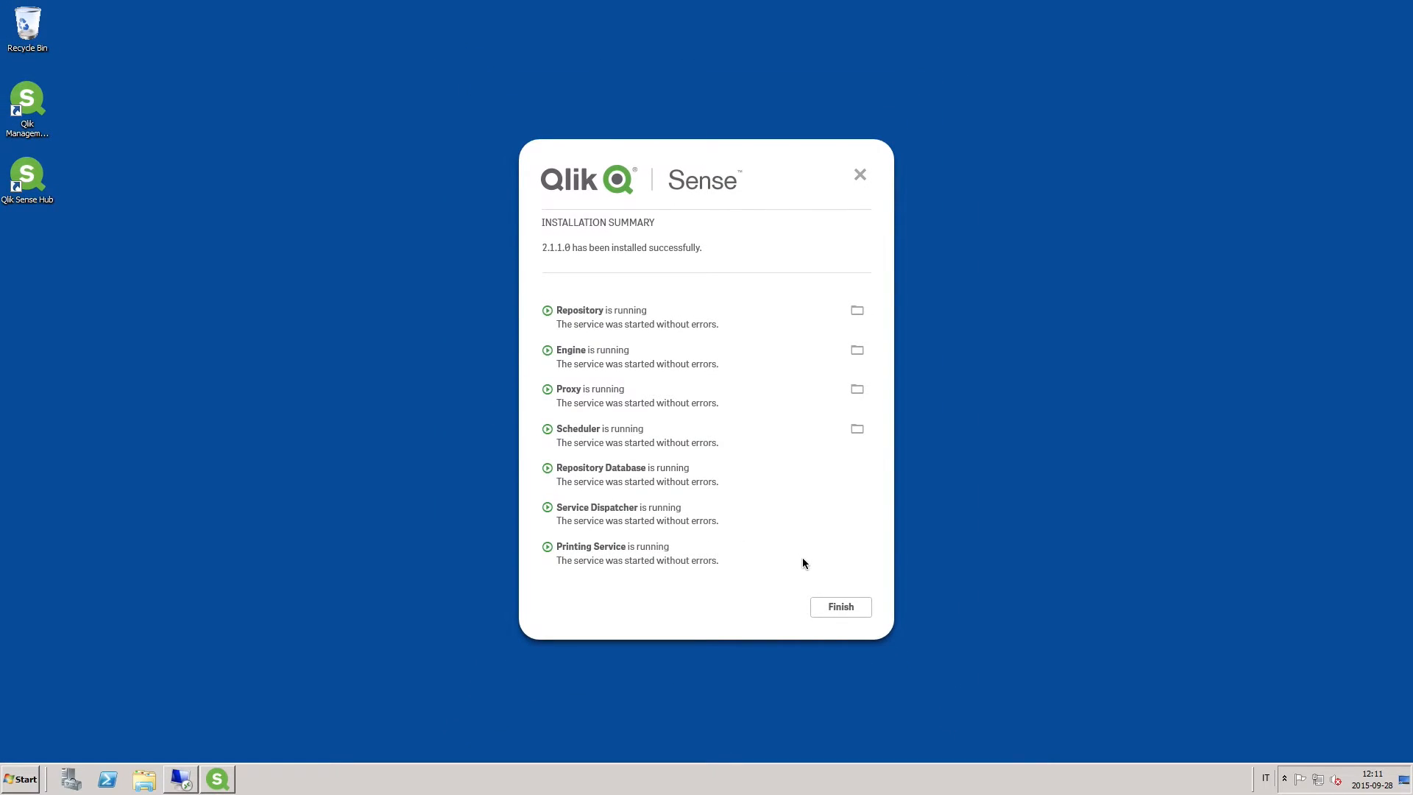
Step: Finish the installer after the summary shows all services running
{"action": "left_click", "coordinate": [839, 606]}
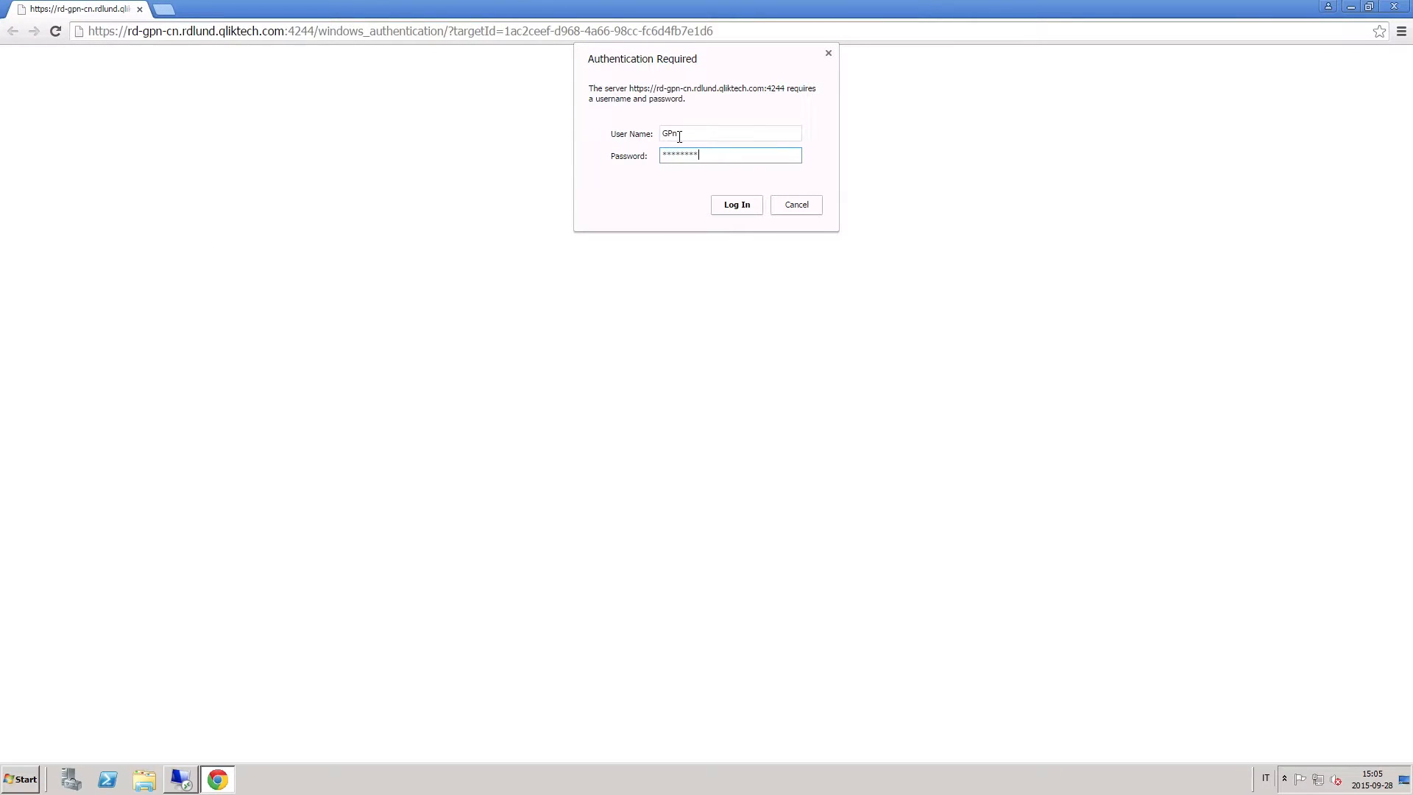
Step: Log in to QMC and apply the site license: owner GPN, organization Qlik, serial and control numbers
{"action": "left_click", "coordinate": [735, 204]}
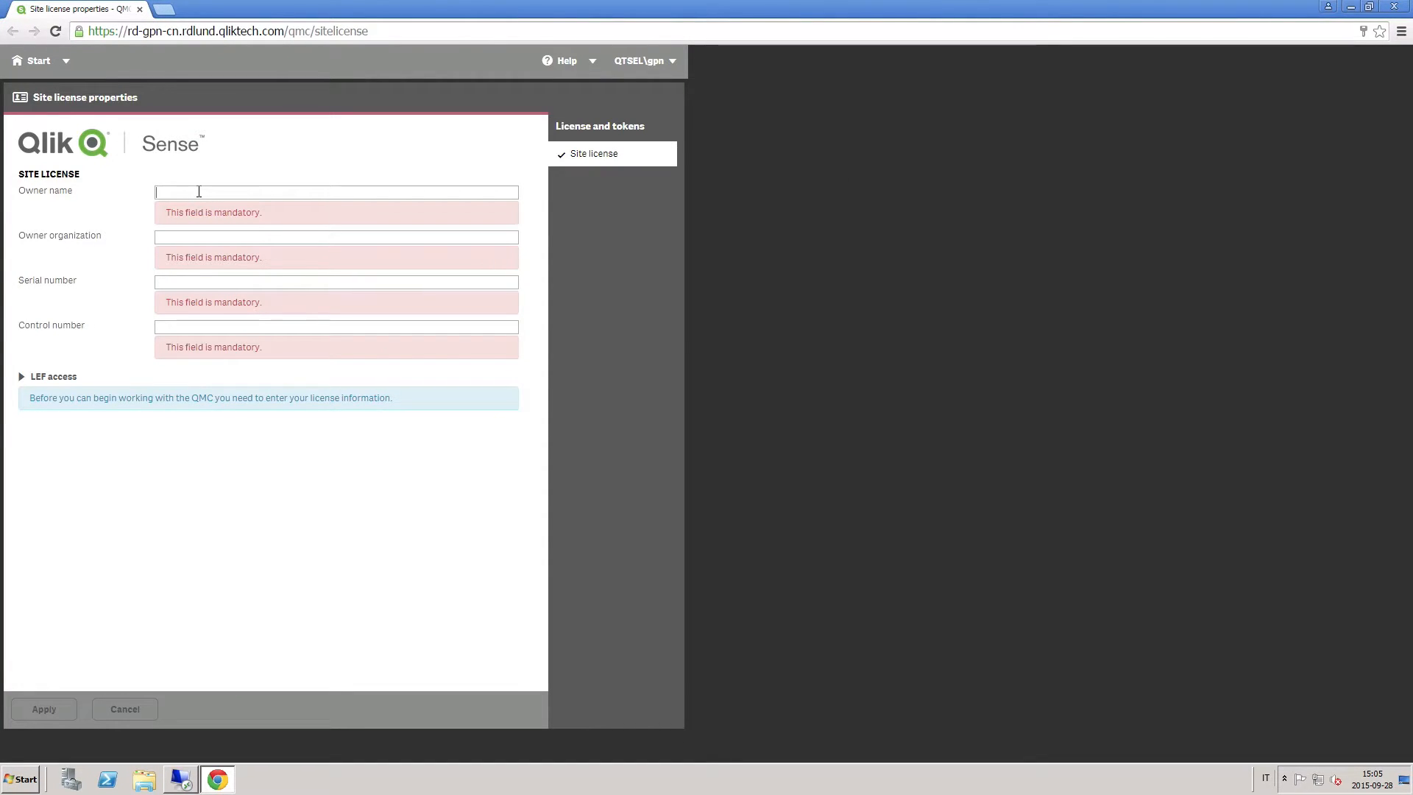
{"action": "type", "text": "GPN"}
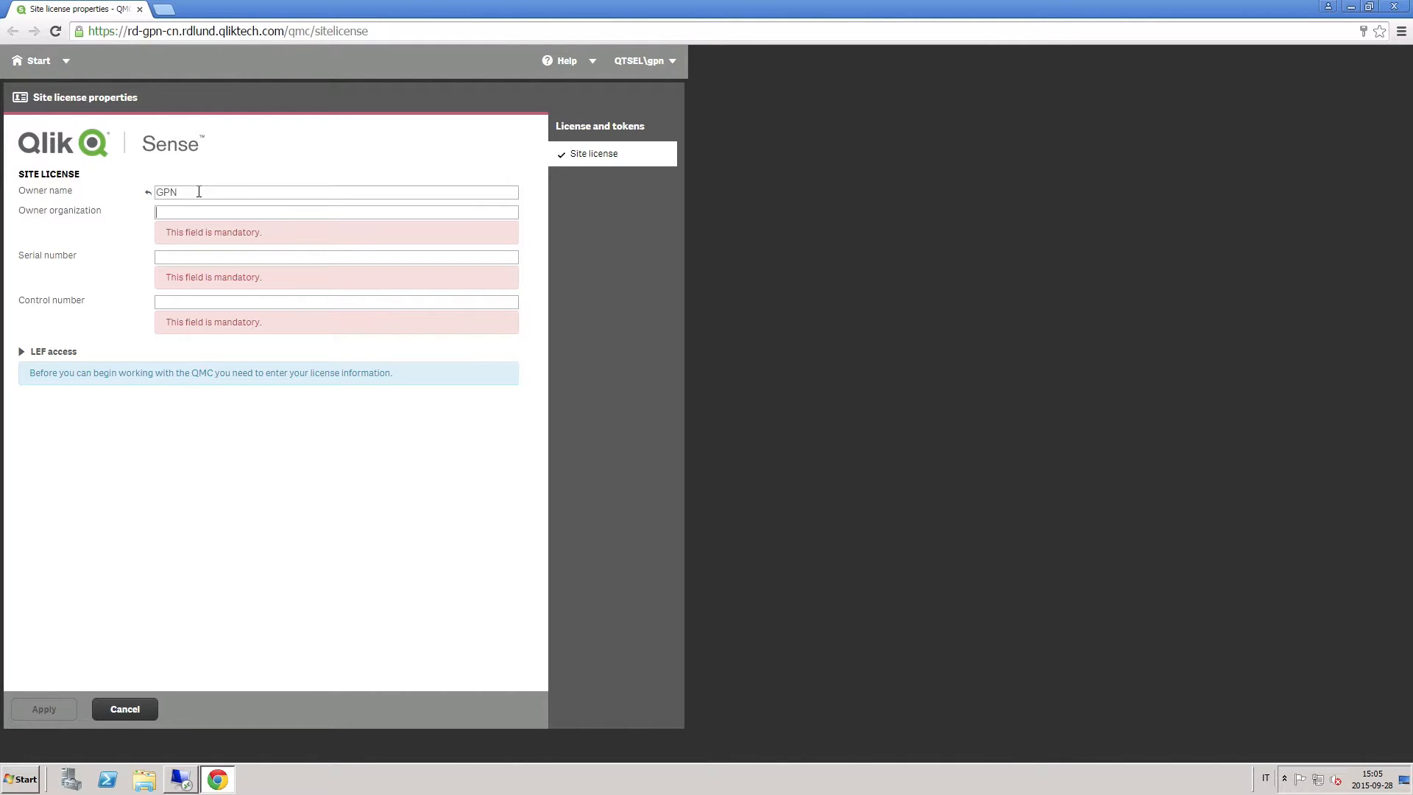
{"action": "type", "text": "Qlik"}
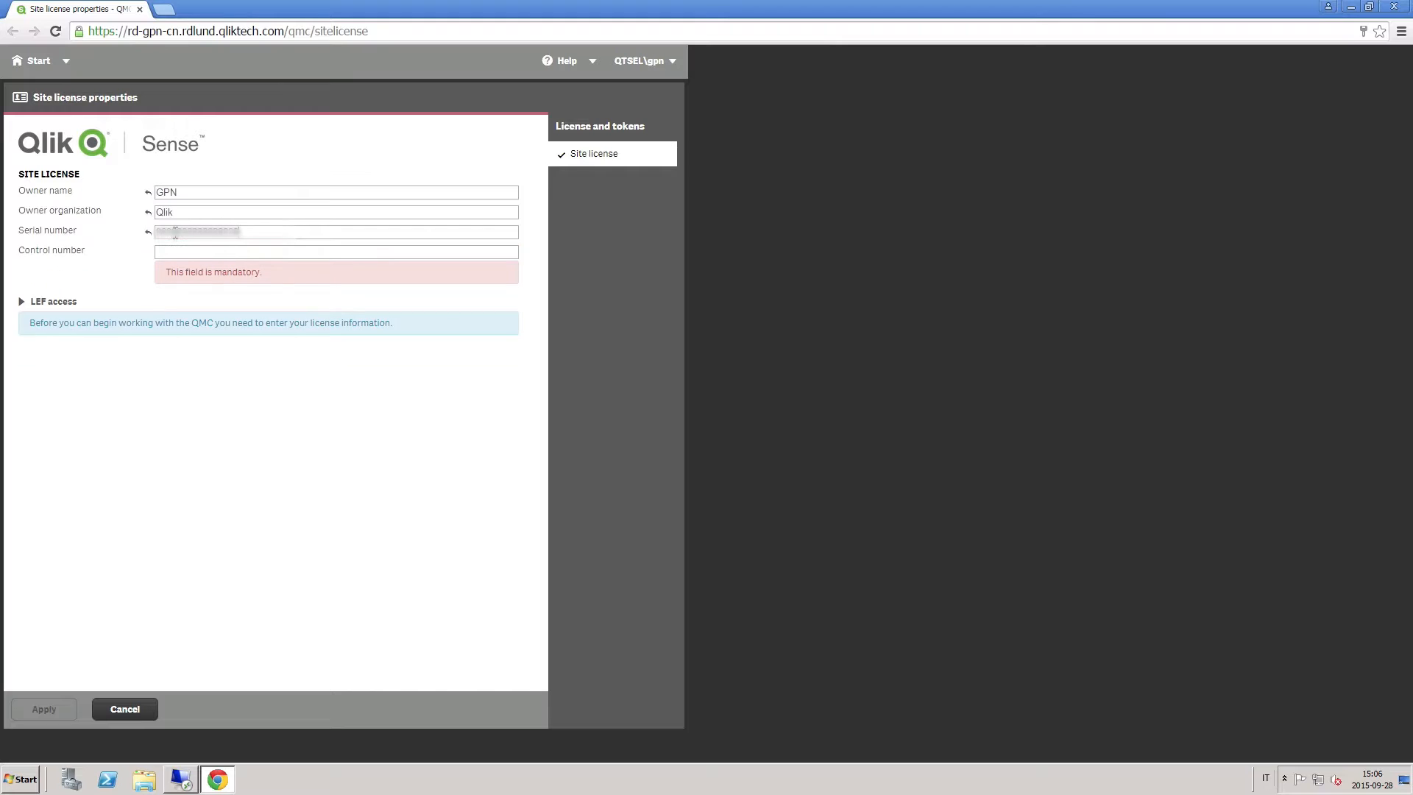
{"action": "left_click", "coordinate": [336, 251]}
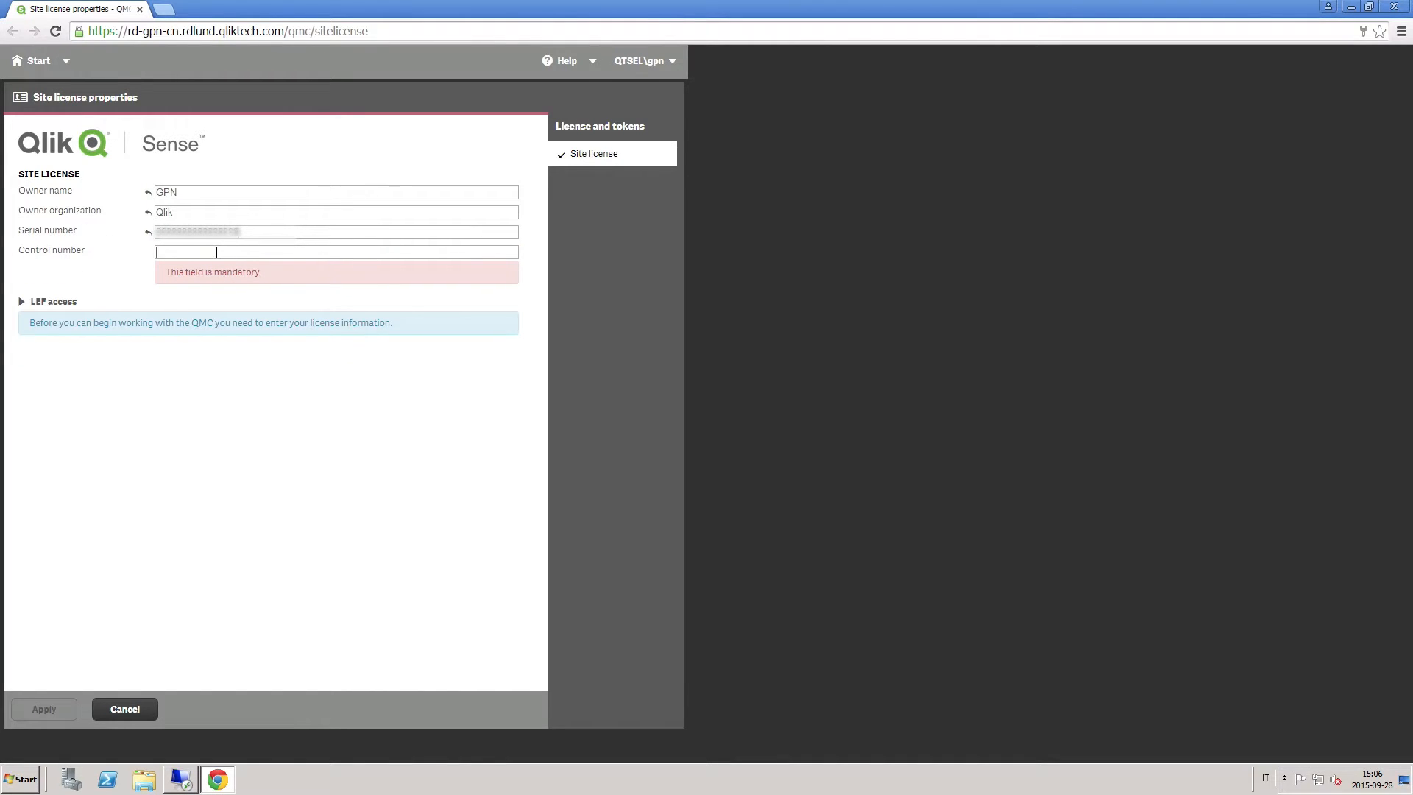
{"action": "type", "text": "•••••"}
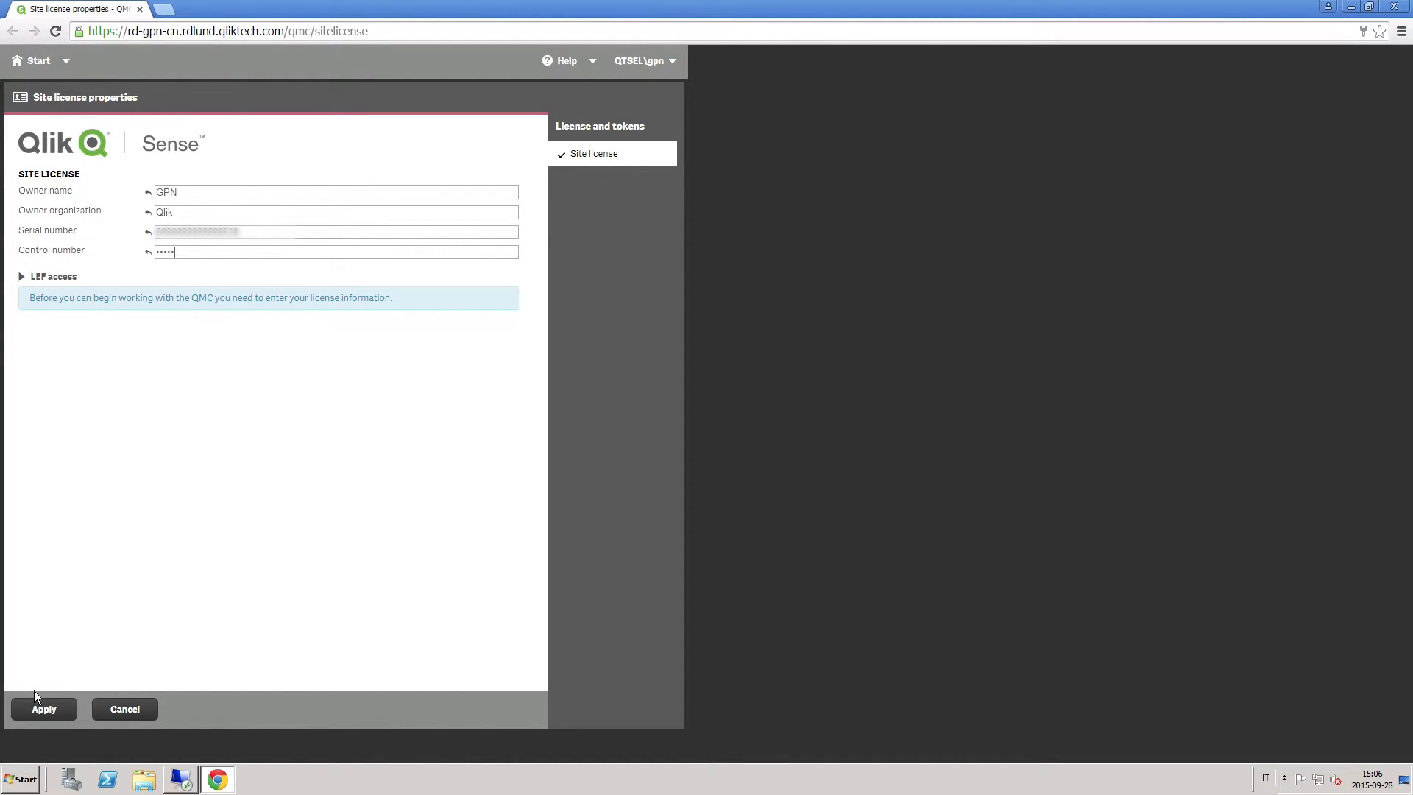
{"action": "left_click", "coordinate": [44, 709]}
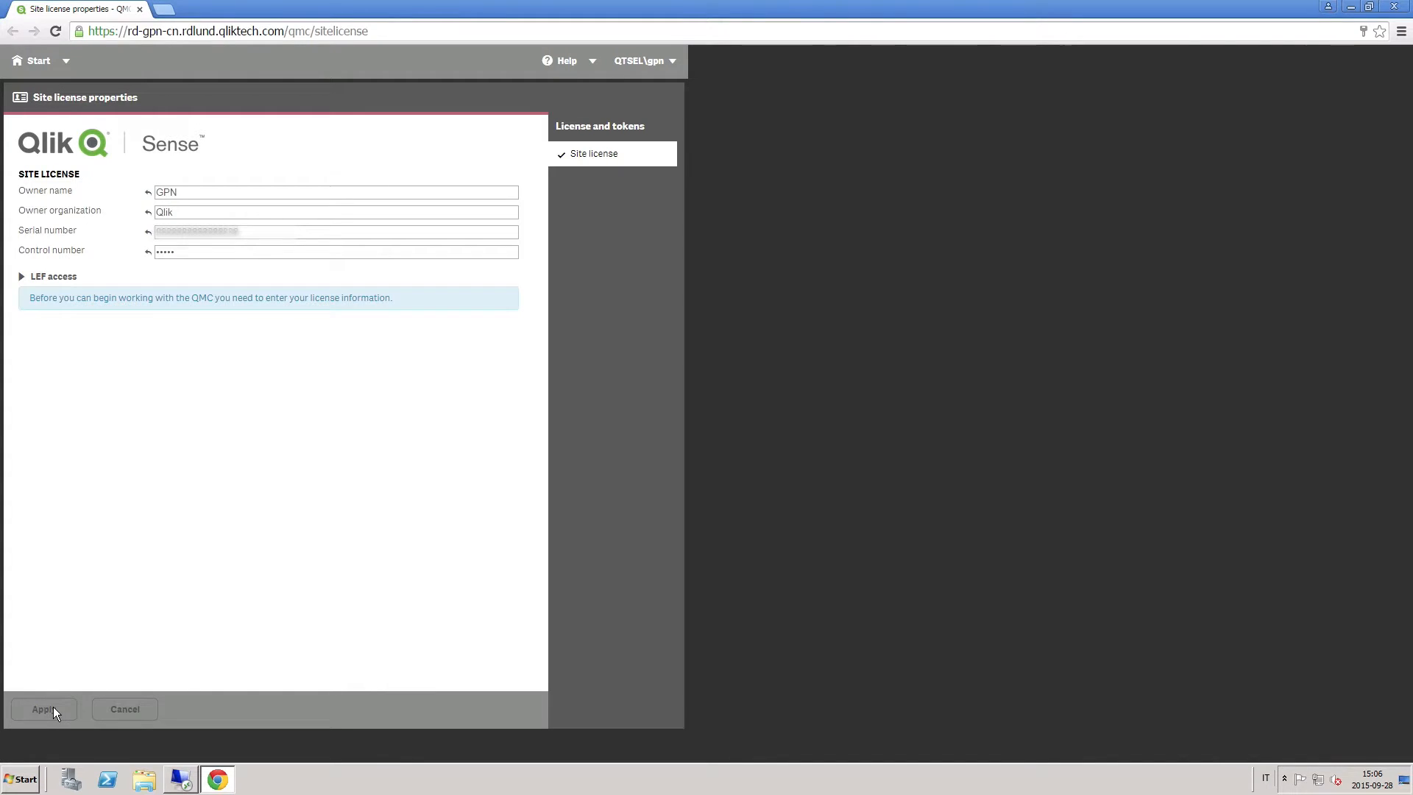
{"action": "left_click", "coordinate": [43, 708]}
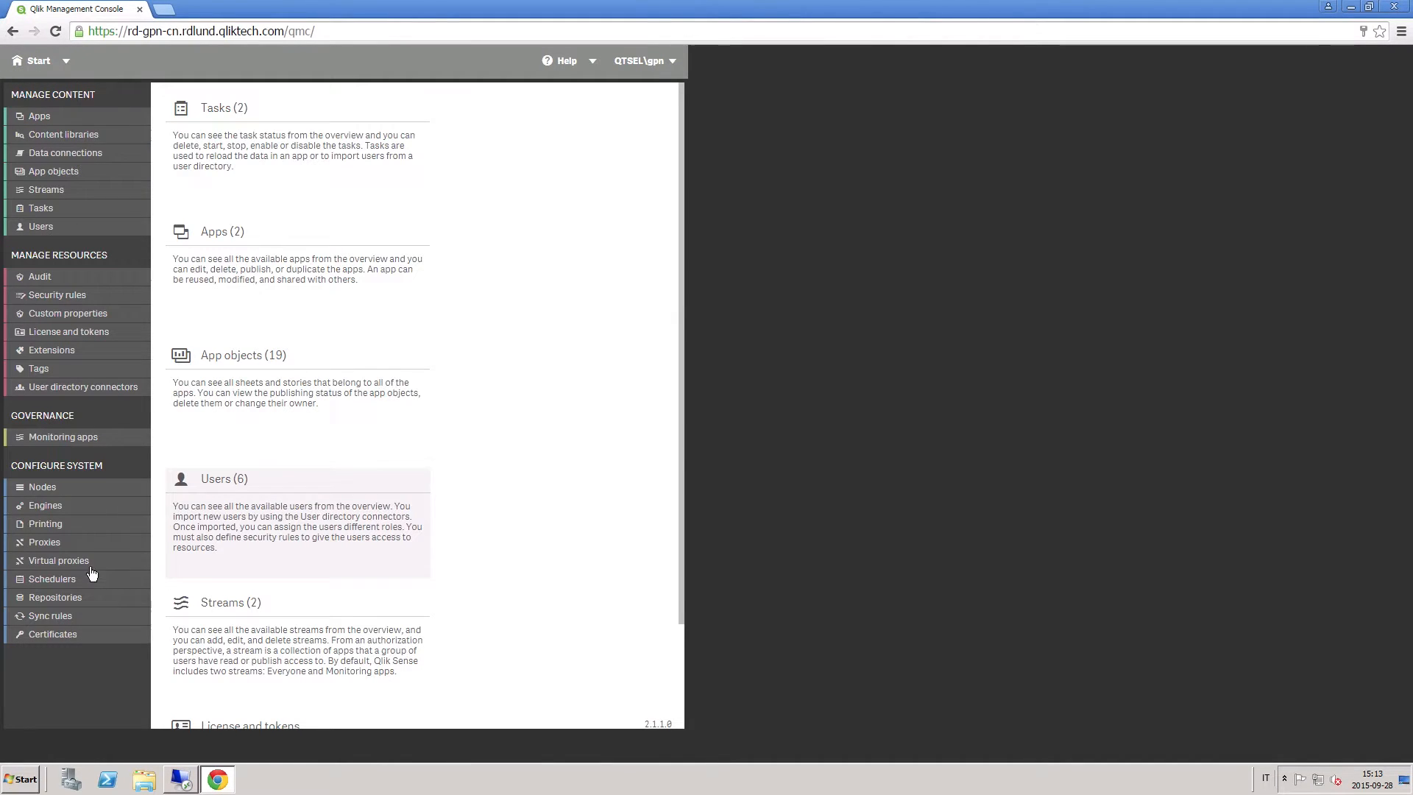
Step: Edit the Central proxy to tick Allow HTTP and apply
{"action": "left_click", "coordinate": [44, 541]}
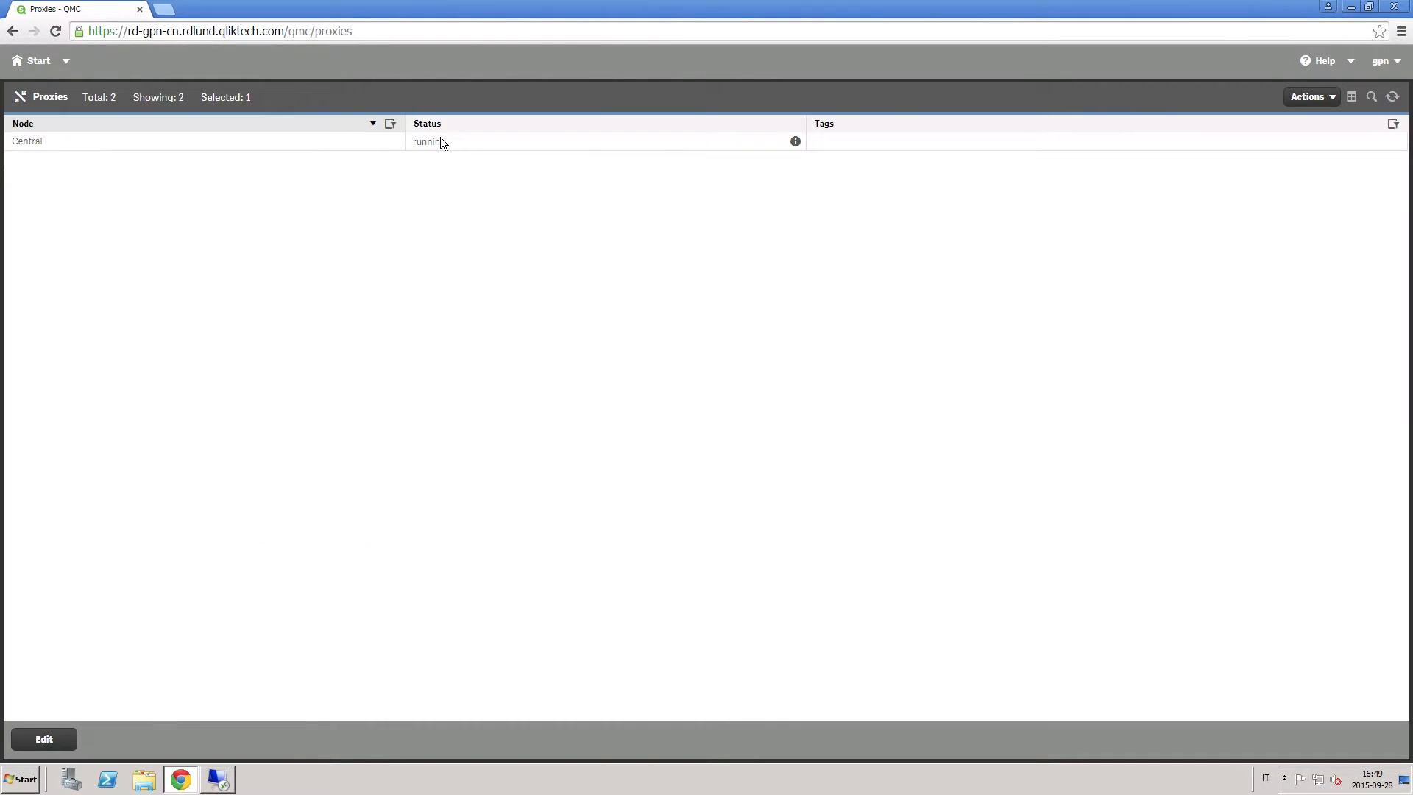
{"action": "left_click", "coordinate": [43, 738]}
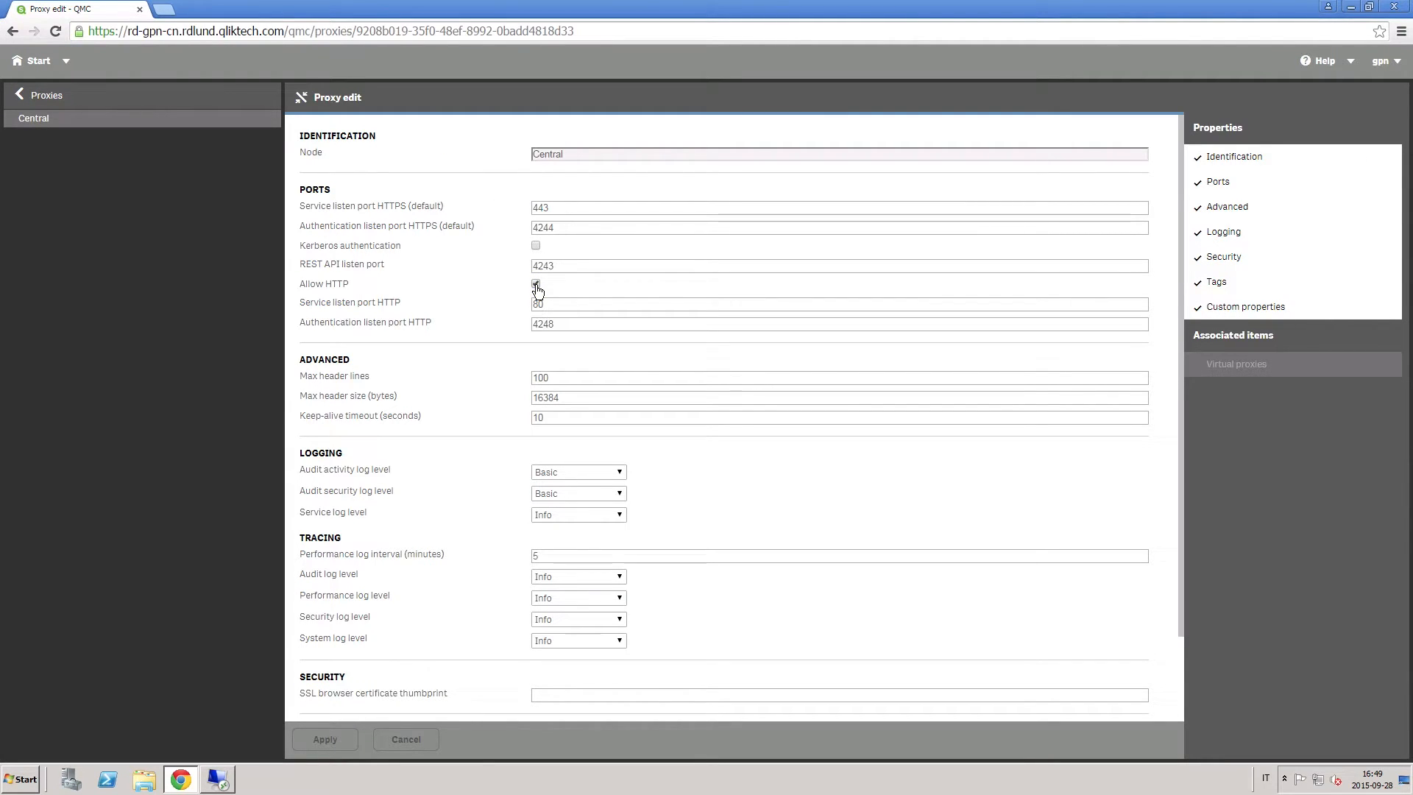
{"action": "left_click", "coordinate": [535, 282]}
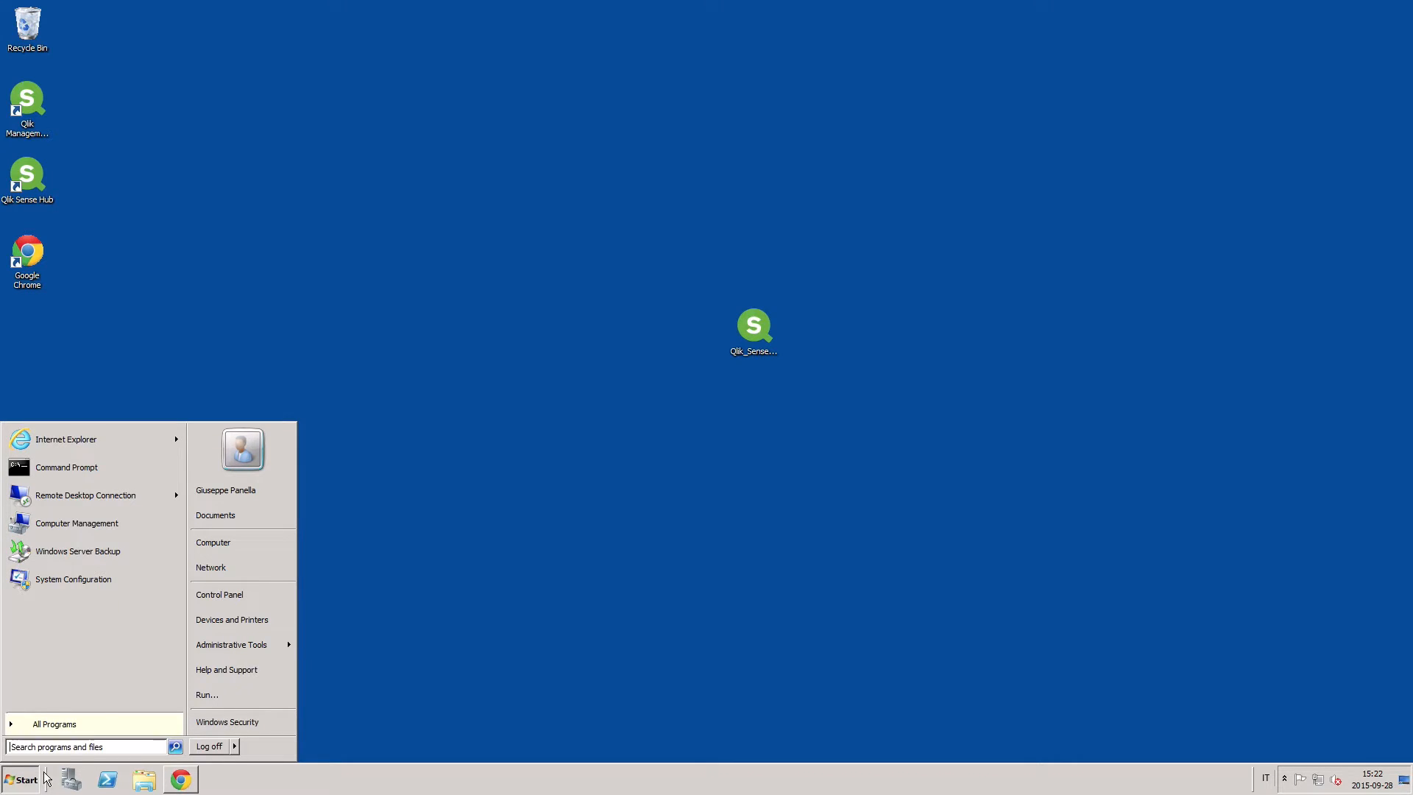
Step: Remote-desktop into 10.76.144.200 with the password, accepting the certificate warning
{"action": "left_click", "coordinate": [85, 495]}
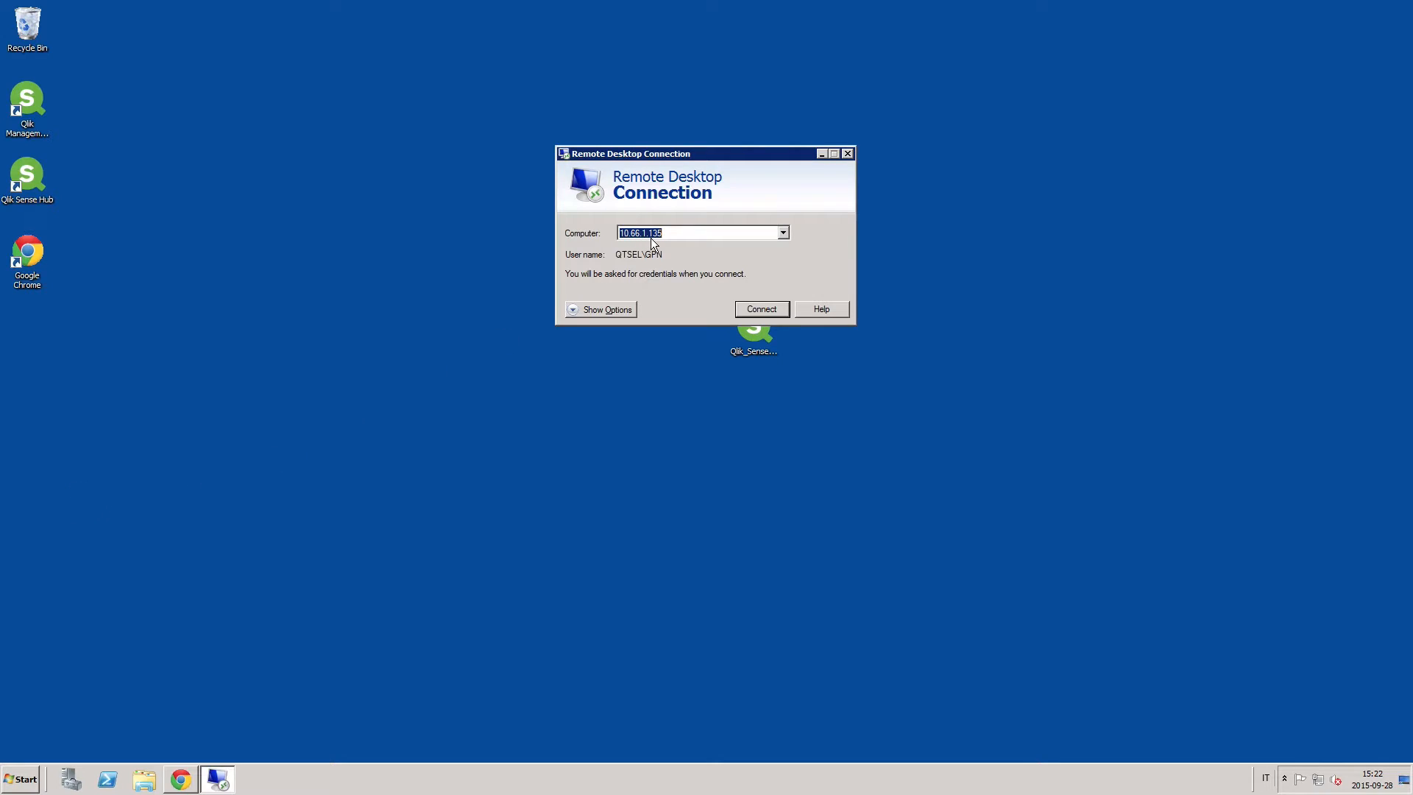
{"action": "type", "text": "10.76.144.200"}
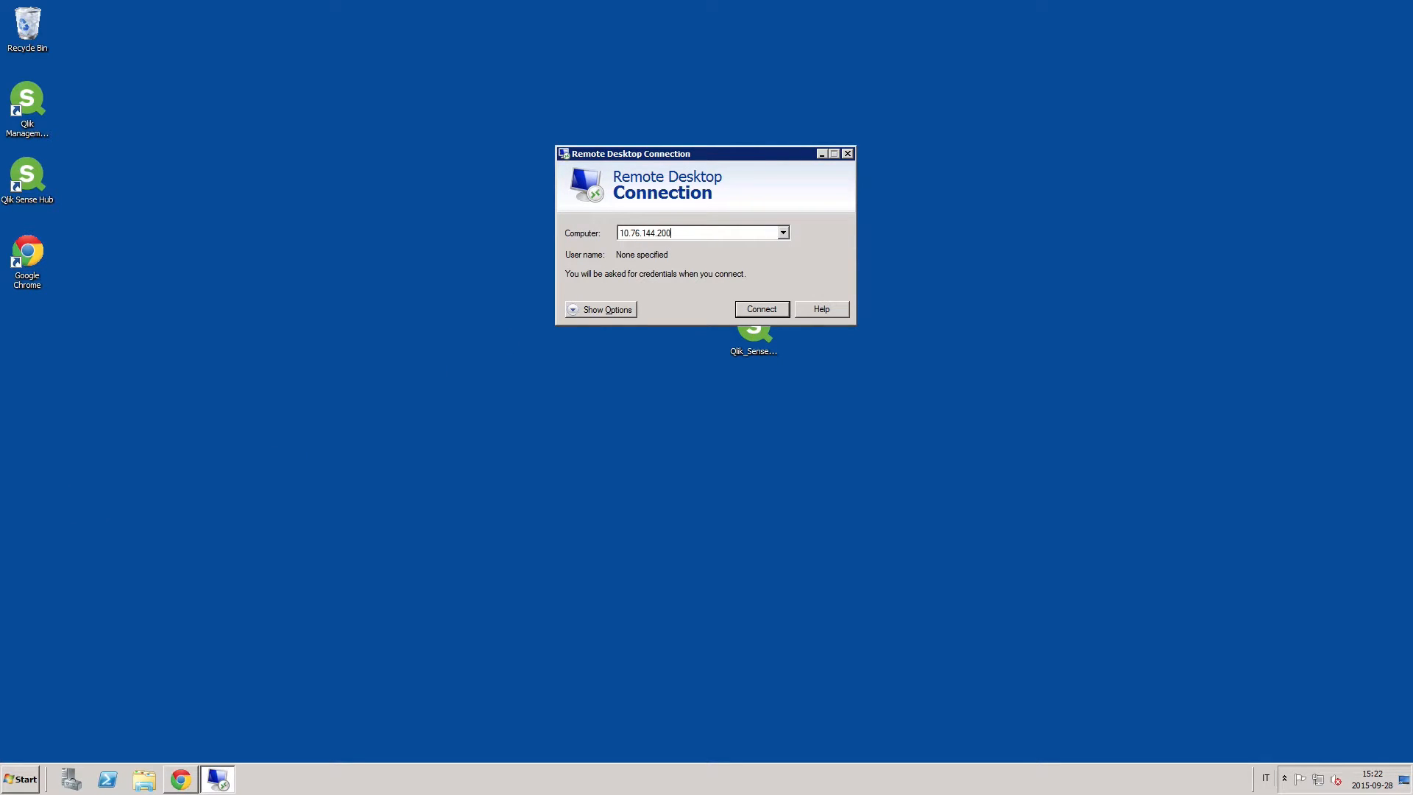
{"action": "left_click", "coordinate": [759, 309]}
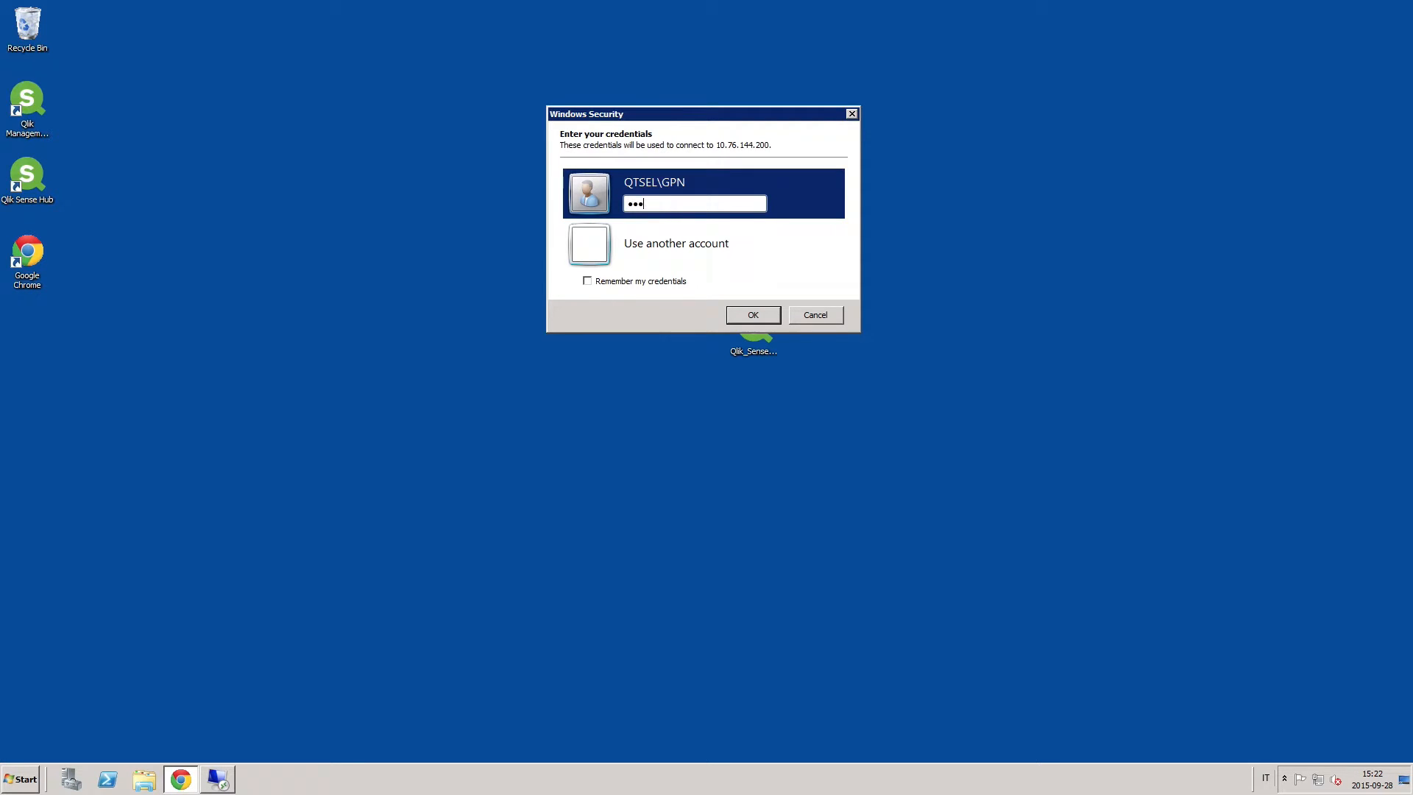
{"action": "left_click", "coordinate": [751, 314]}
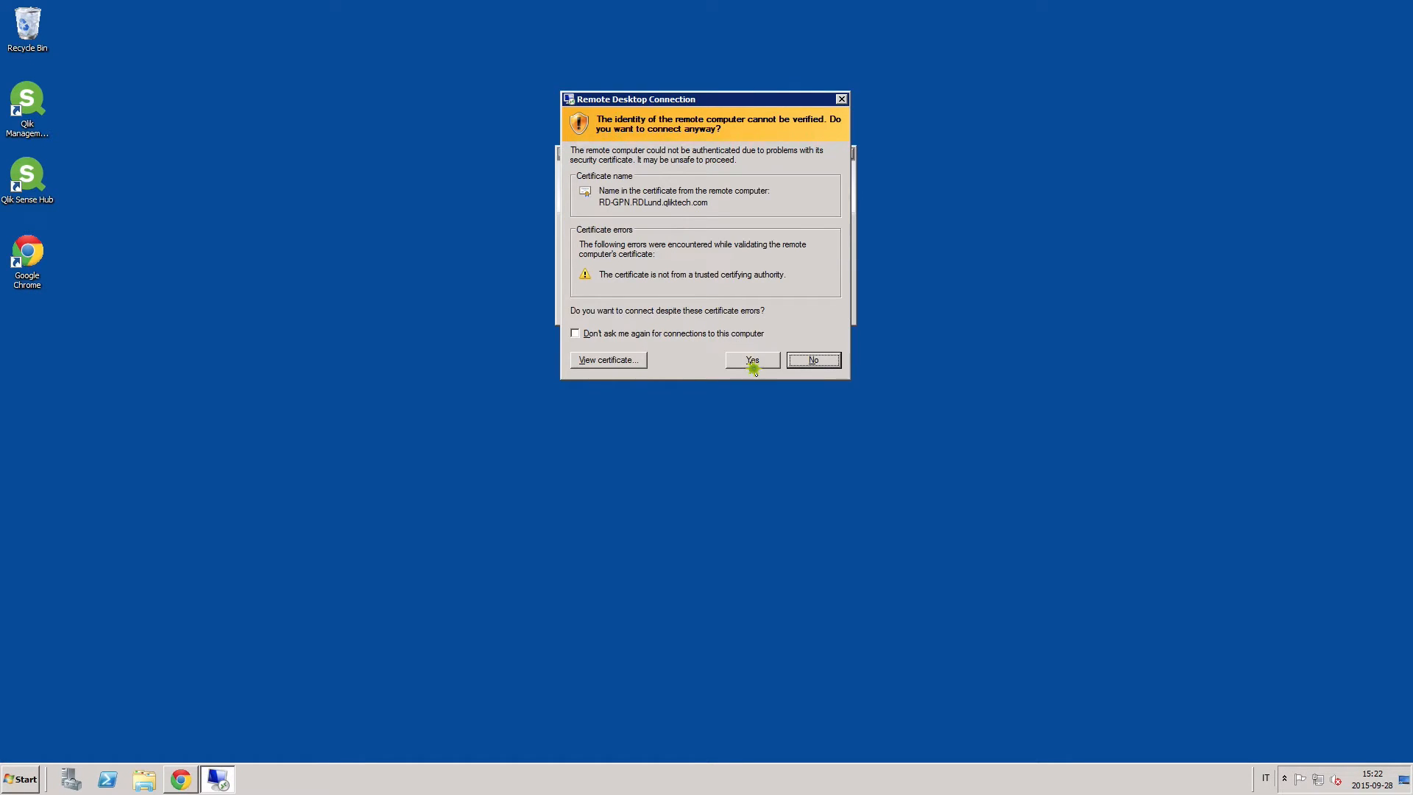
{"action": "left_click", "coordinate": [751, 360]}
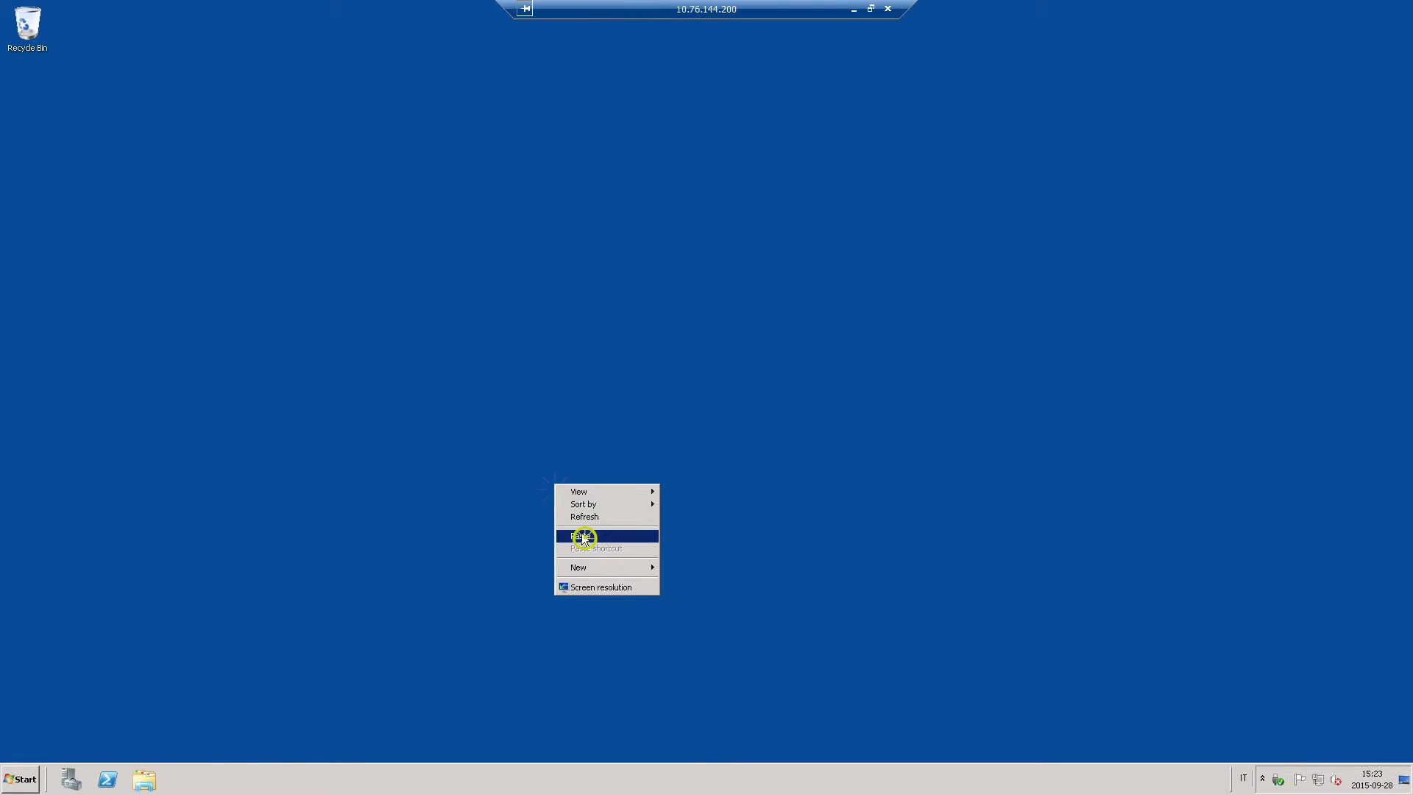
Step: Run the pasted setup on the remote server, accepting the license and setting the database superuser password
{"action": "left_click", "coordinate": [583, 535]}
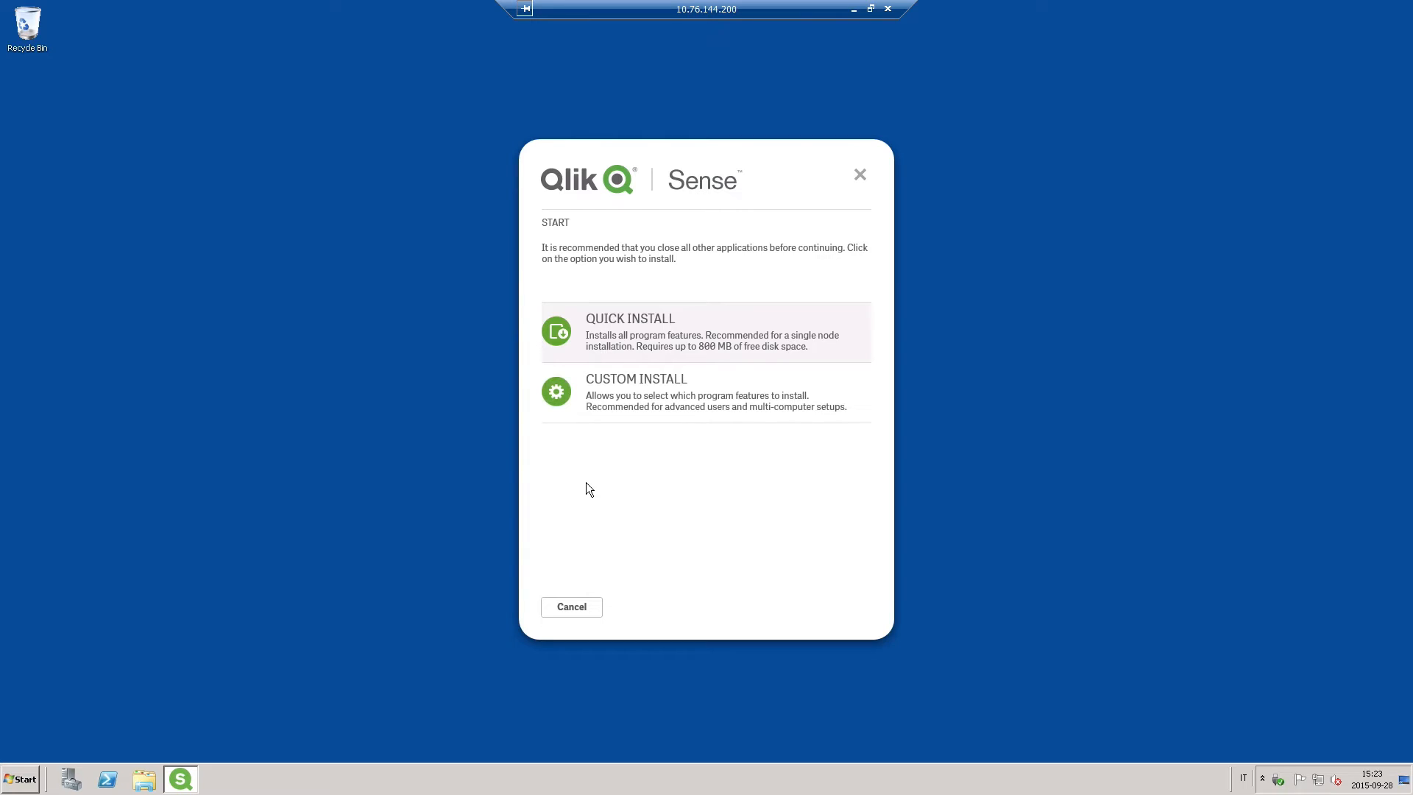
{"action": "left_click", "coordinate": [630, 332]}
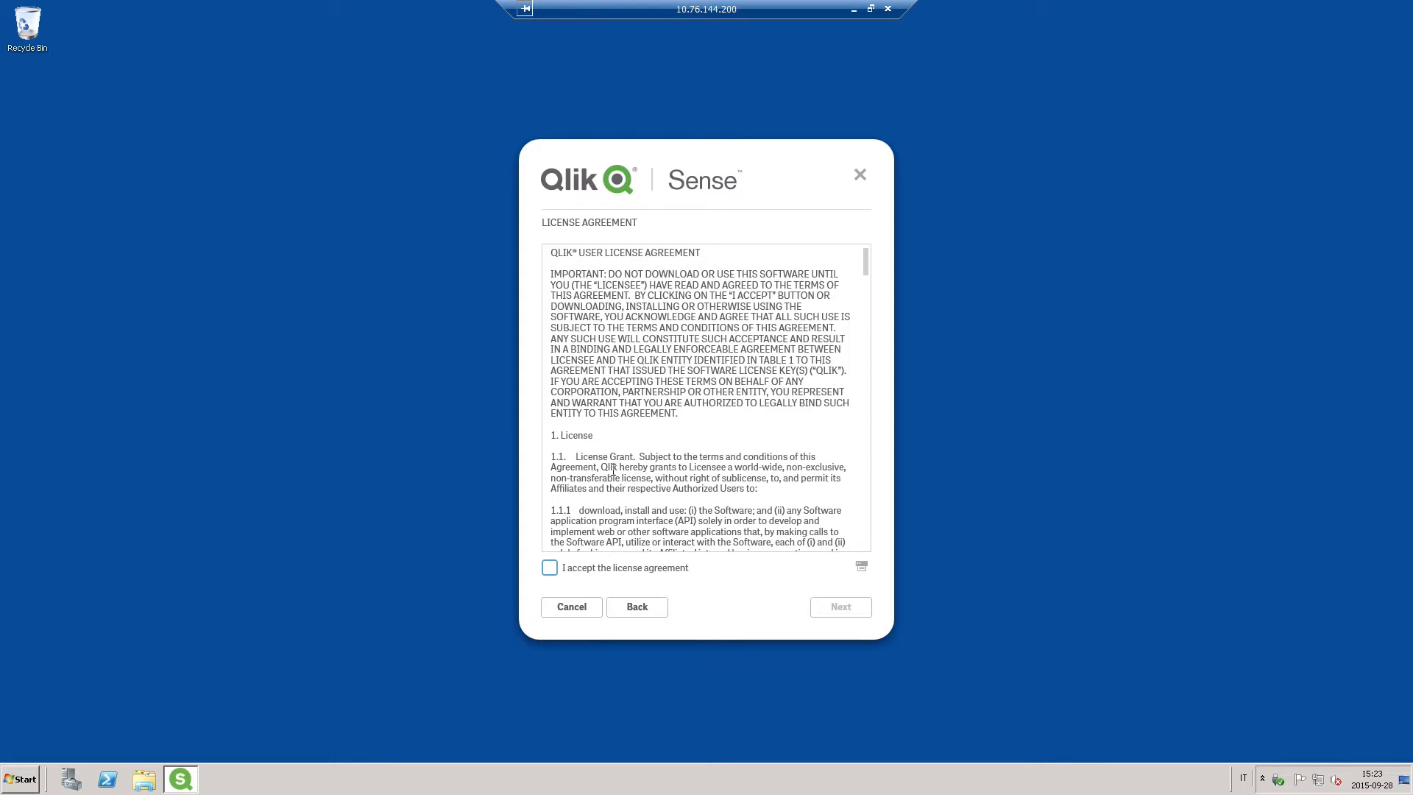
{"action": "left_click", "coordinate": [550, 567]}
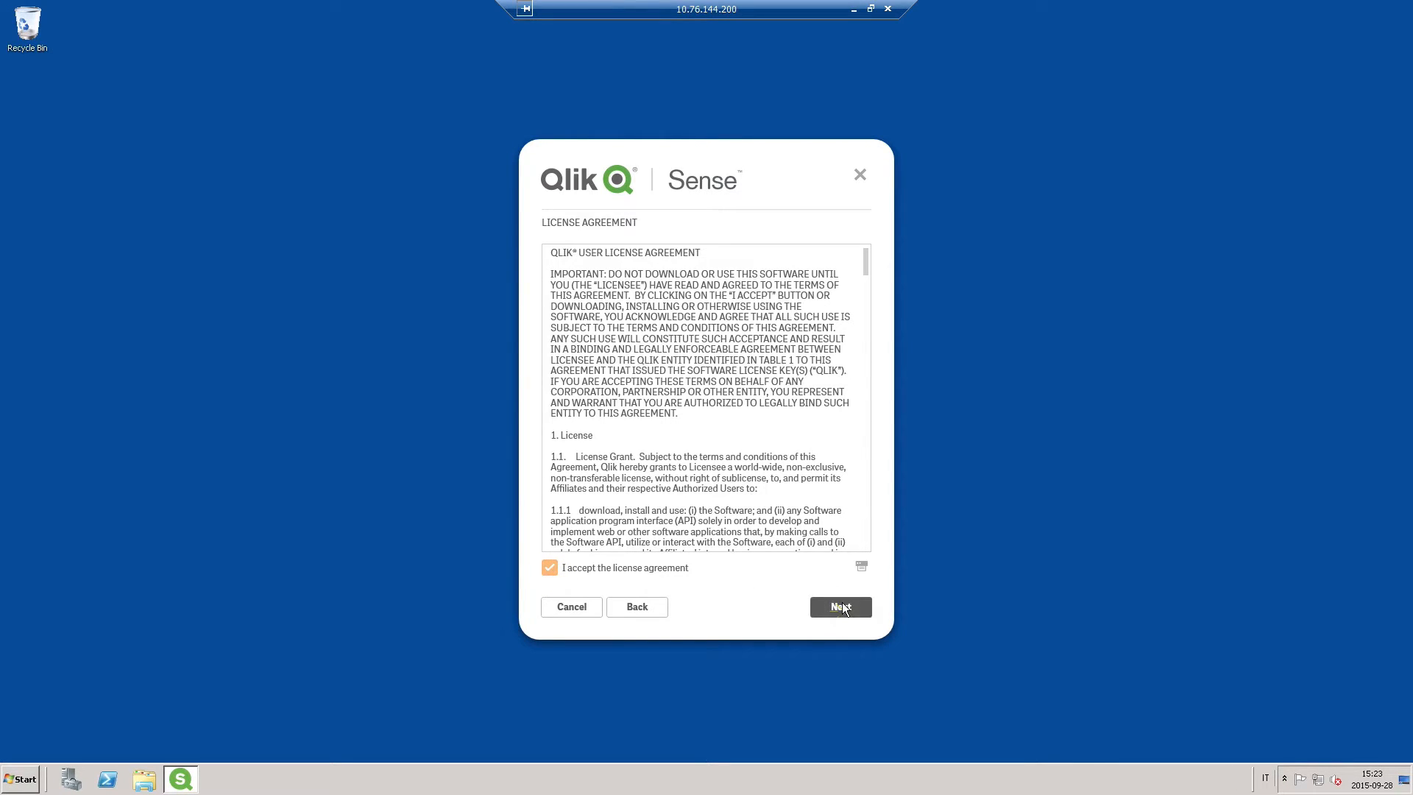
{"action": "left_click", "coordinate": [839, 606]}
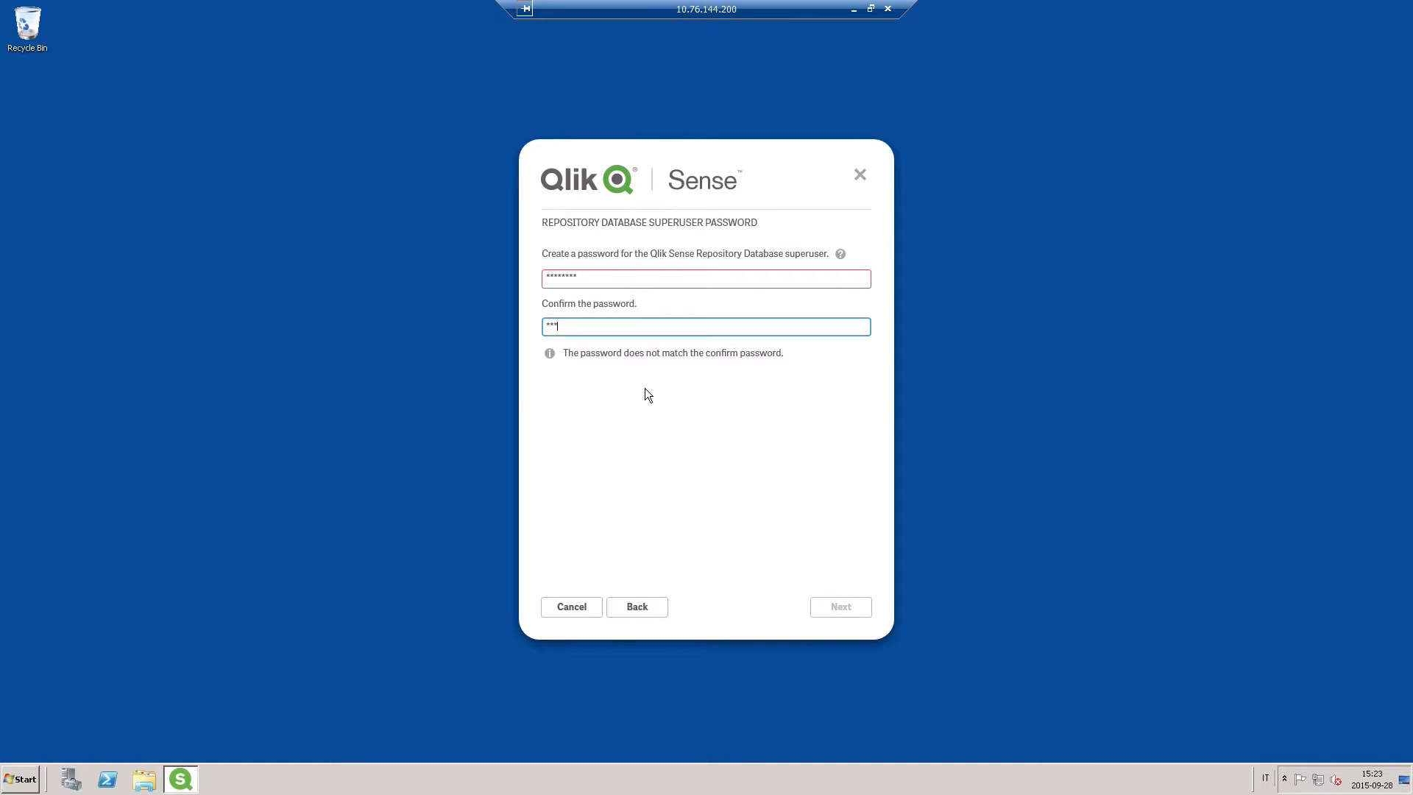
{"action": "left_click", "coordinate": [840, 606]}
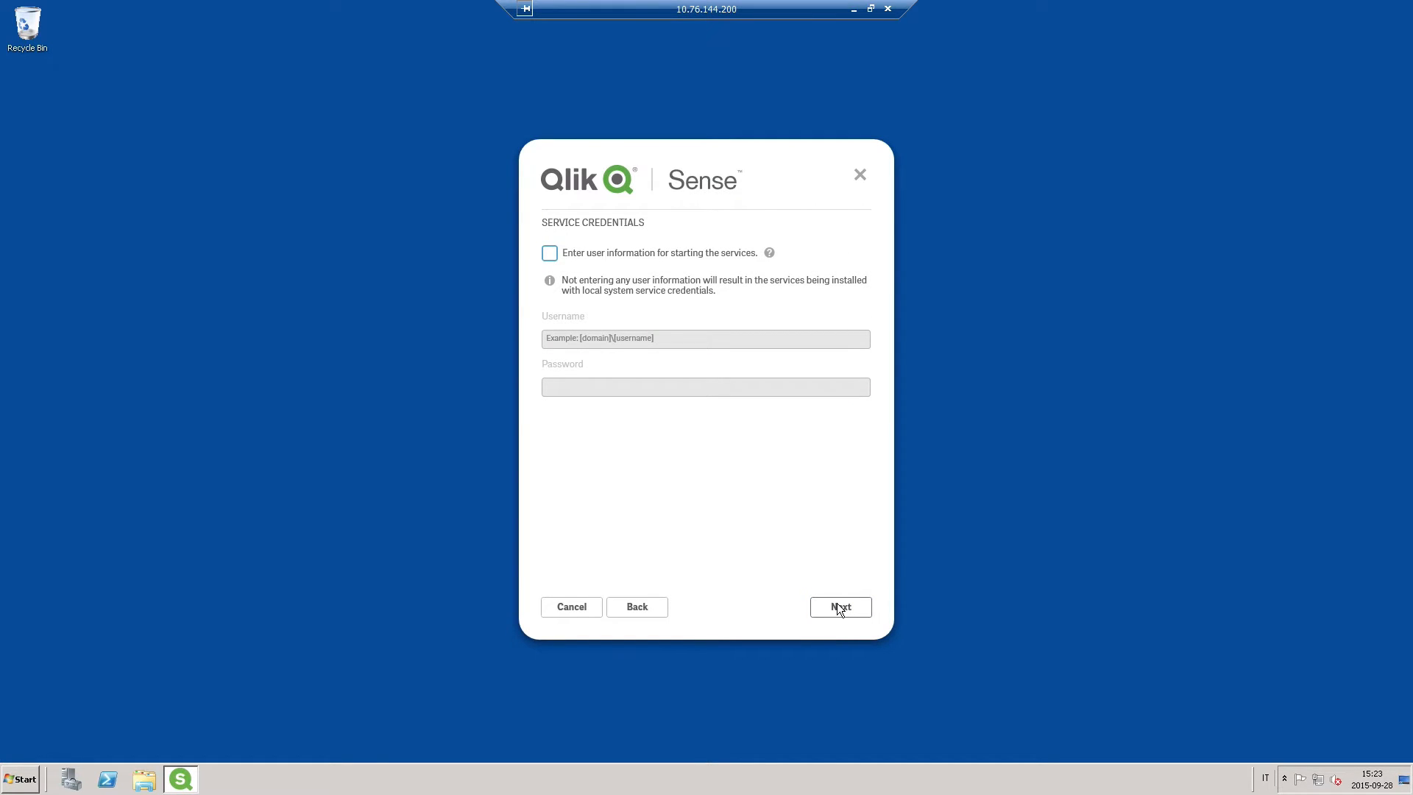
{"action": "left_click", "coordinate": [838, 606]}
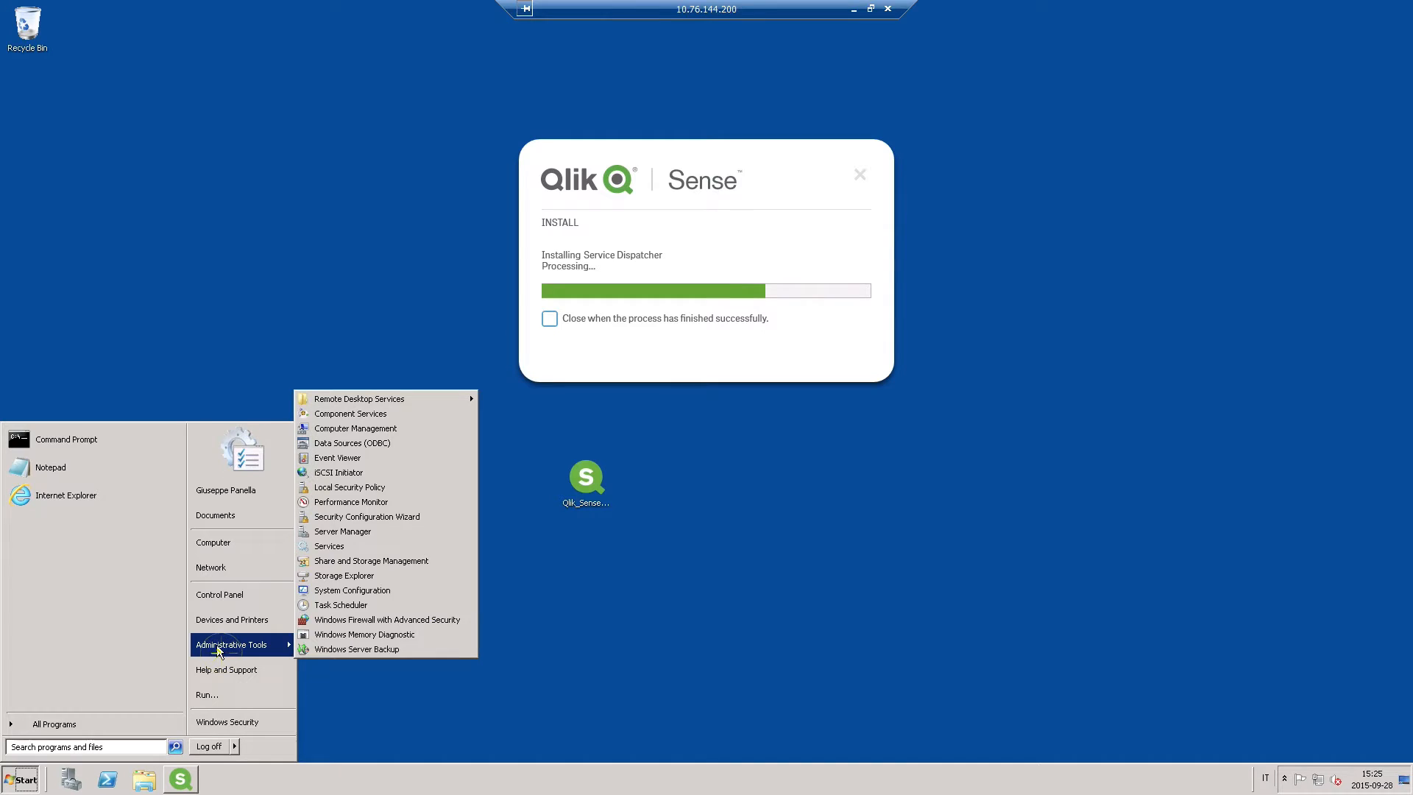
Step: Open and close Computer Management, then finish the Qlik Sense 2.1.1.0 installer
{"action": "left_click", "coordinate": [353, 430]}
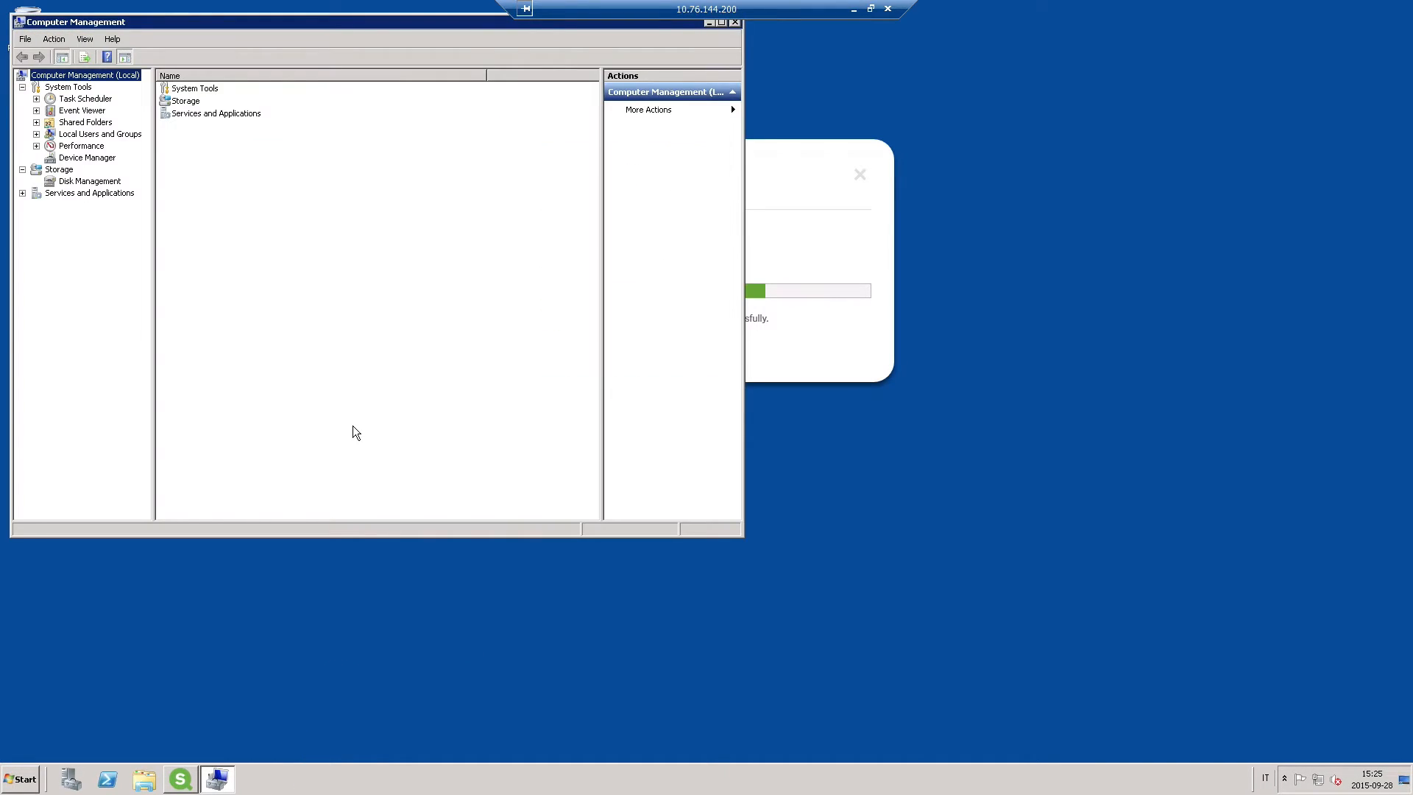
{"action": "left_click", "coordinate": [100, 133]}
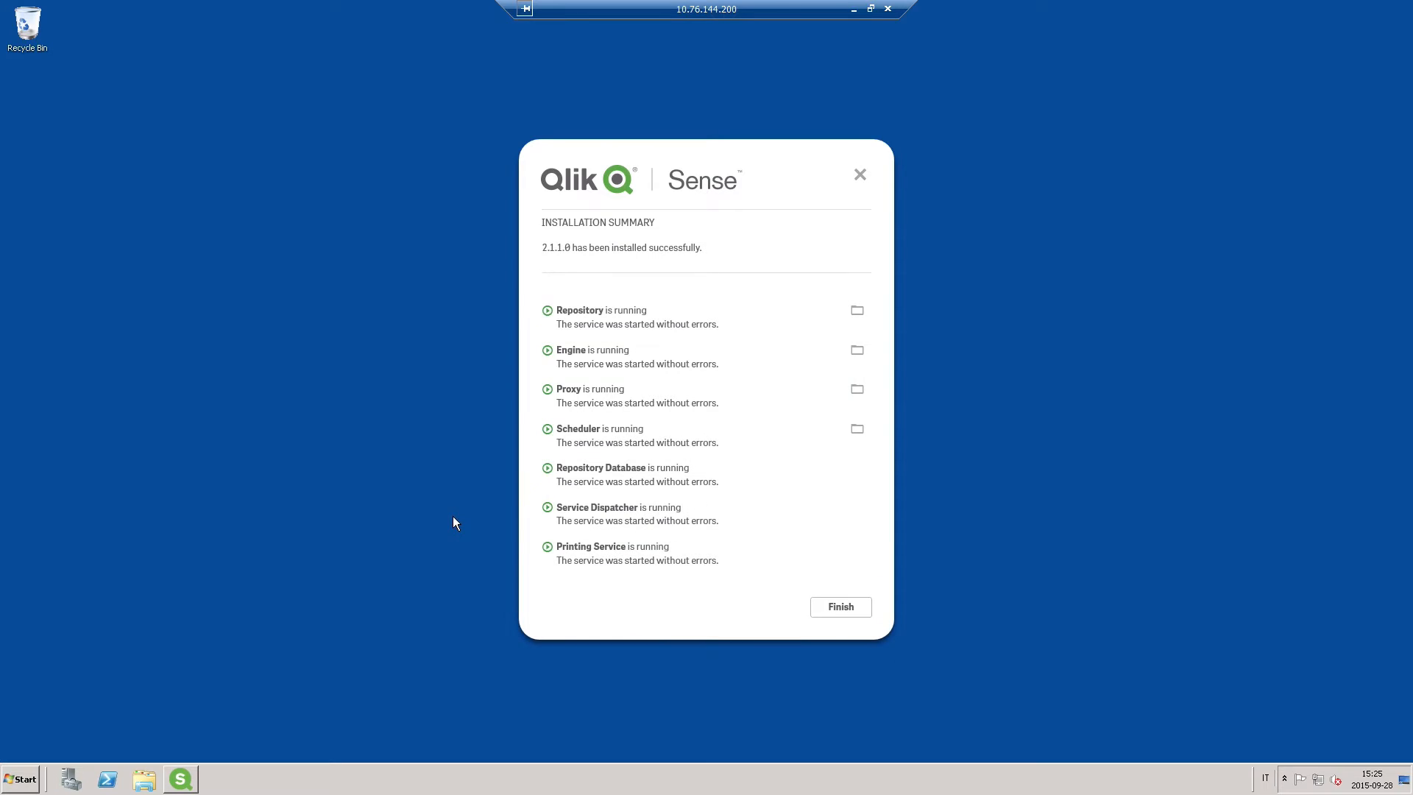
{"action": "left_click", "coordinate": [839, 606]}
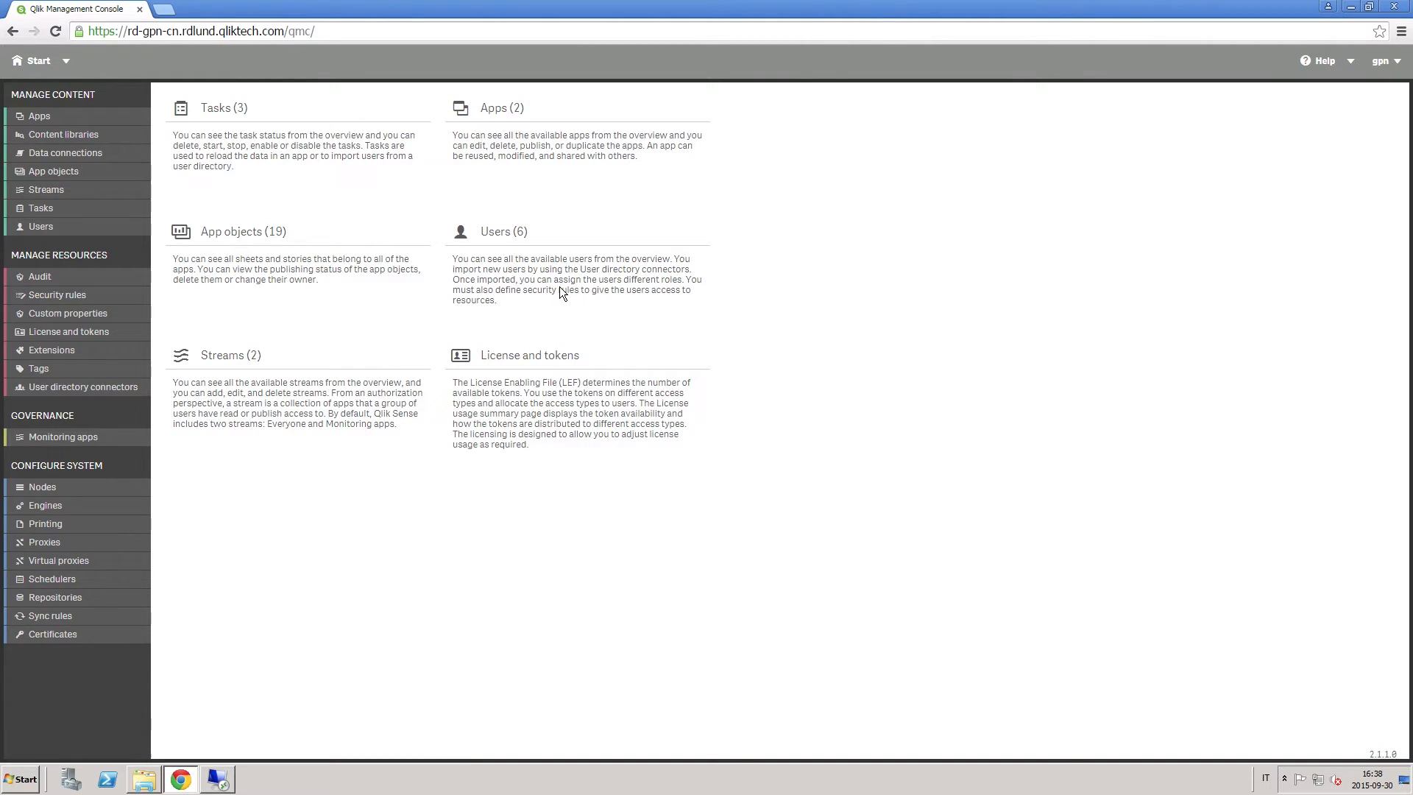
Step: In QMC Nodes, create a new node named Node
{"action": "left_click", "coordinate": [41, 487]}
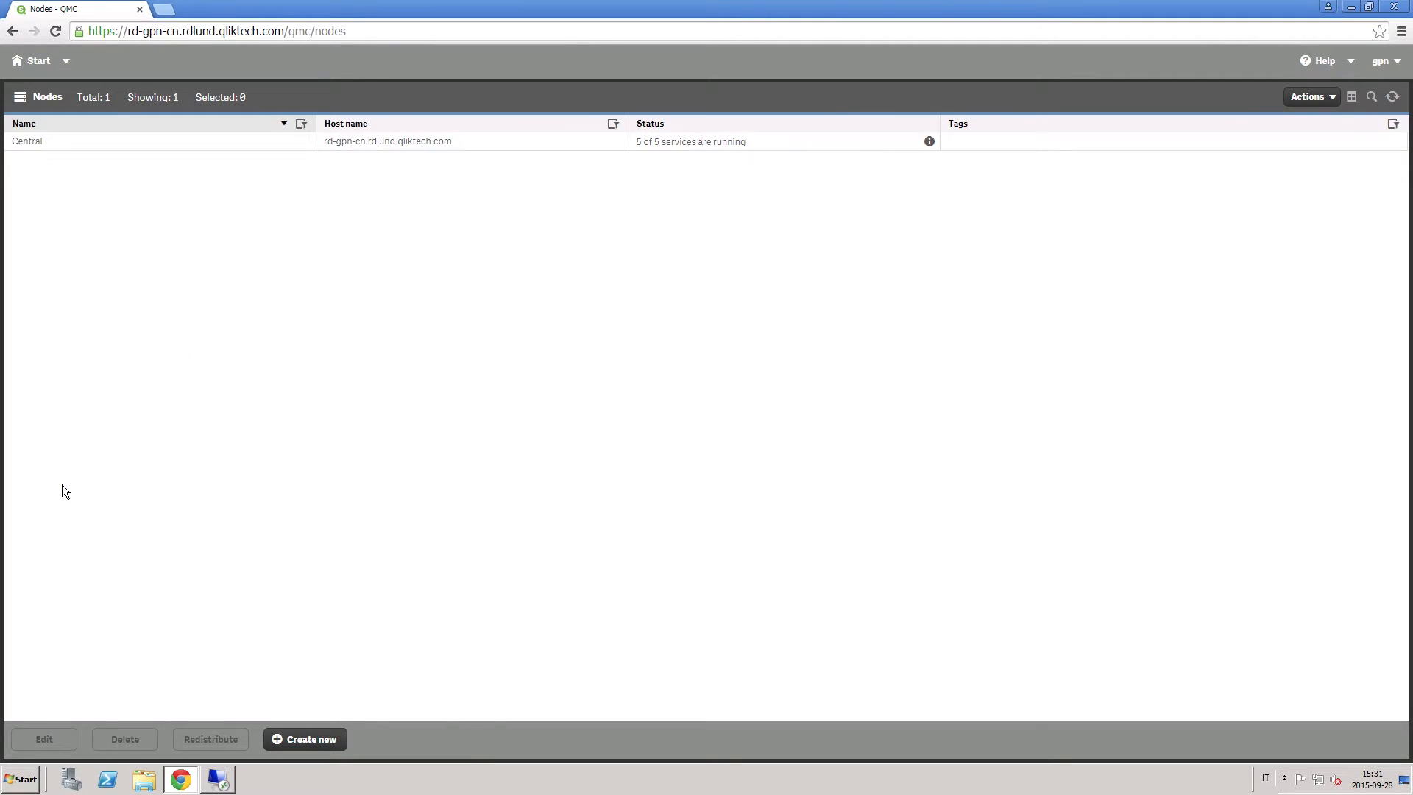
{"action": "left_click", "coordinate": [311, 739]}
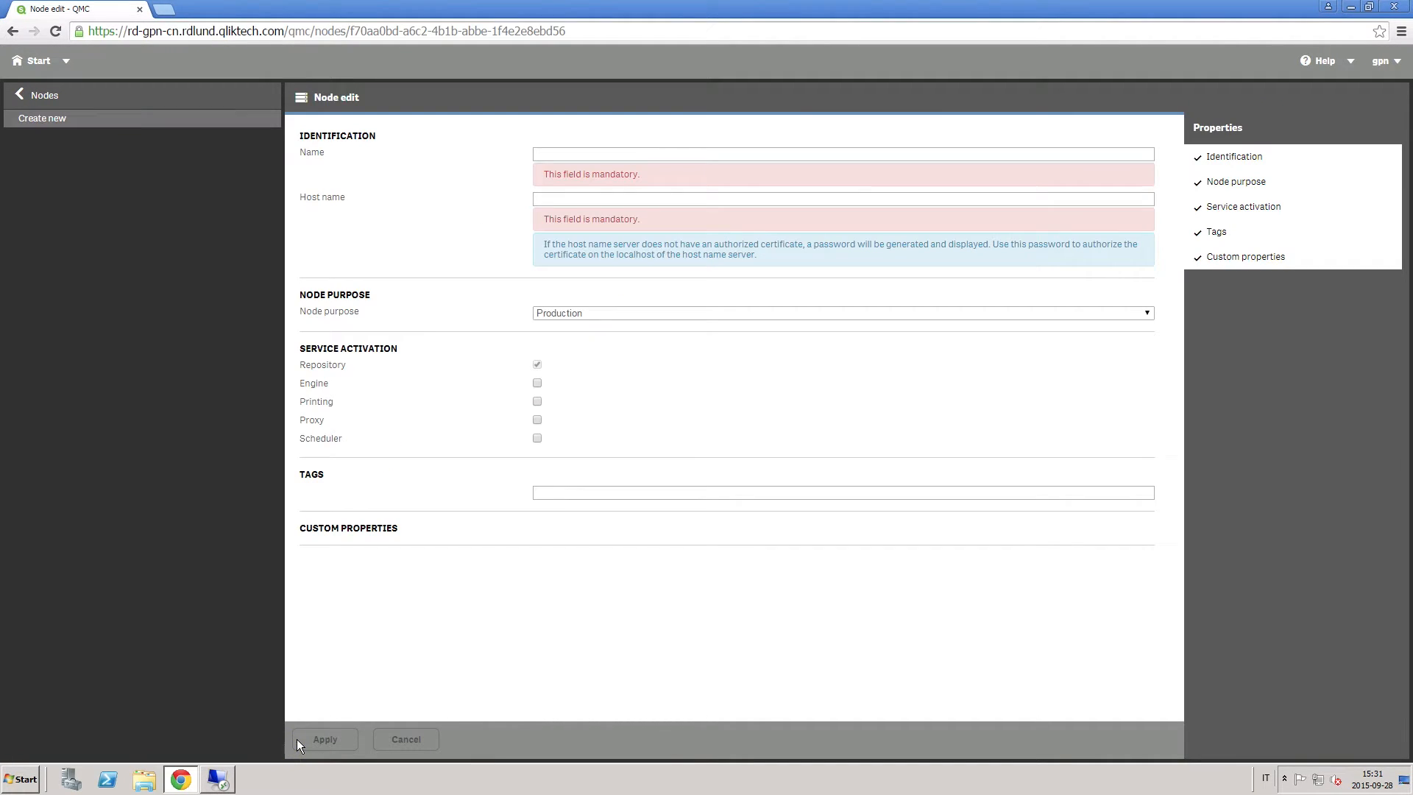
{"action": "type", "text": "N"}
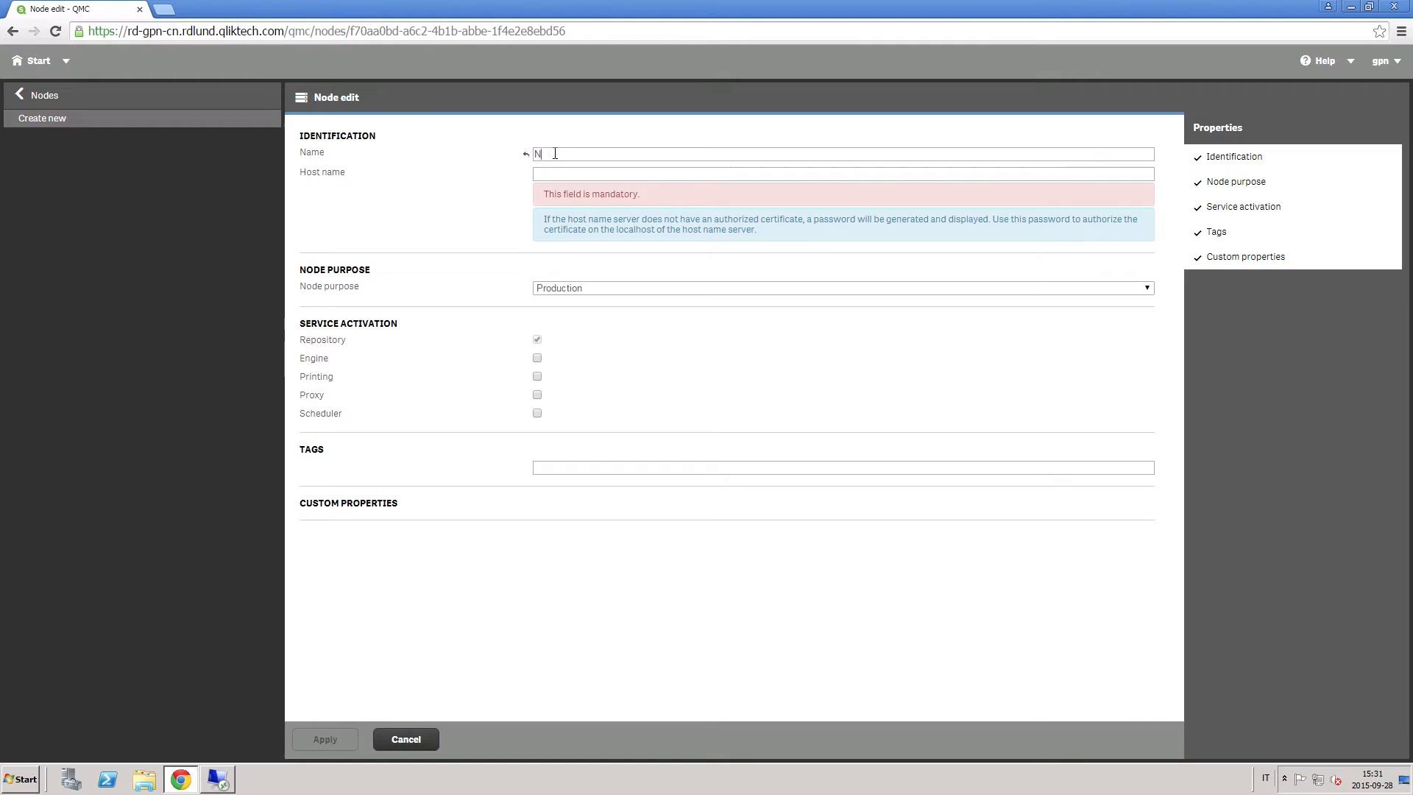
{"action": "type", "text": "ode"}
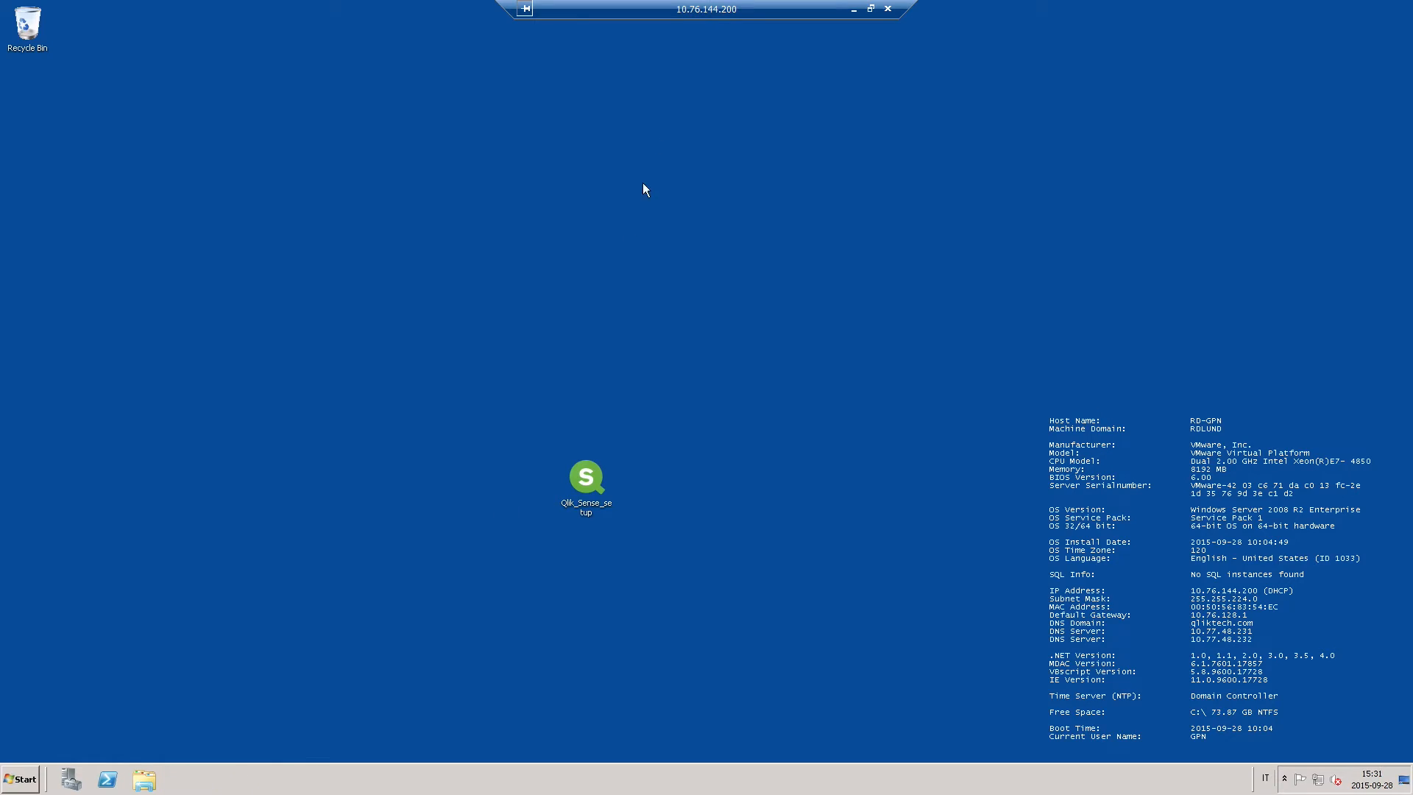
{"action": "mouse_move", "coordinate": [790, 23]}
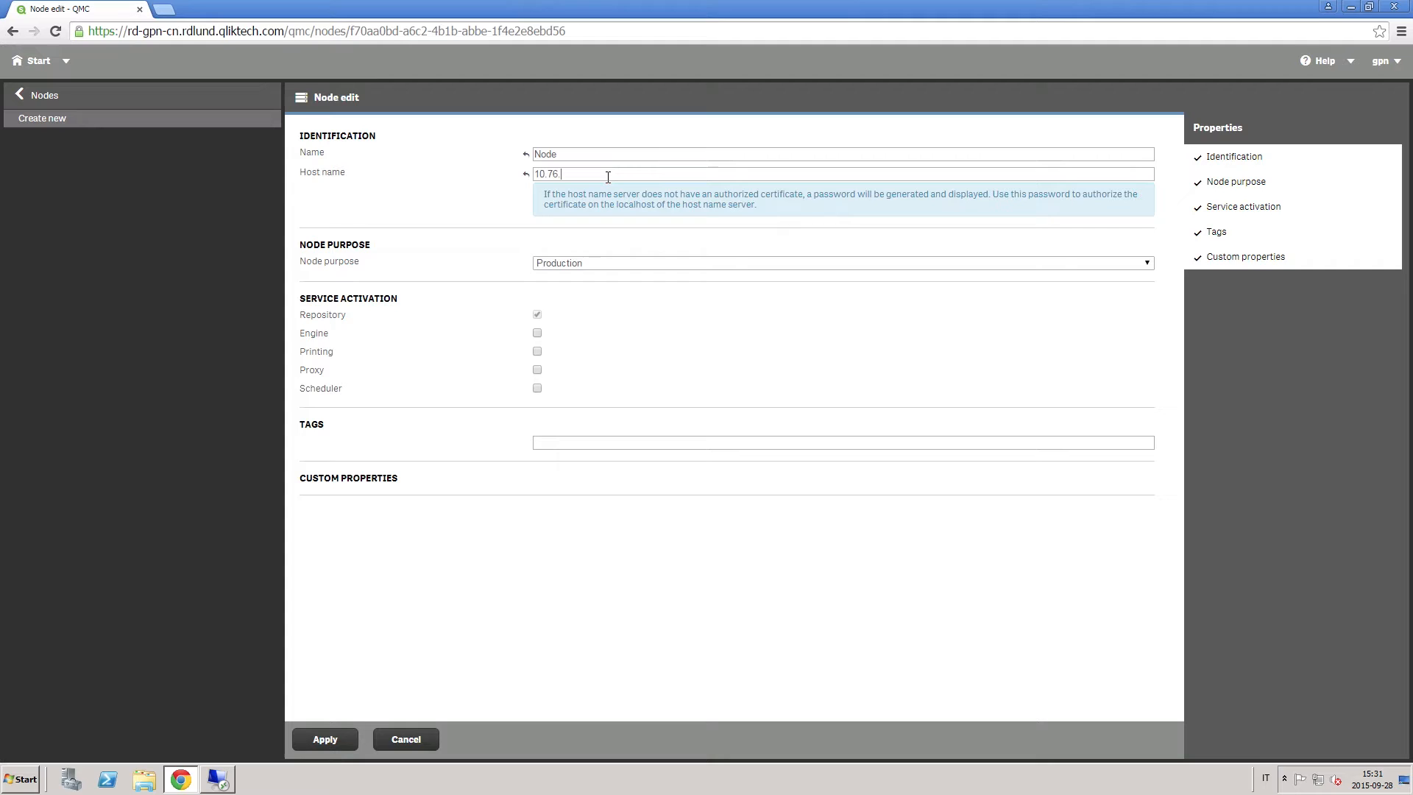
Step: Set node purpose to Both, enable Engine, Proxy and Scheduler, and apply
{"action": "left_click", "coordinate": [842, 262]}
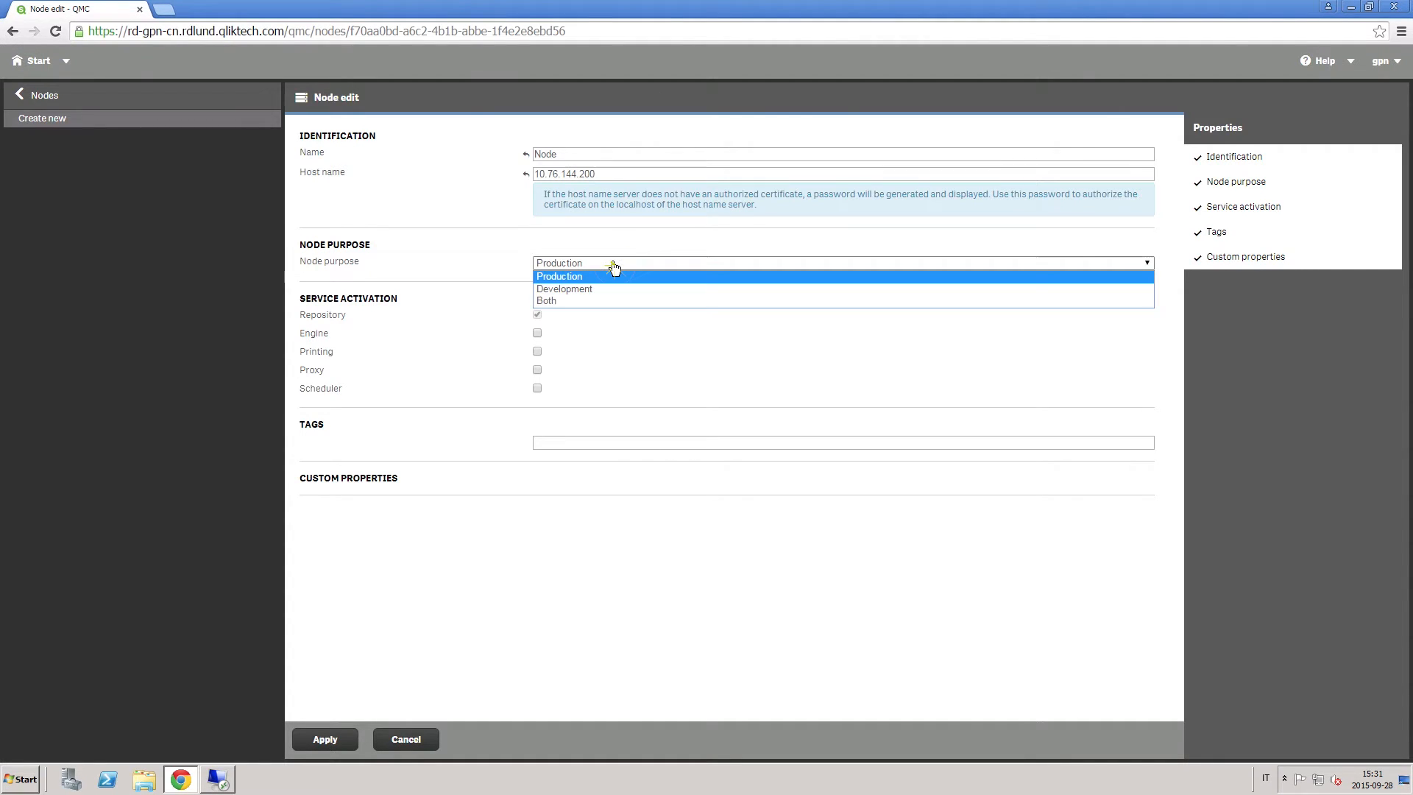
{"action": "mouse_move", "coordinate": [599, 300]}
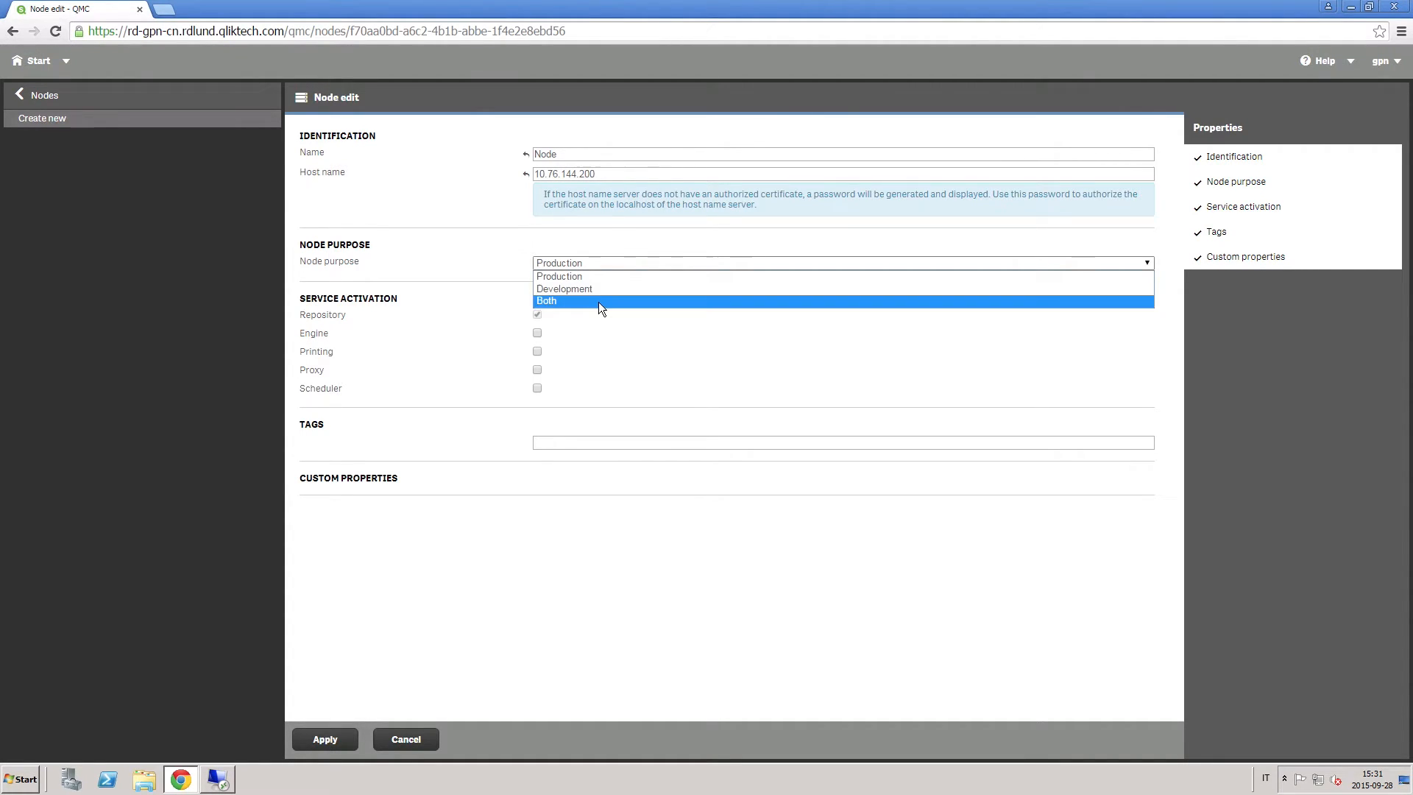
{"action": "left_click", "coordinate": [546, 300]}
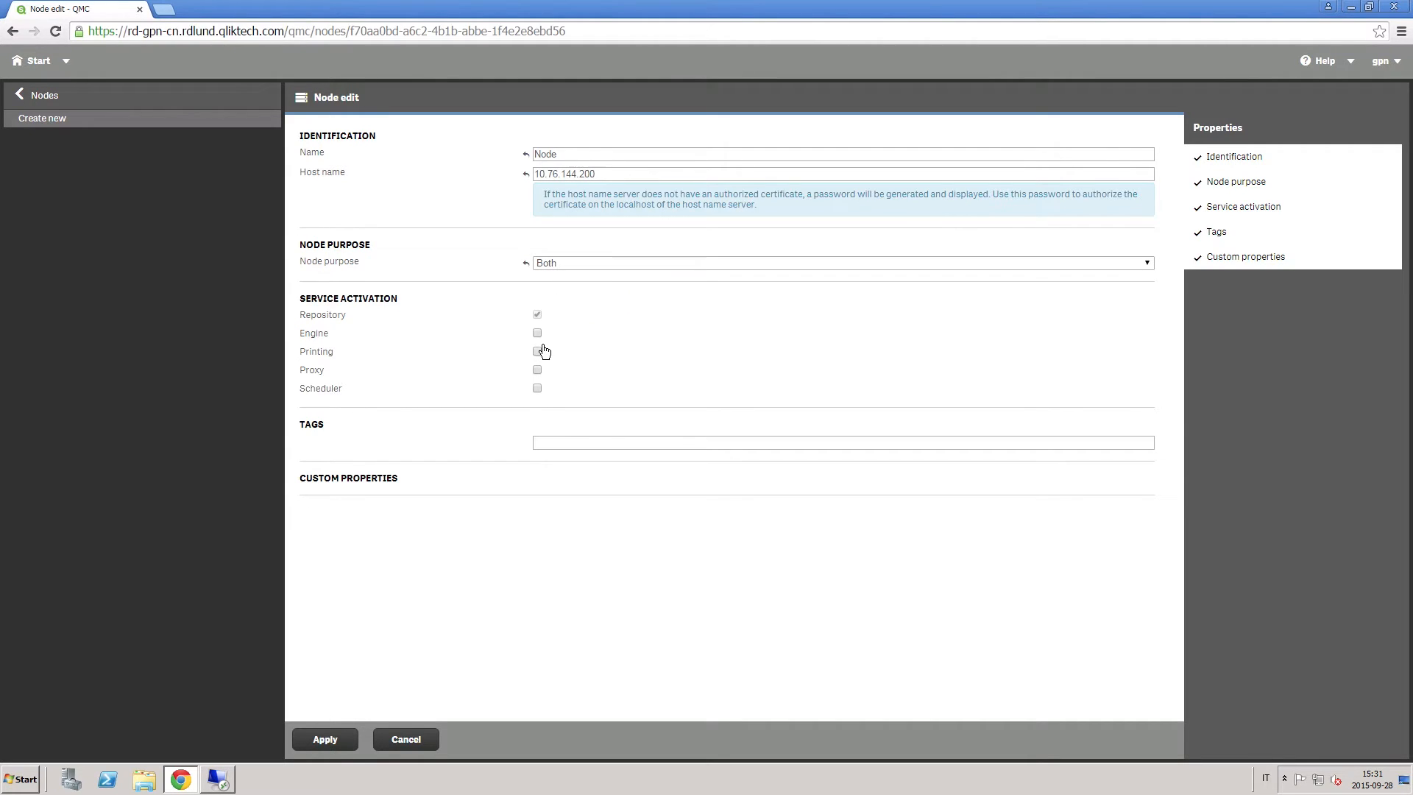
{"action": "left_click", "coordinate": [537, 333]}
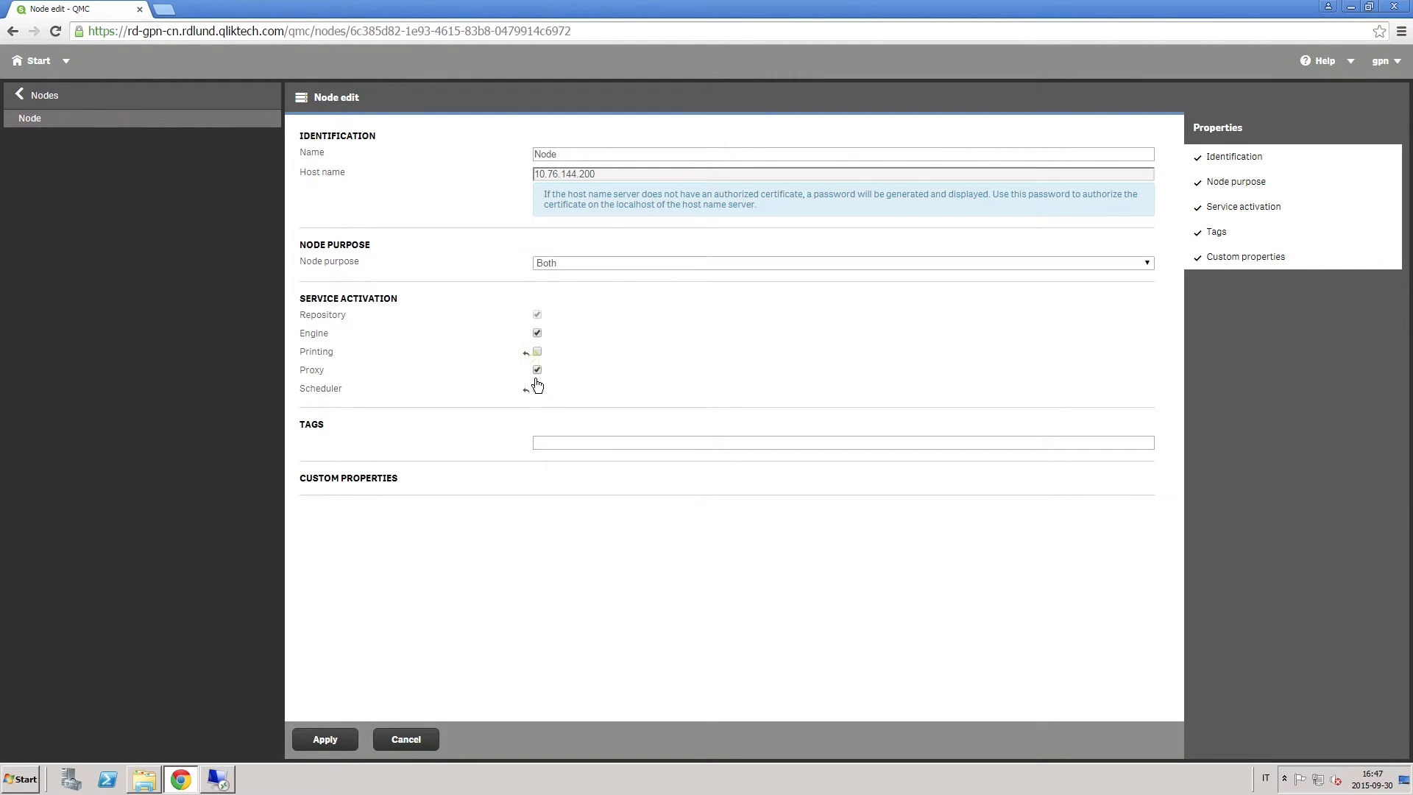
{"action": "left_click", "coordinate": [536, 388]}
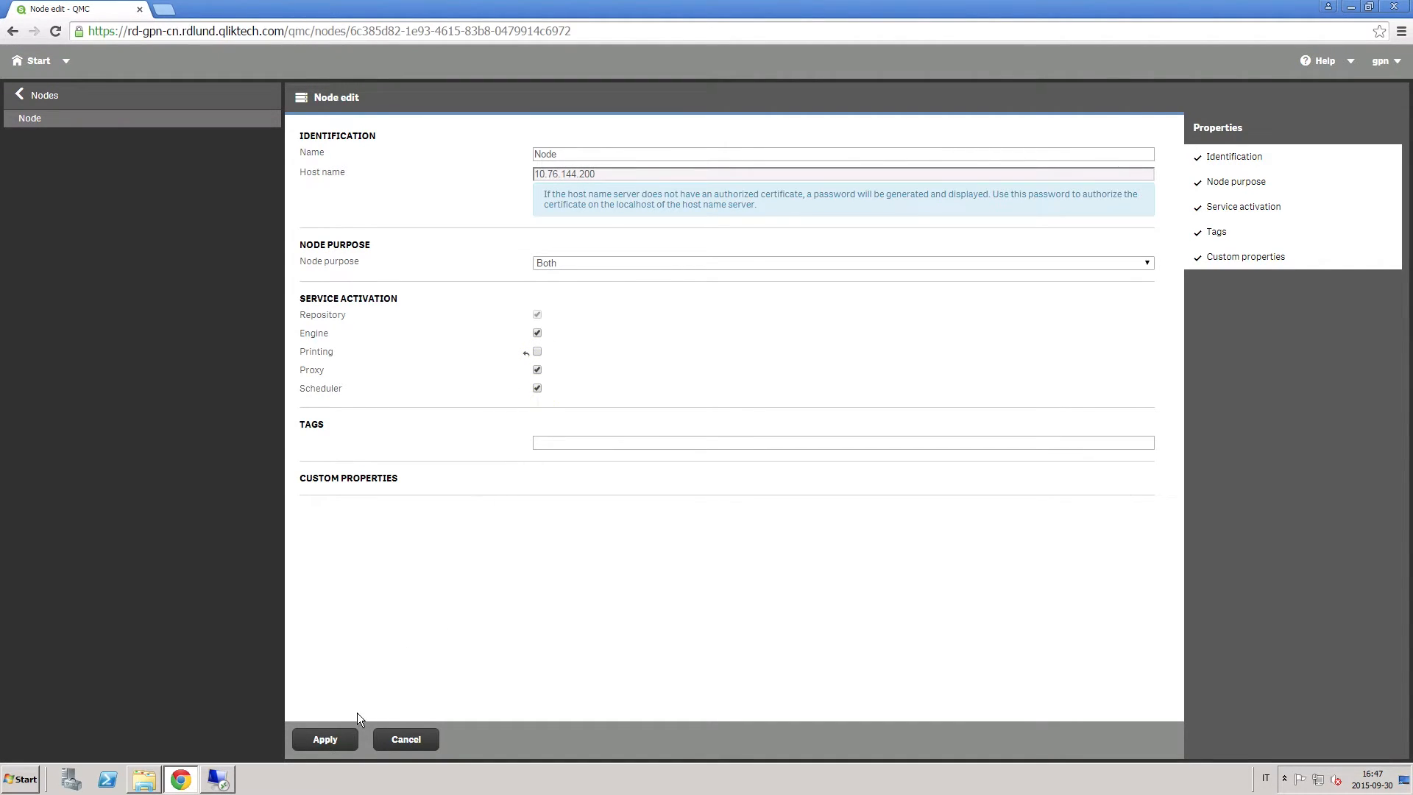
{"action": "left_click", "coordinate": [324, 739]}
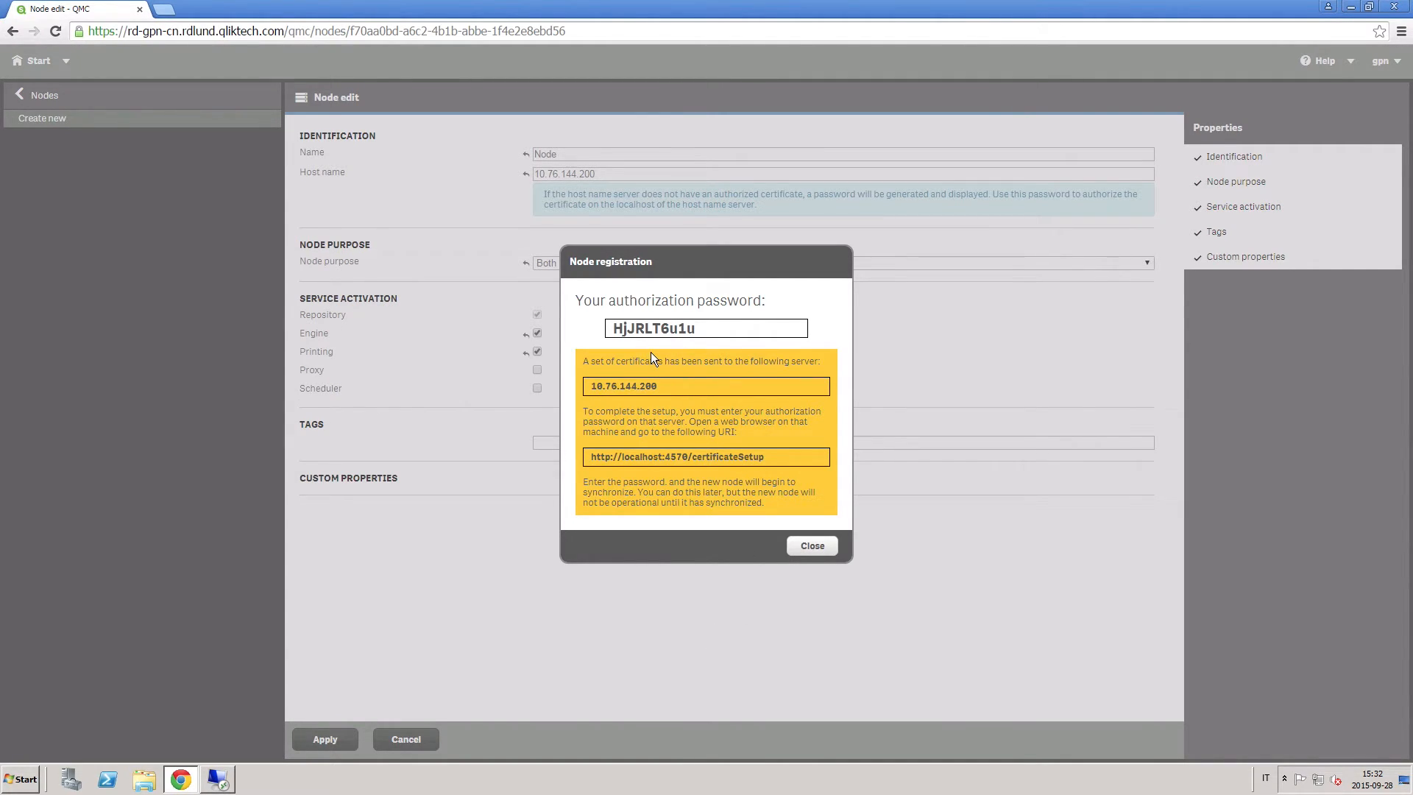
{"action": "mouse_move", "coordinate": [659, 456]}
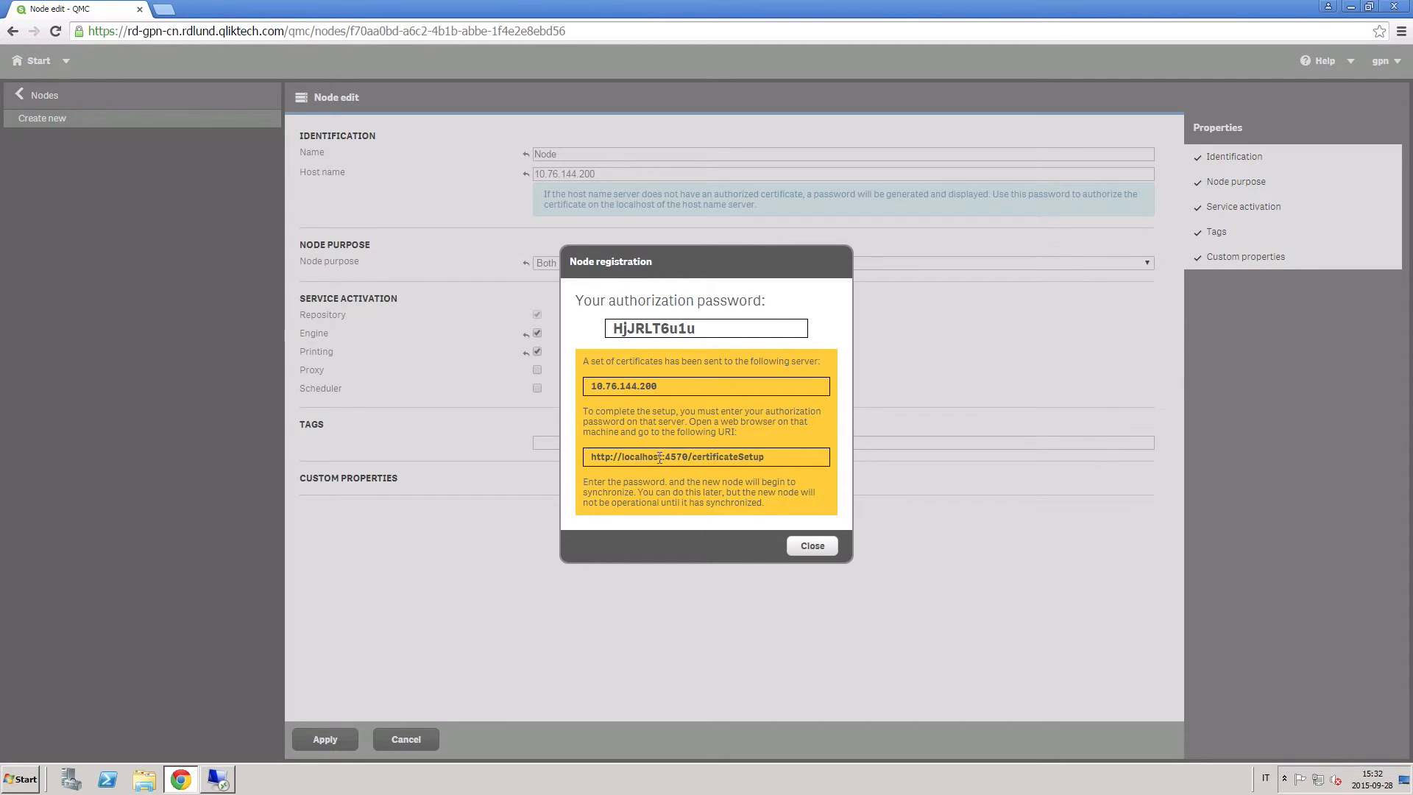
Step: Copy the certificate setup address from the Node registration dialog
{"action": "key", "text": "ctrl+c"}
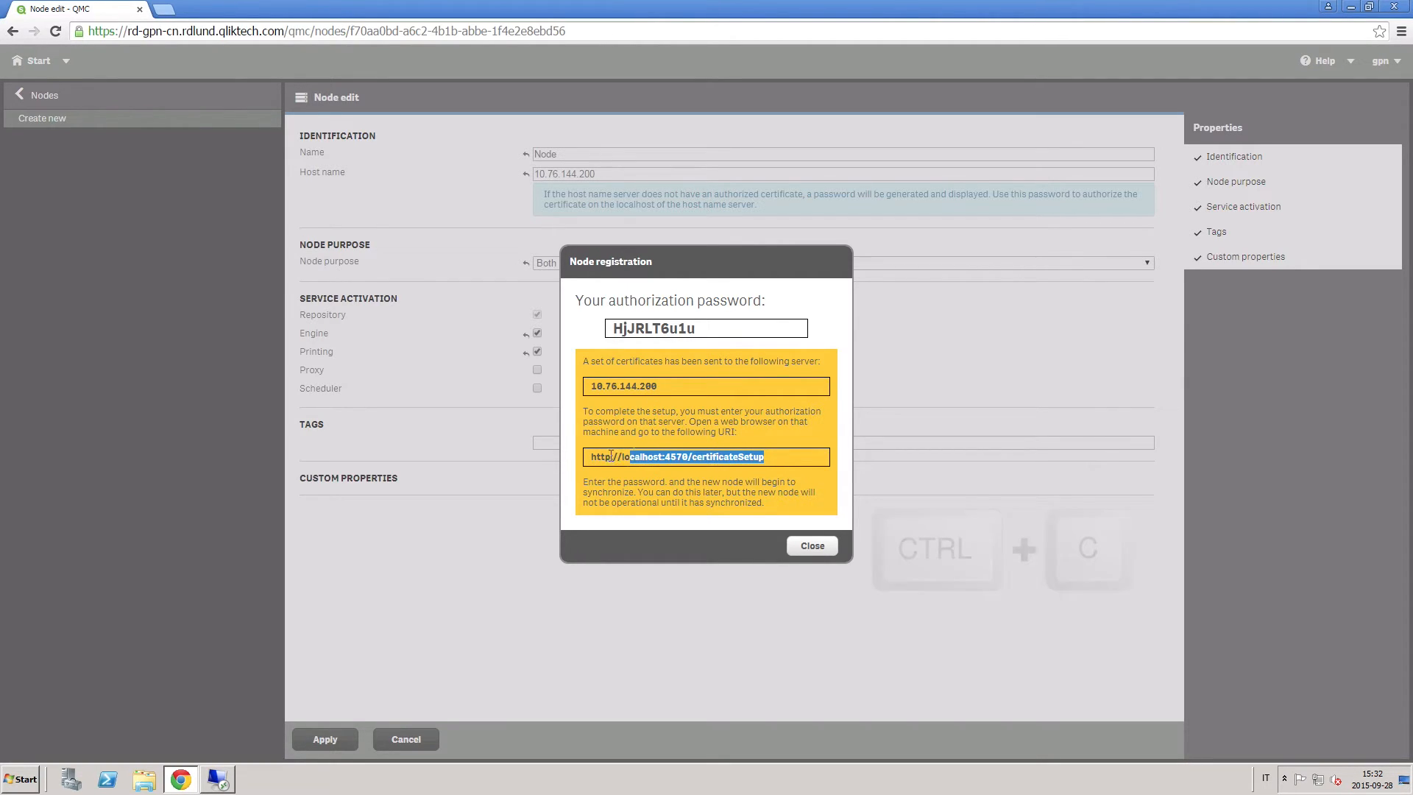
{"action": "key", "text": "ctrl+c"}
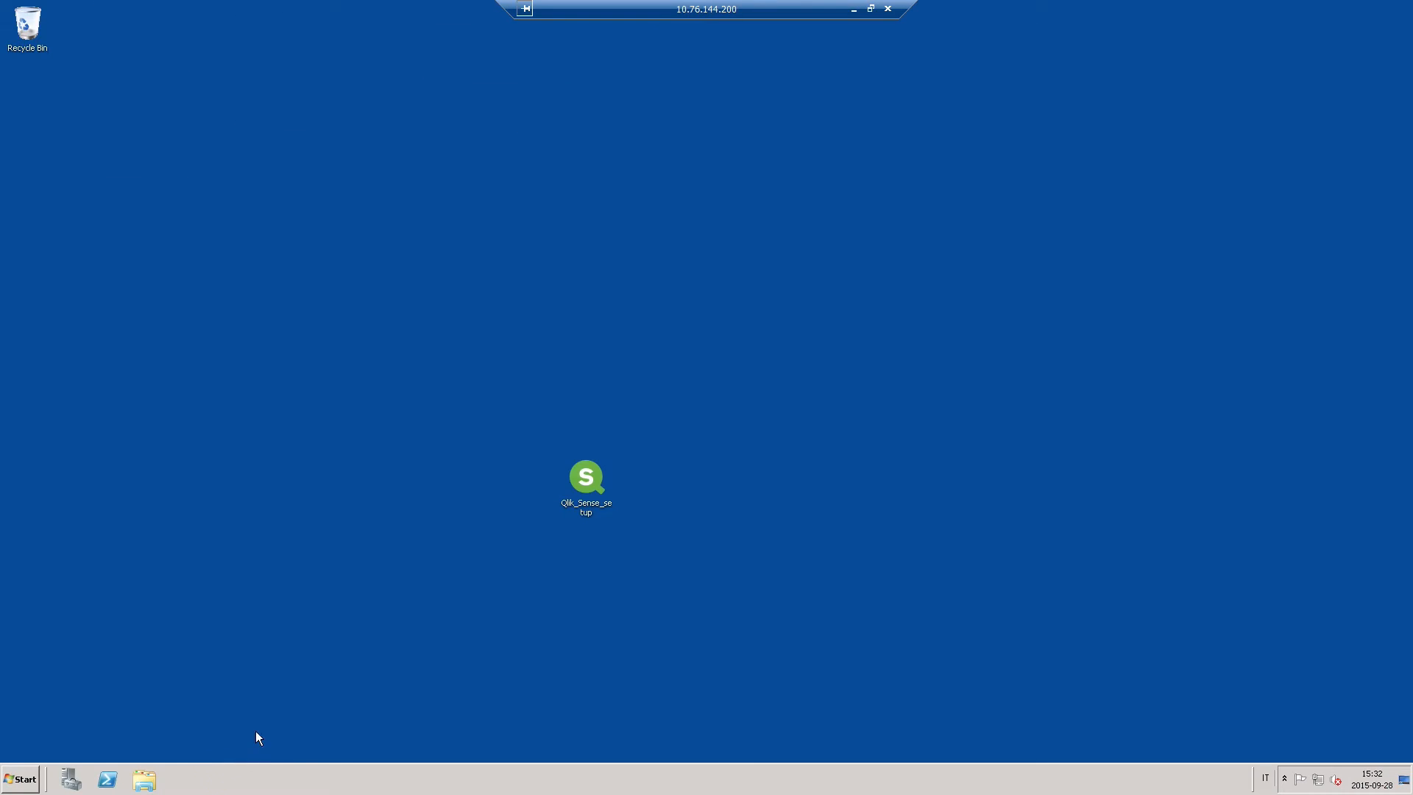
Step: On the remote server, paste the password into the certificate setup page and submit it
{"action": "left_click", "coordinate": [20, 778]}
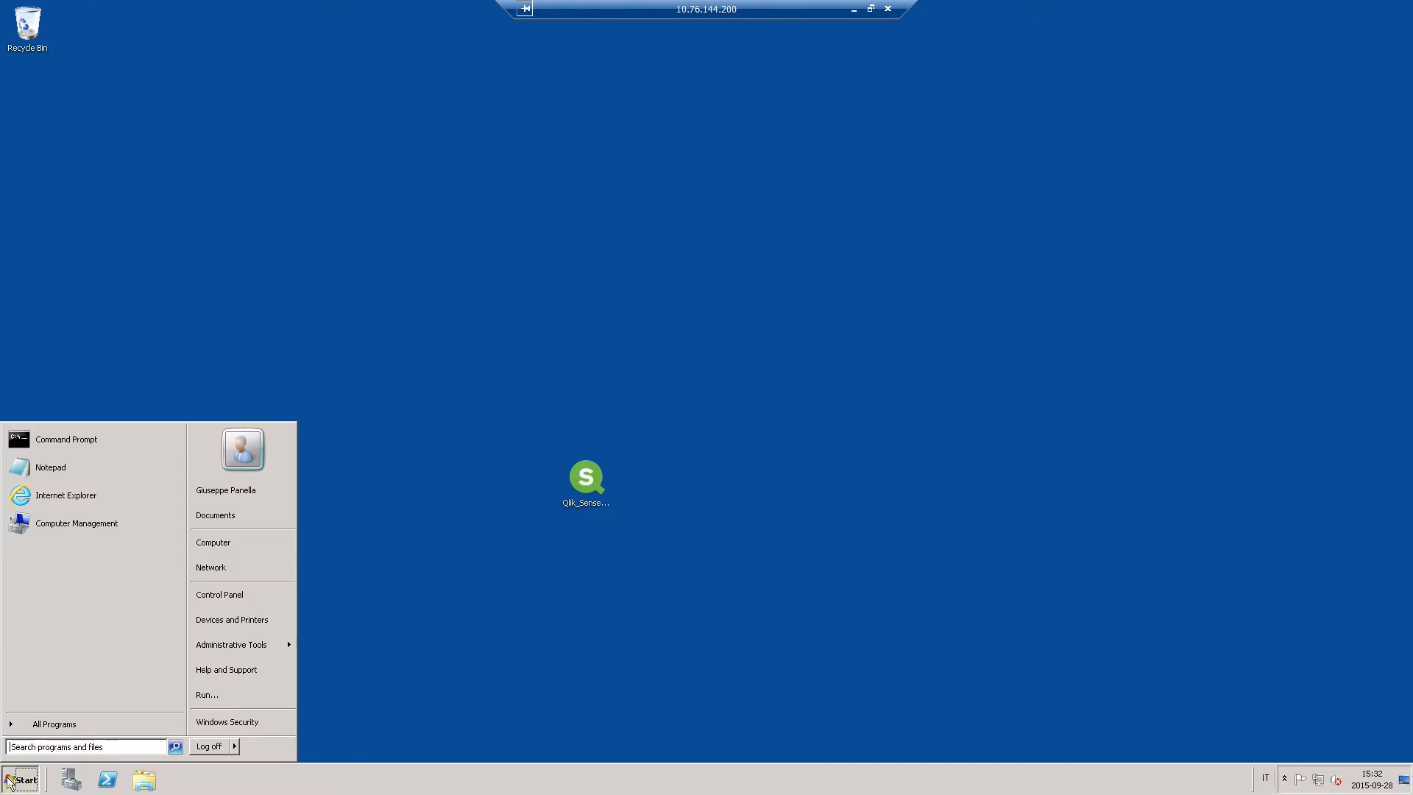
{"action": "left_click", "coordinate": [78, 500]}
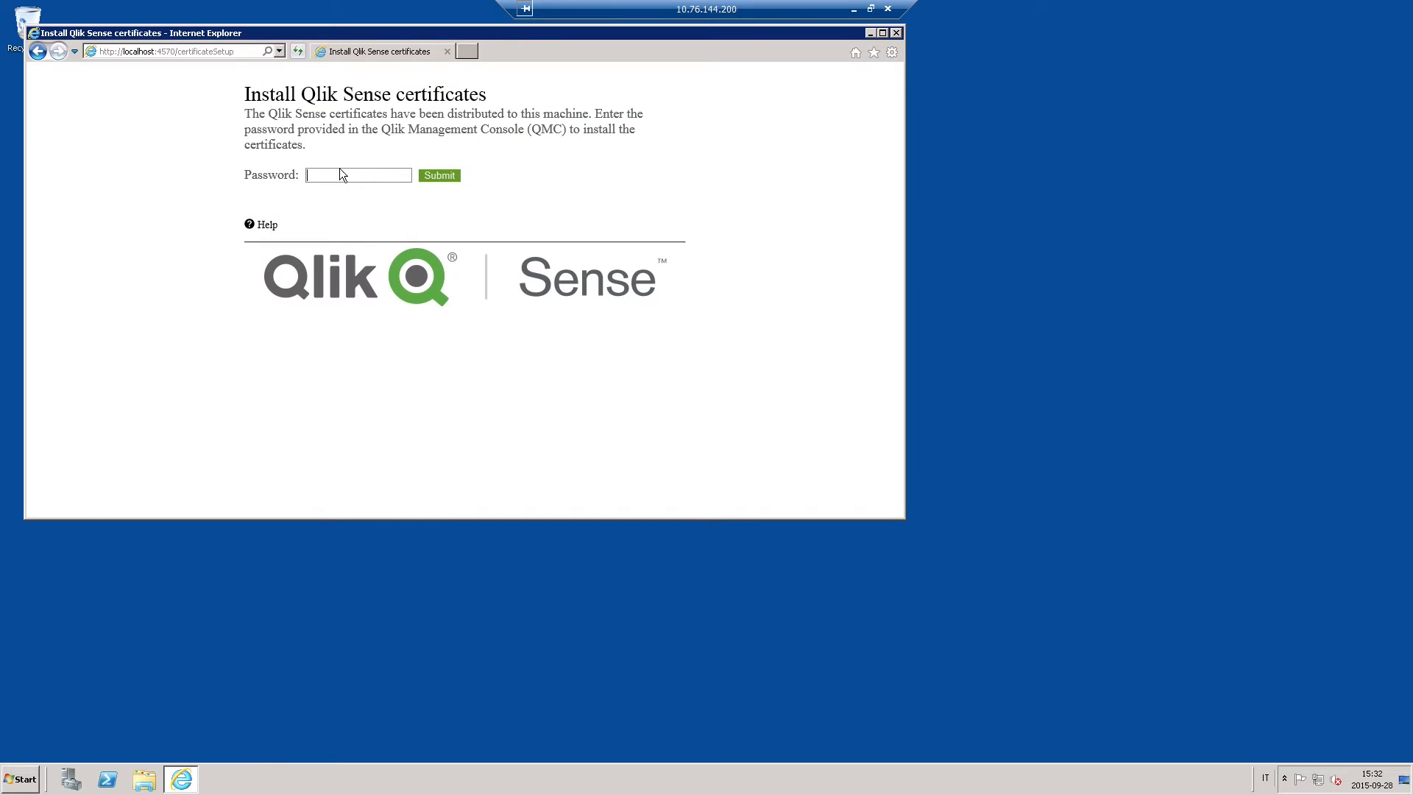
{"action": "right_click", "coordinate": [357, 175]}
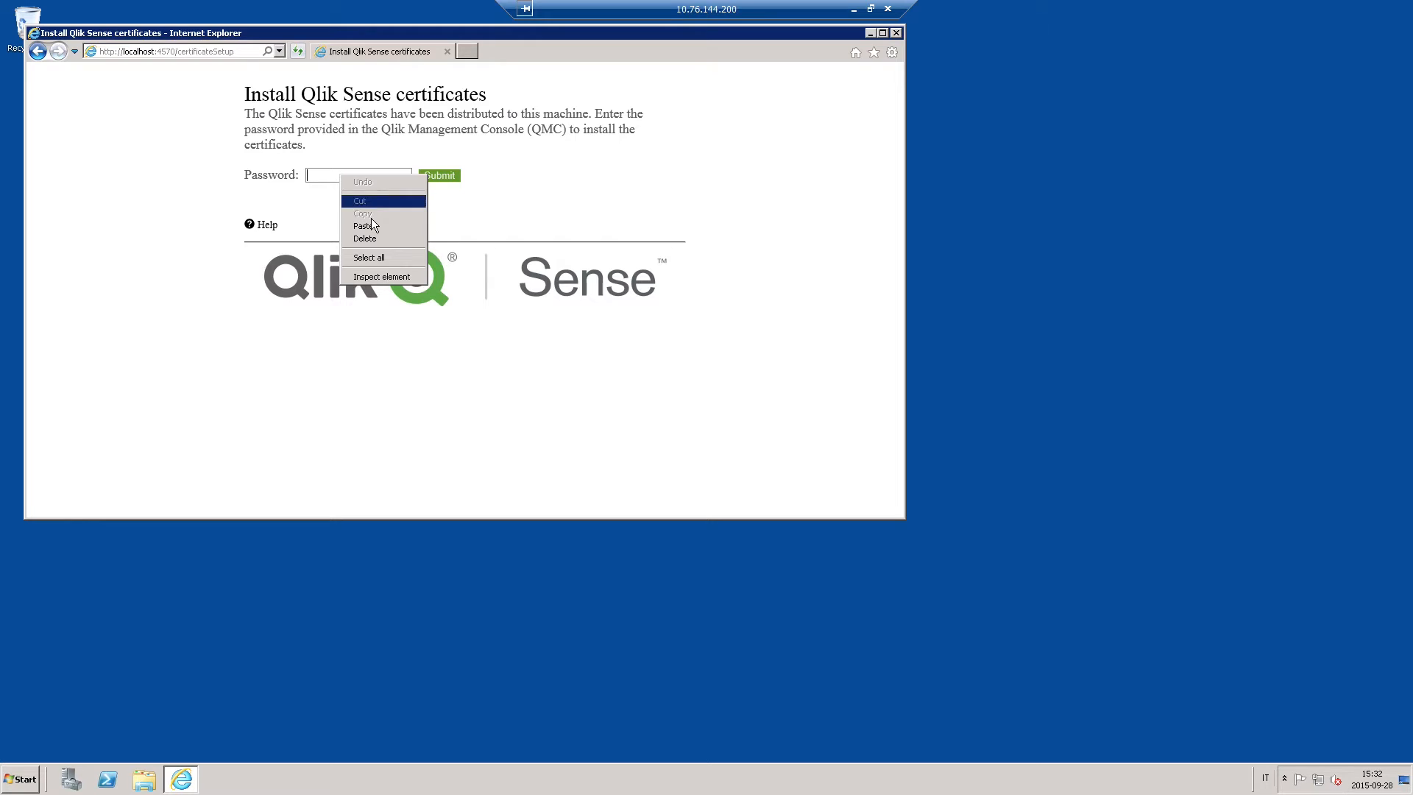
{"action": "left_click", "coordinate": [364, 225]}
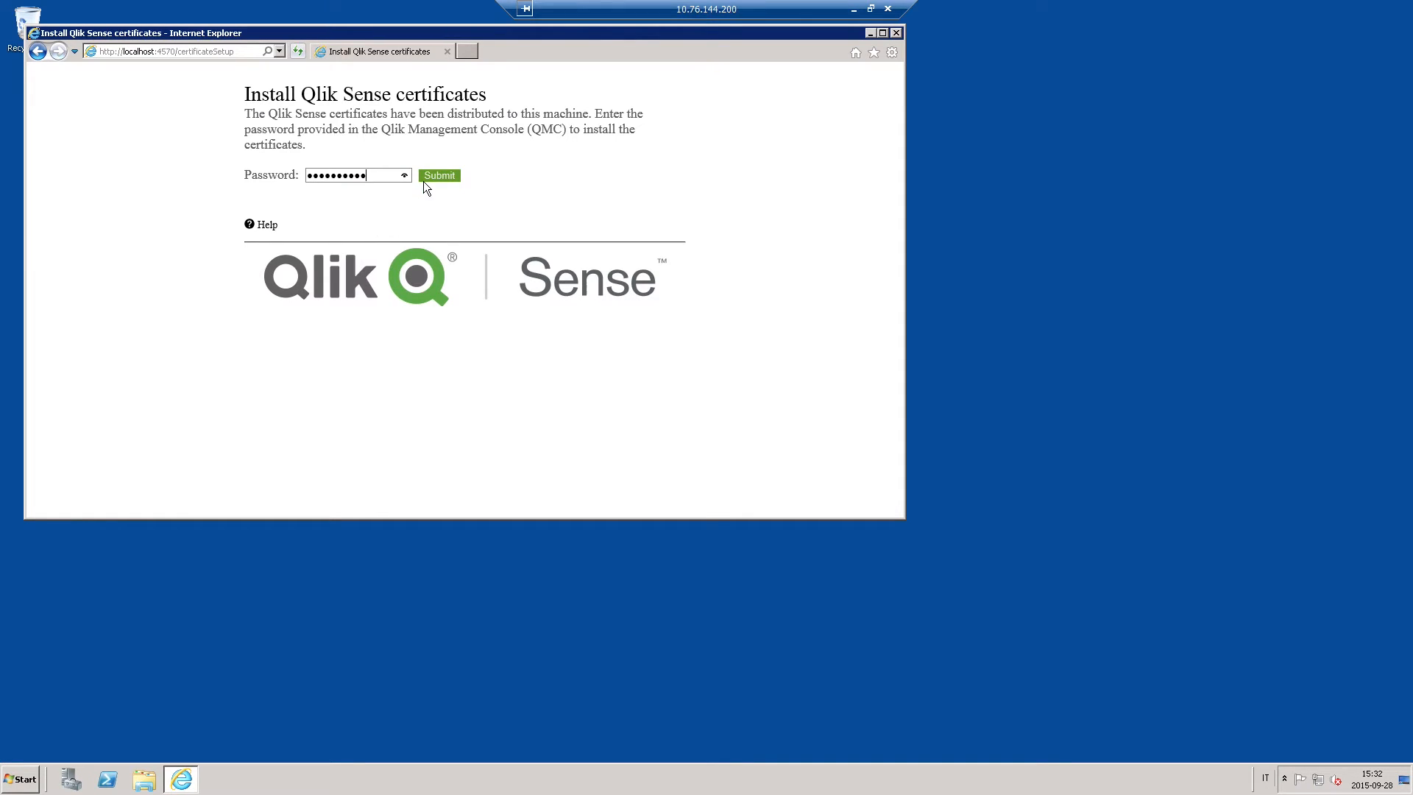
{"action": "left_click", "coordinate": [438, 175]}
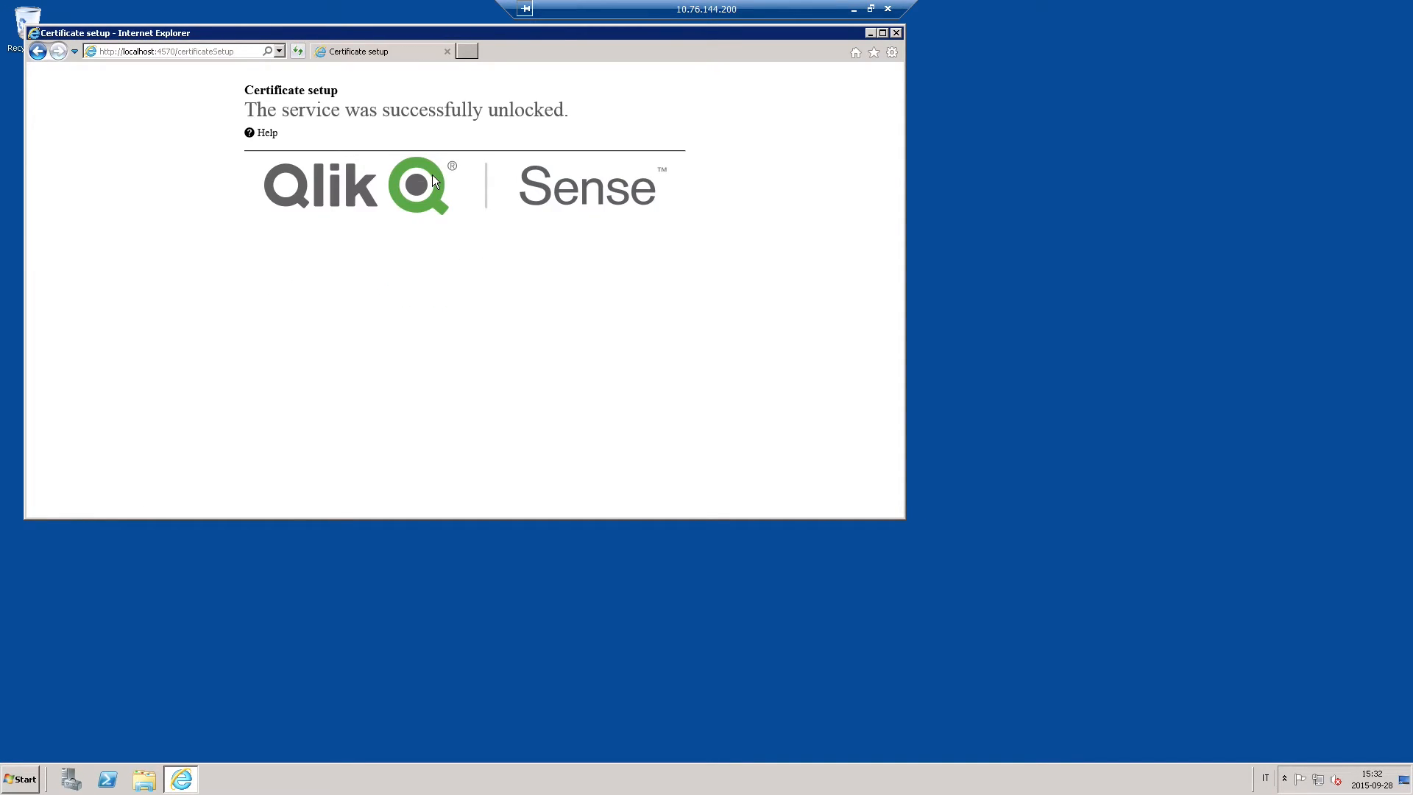
{"action": "mouse_move", "coordinate": [266, 132]}
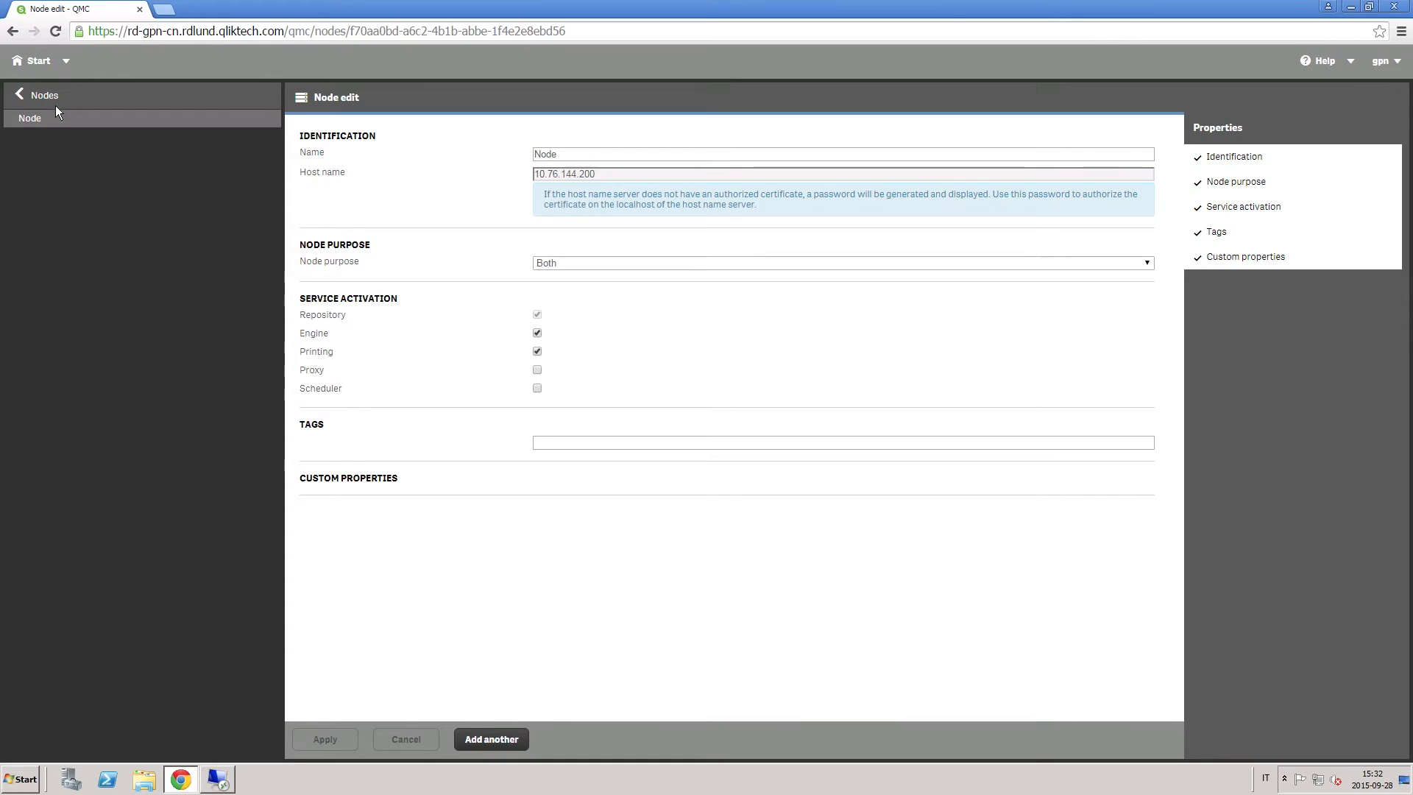
Step: Confirm node 10.76.144.200 shows 4 of 4 services running, then return to Start
{"action": "left_click", "coordinate": [37, 95]}
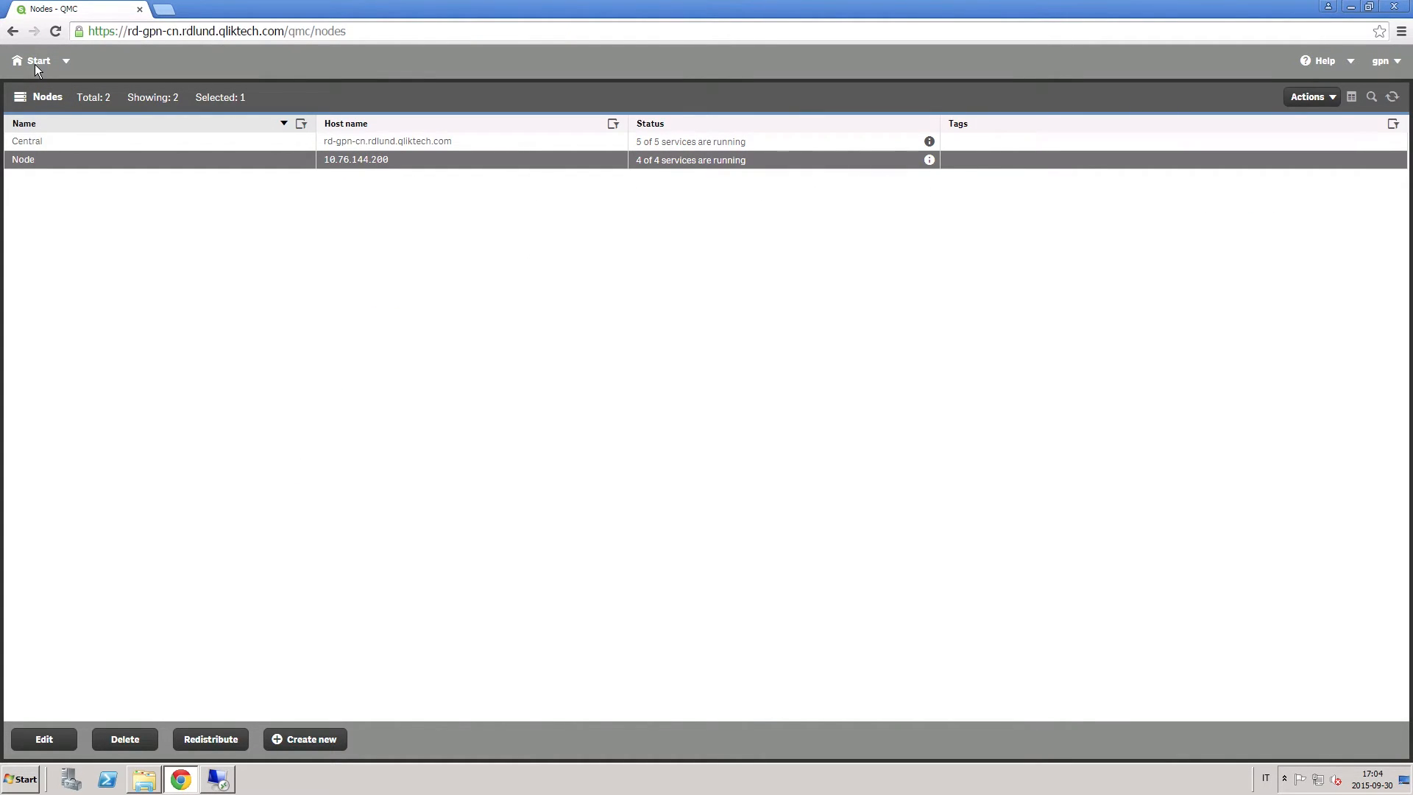
{"action": "left_click", "coordinate": [38, 60]}
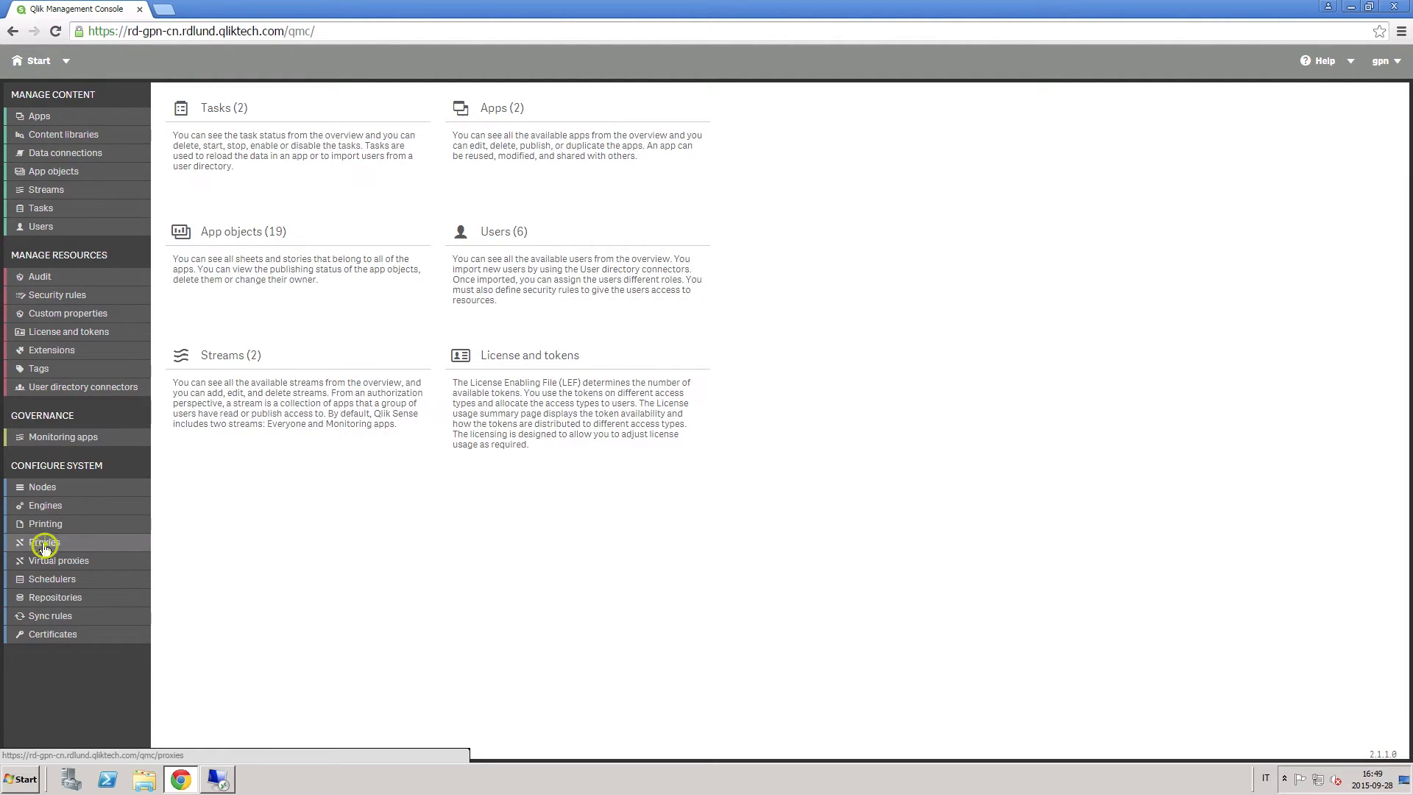
Step: Enable Allow HTTP on the Node proxy and apply the change
{"action": "left_click", "coordinate": [44, 541]}
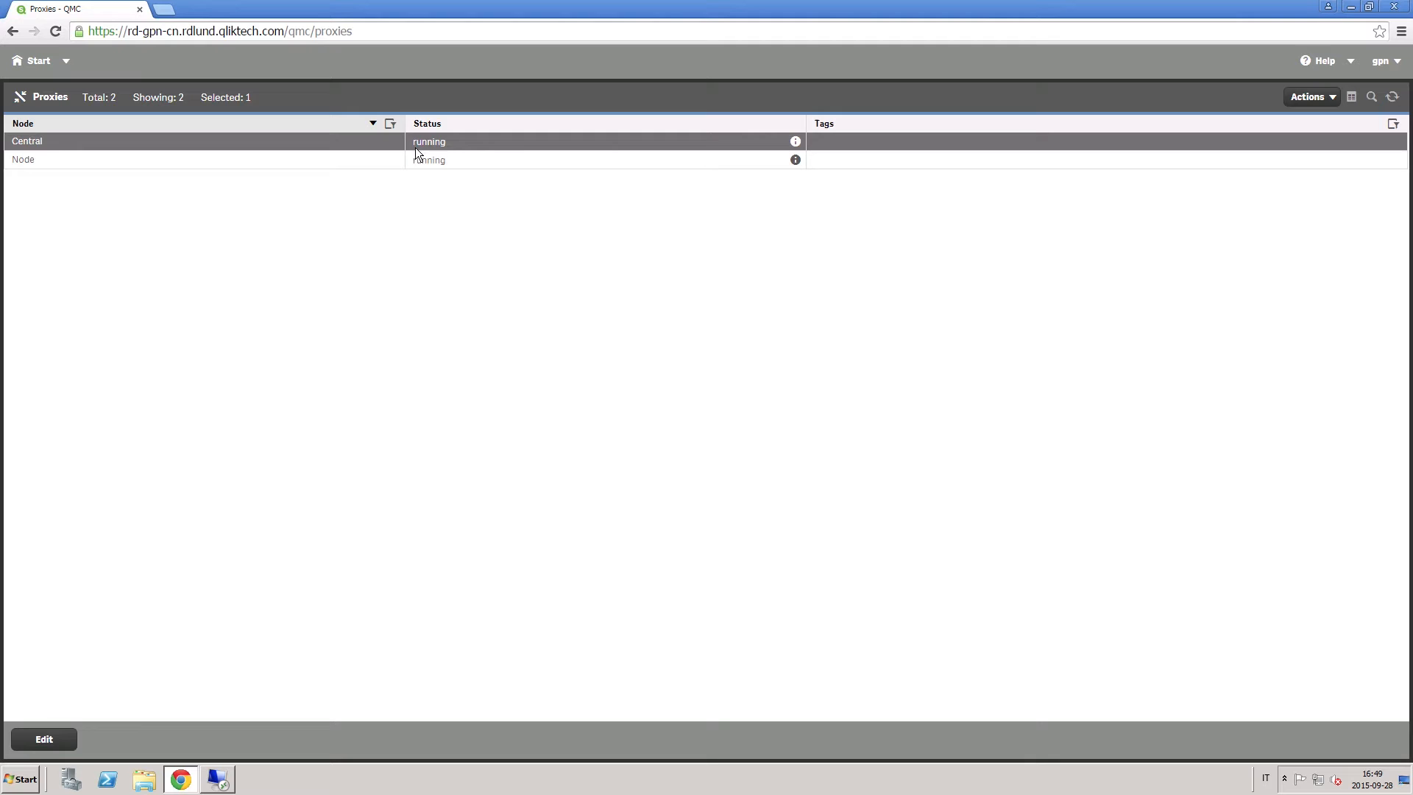
{"action": "left_click", "coordinate": [428, 159]}
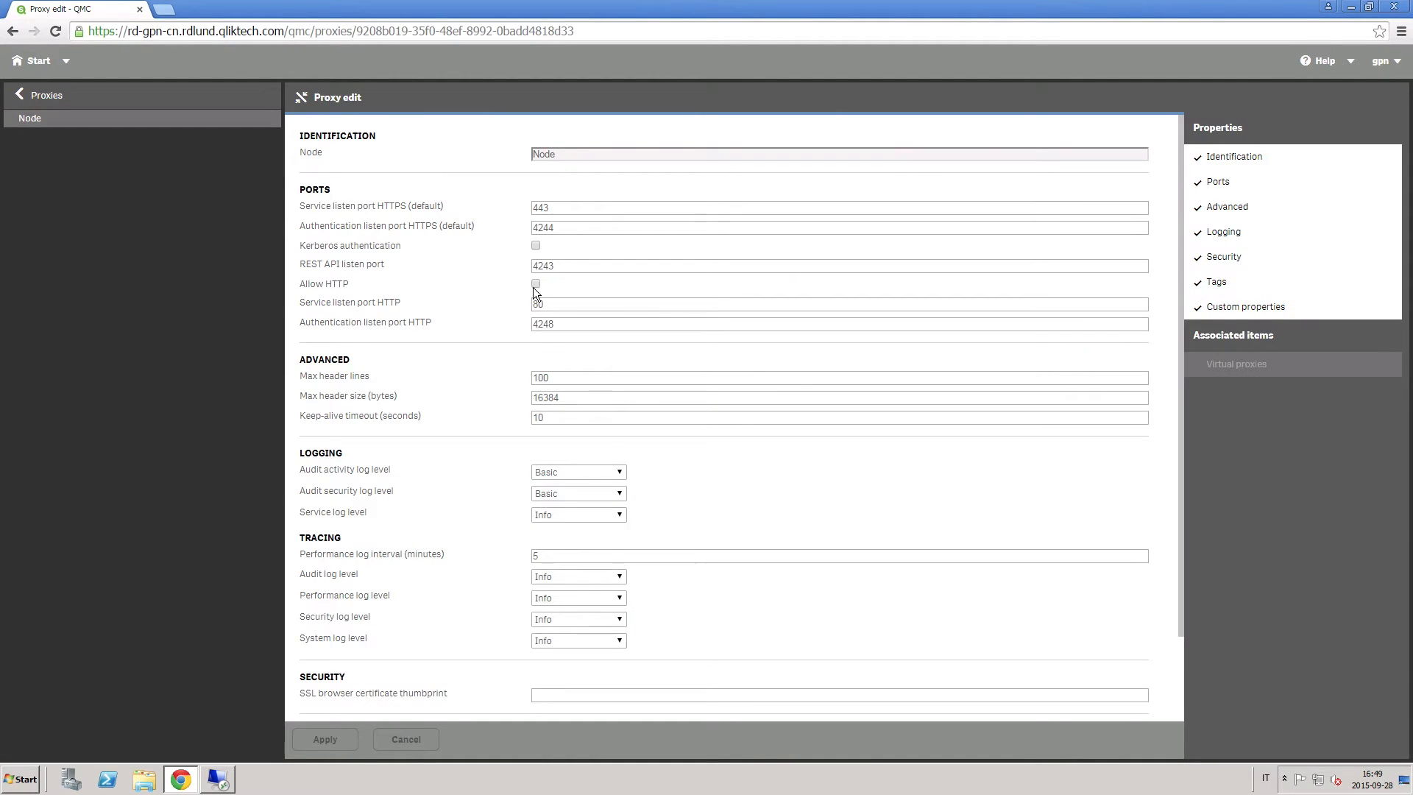
{"action": "left_click", "coordinate": [535, 282]}
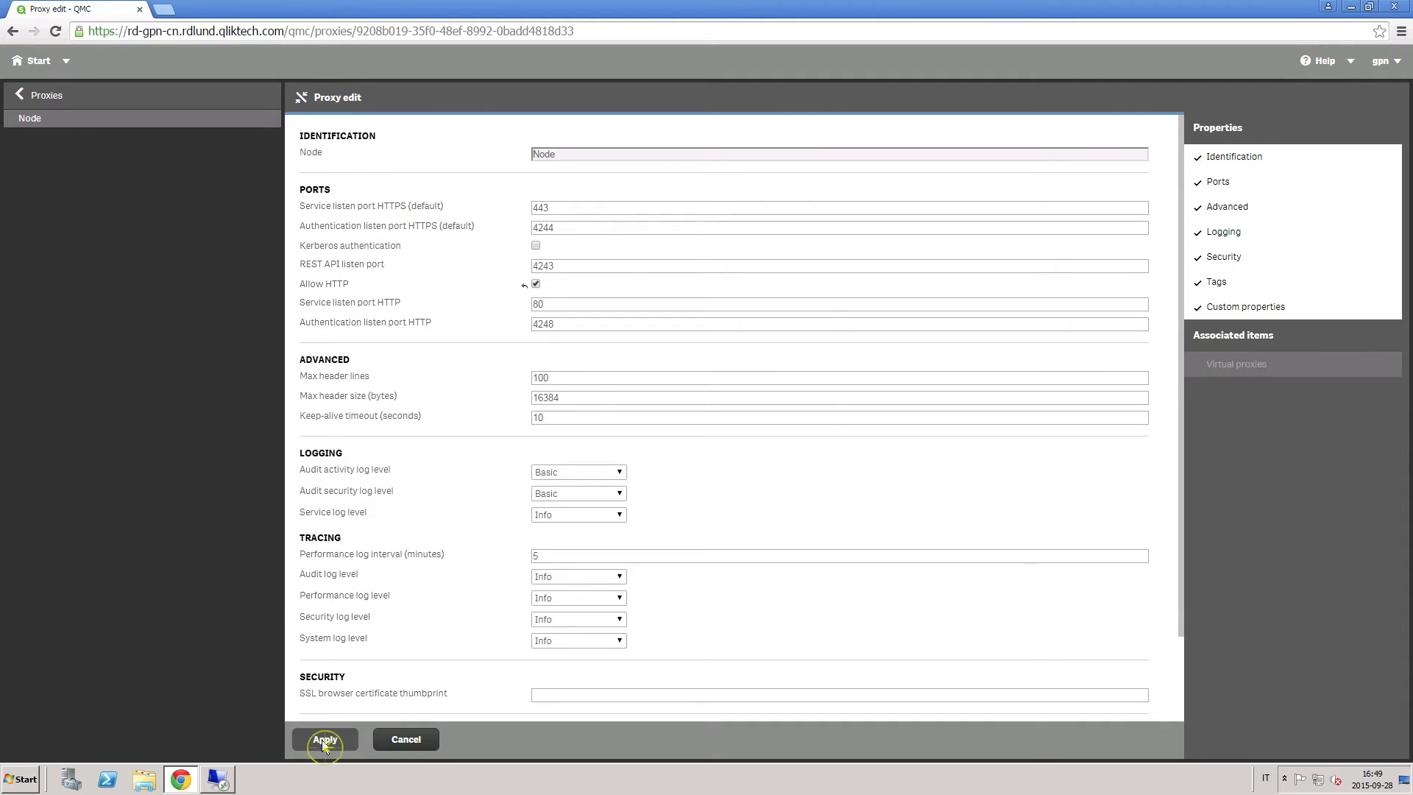
{"action": "left_click", "coordinate": [324, 739]}
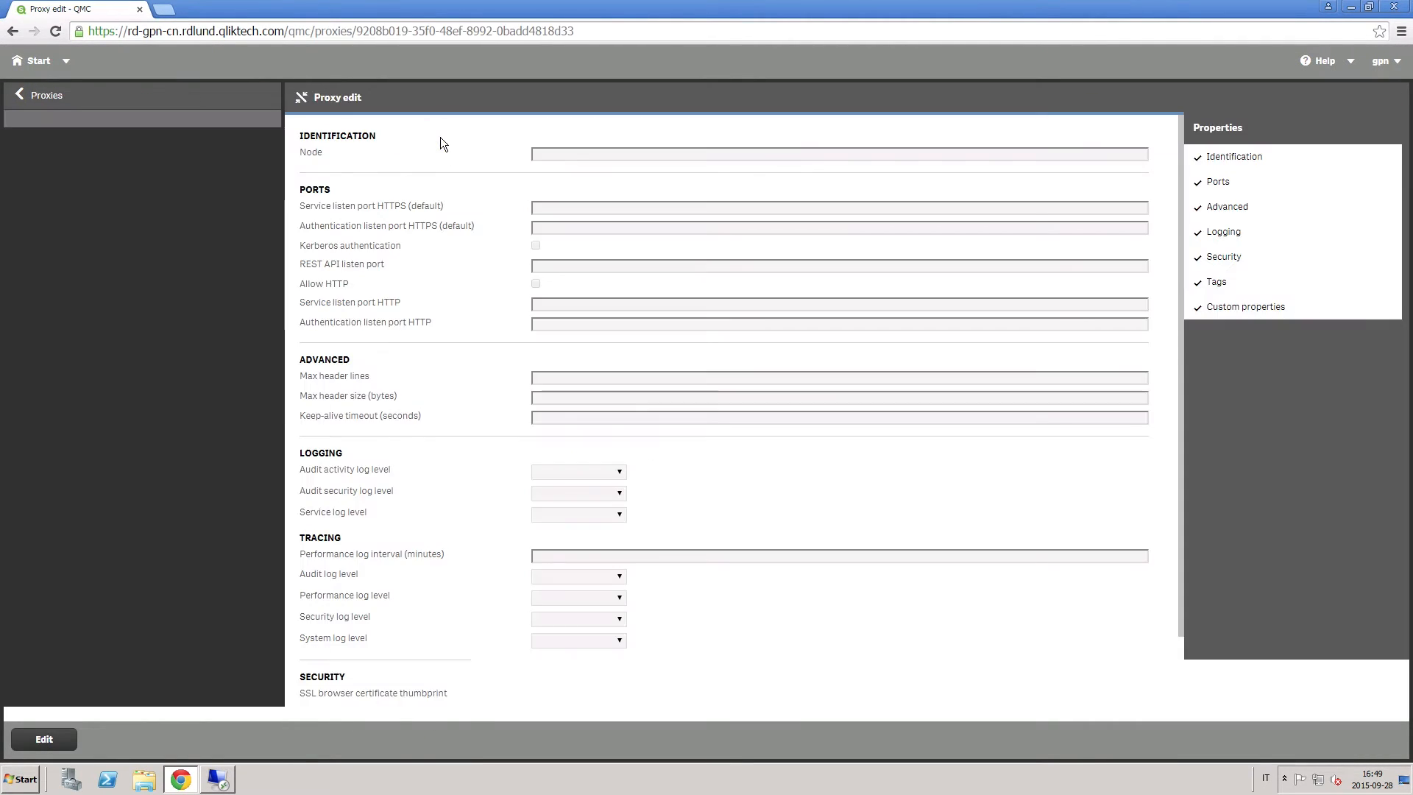
{"action": "left_click", "coordinate": [42, 738]}
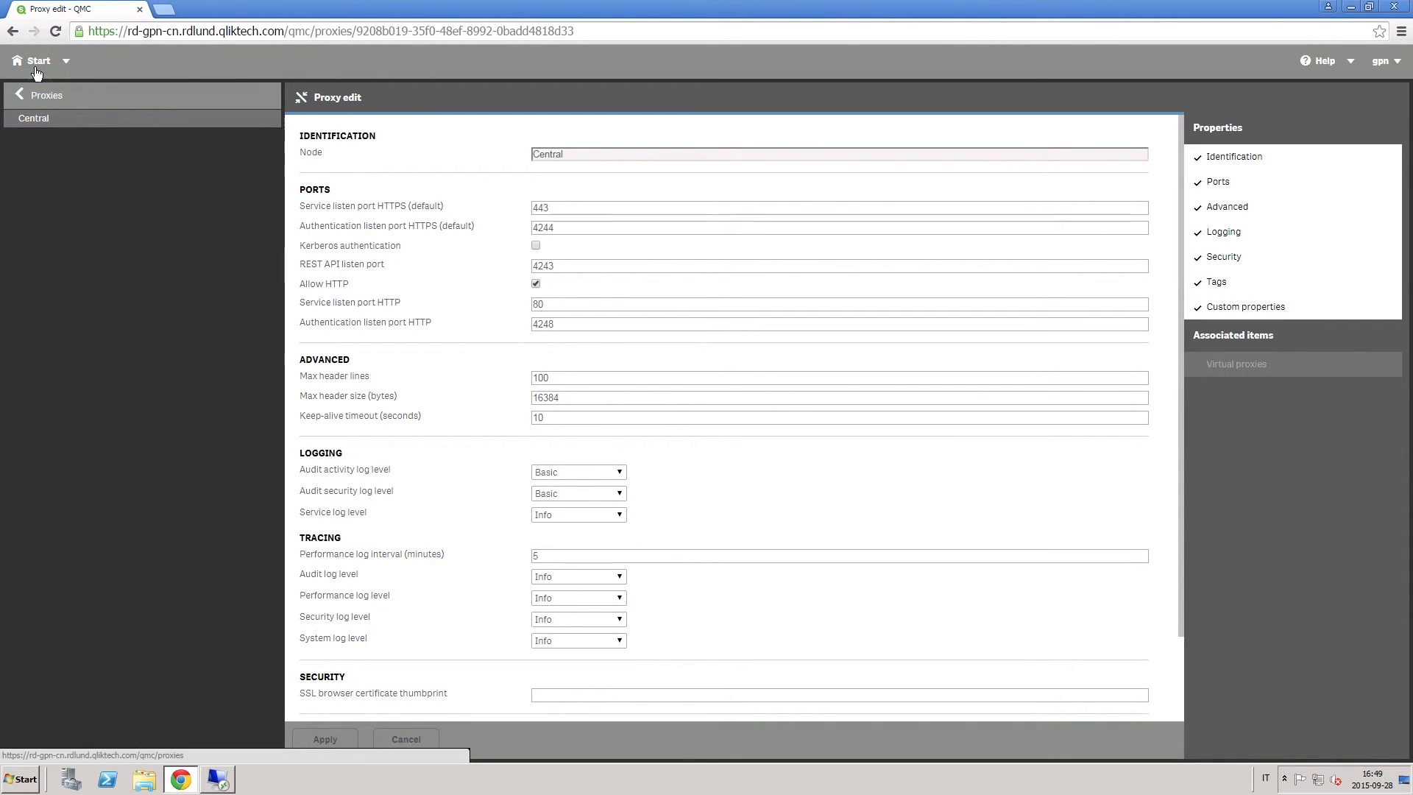
{"action": "left_click", "coordinate": [37, 60]}
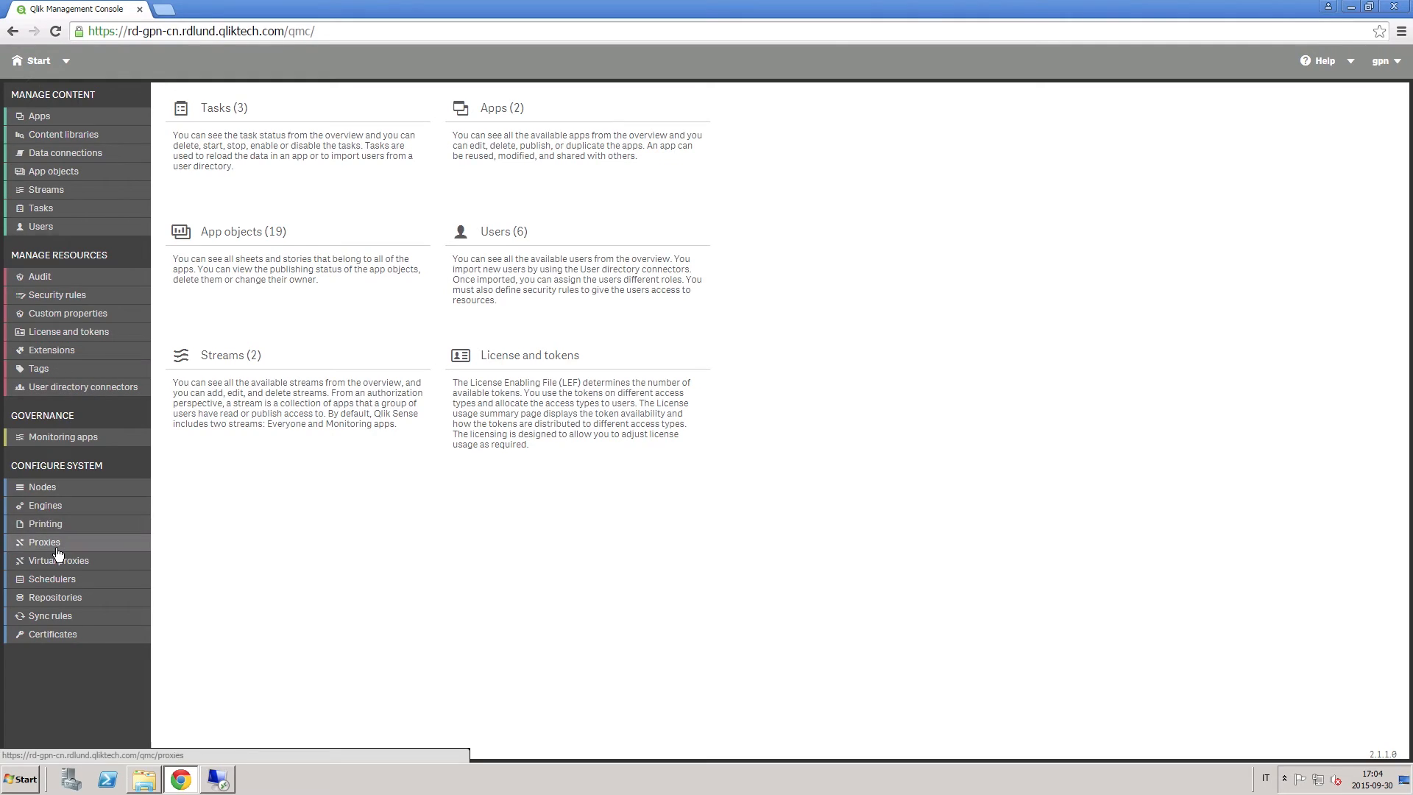
Step: Create a virtual proxy described 'Virtual Proxy' with prefix VPX and its session cookie name
{"action": "left_click", "coordinate": [60, 561]}
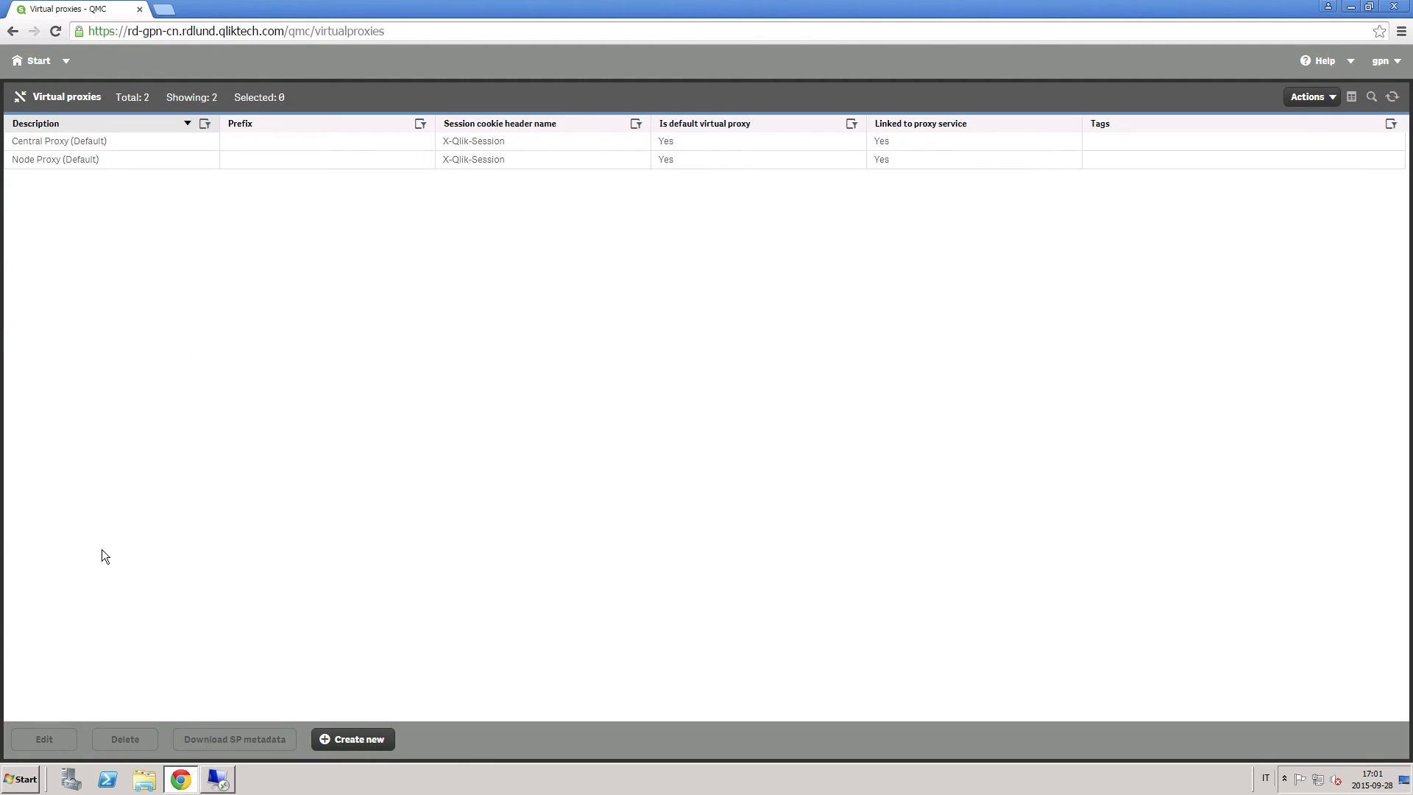
{"action": "left_click", "coordinate": [357, 738]}
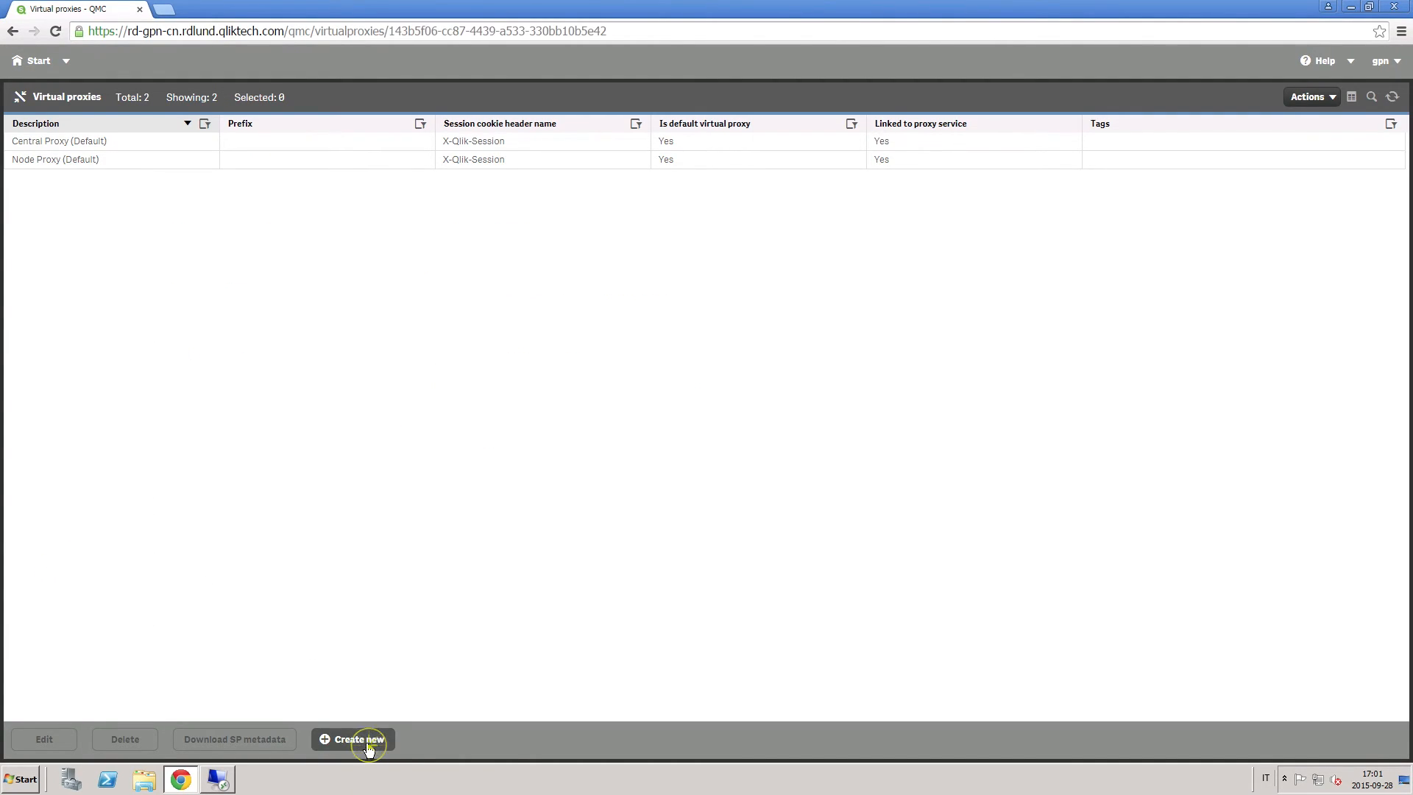
{"action": "left_click", "coordinate": [358, 739]}
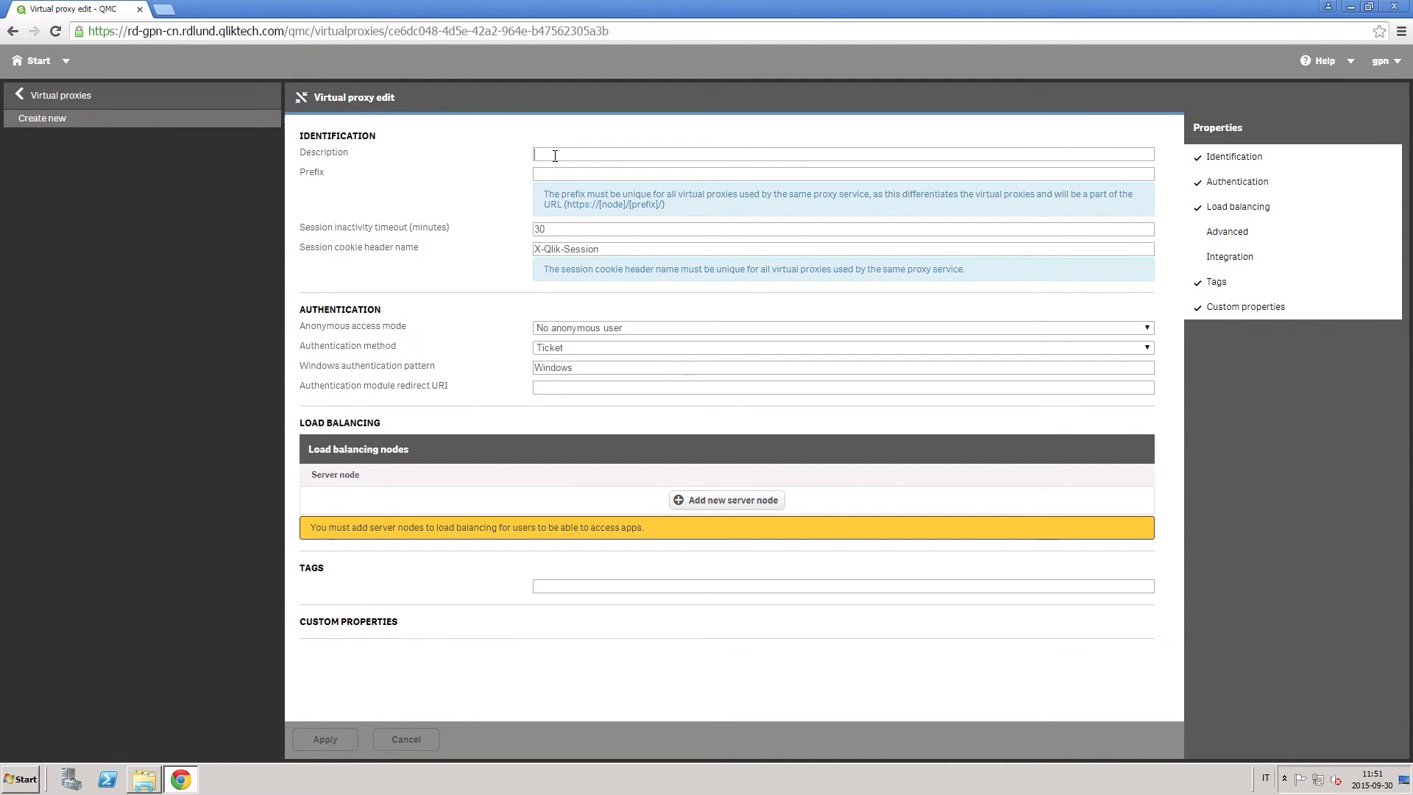
{"action": "type", "text": "Virtual"}
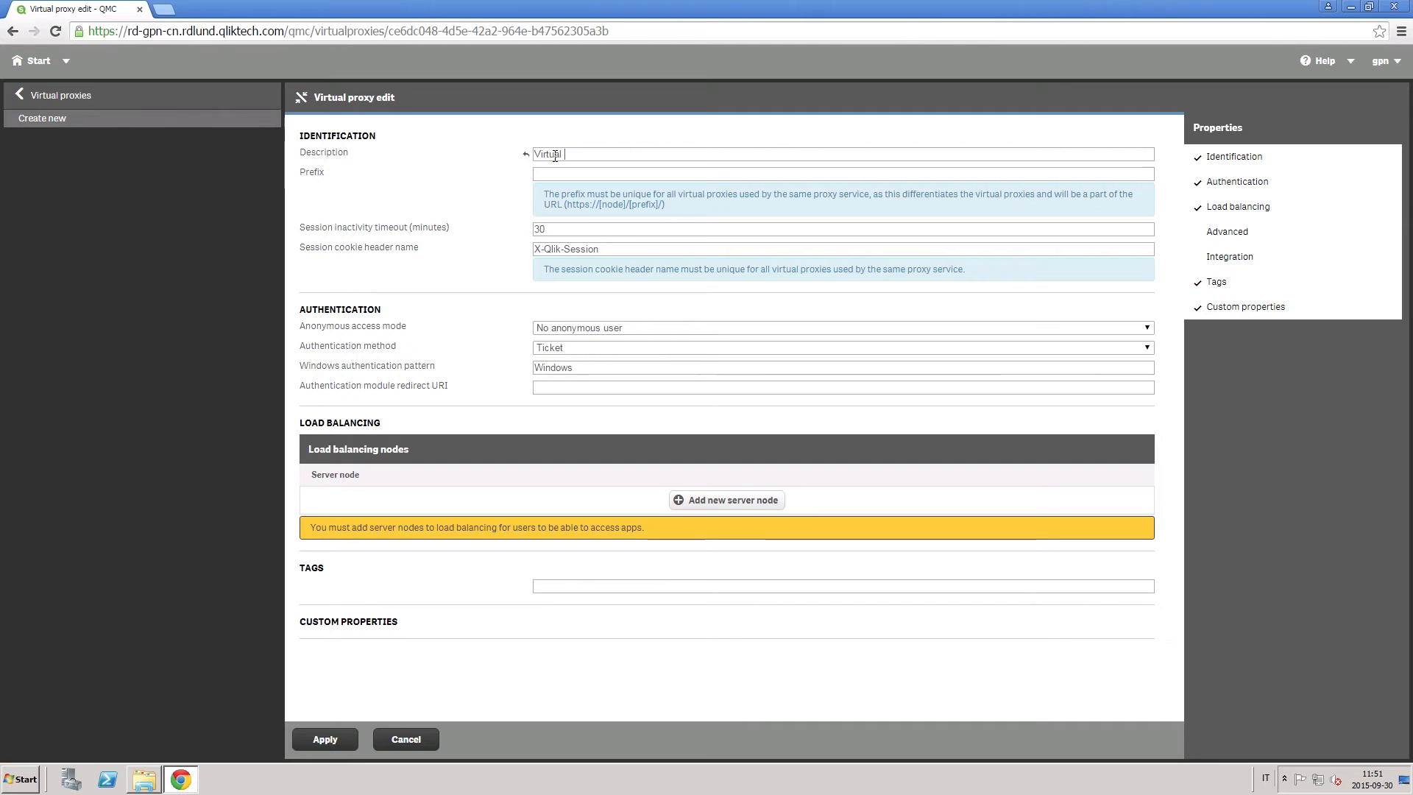
{"action": "type", "text": "Proxy"}
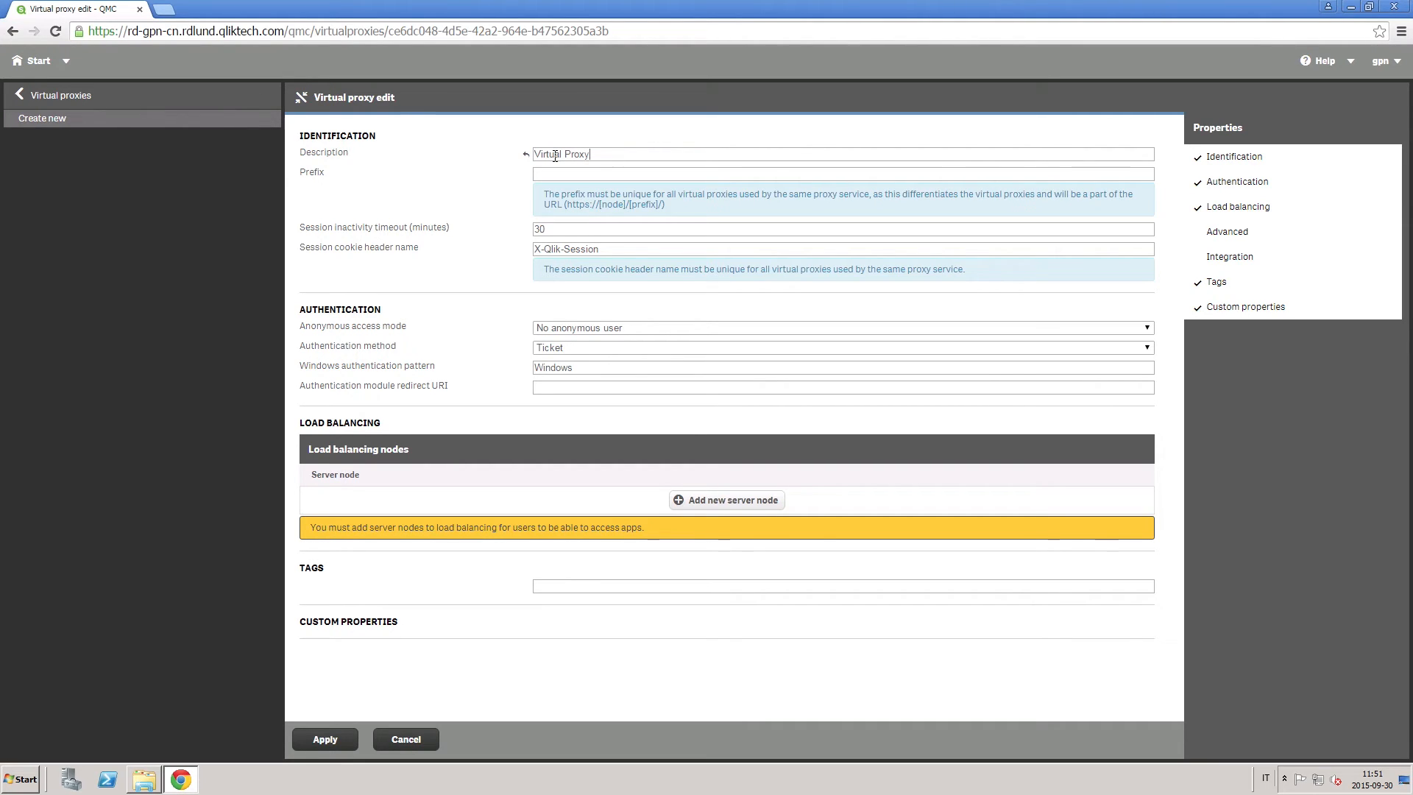
{"action": "type", "text": "VP"}
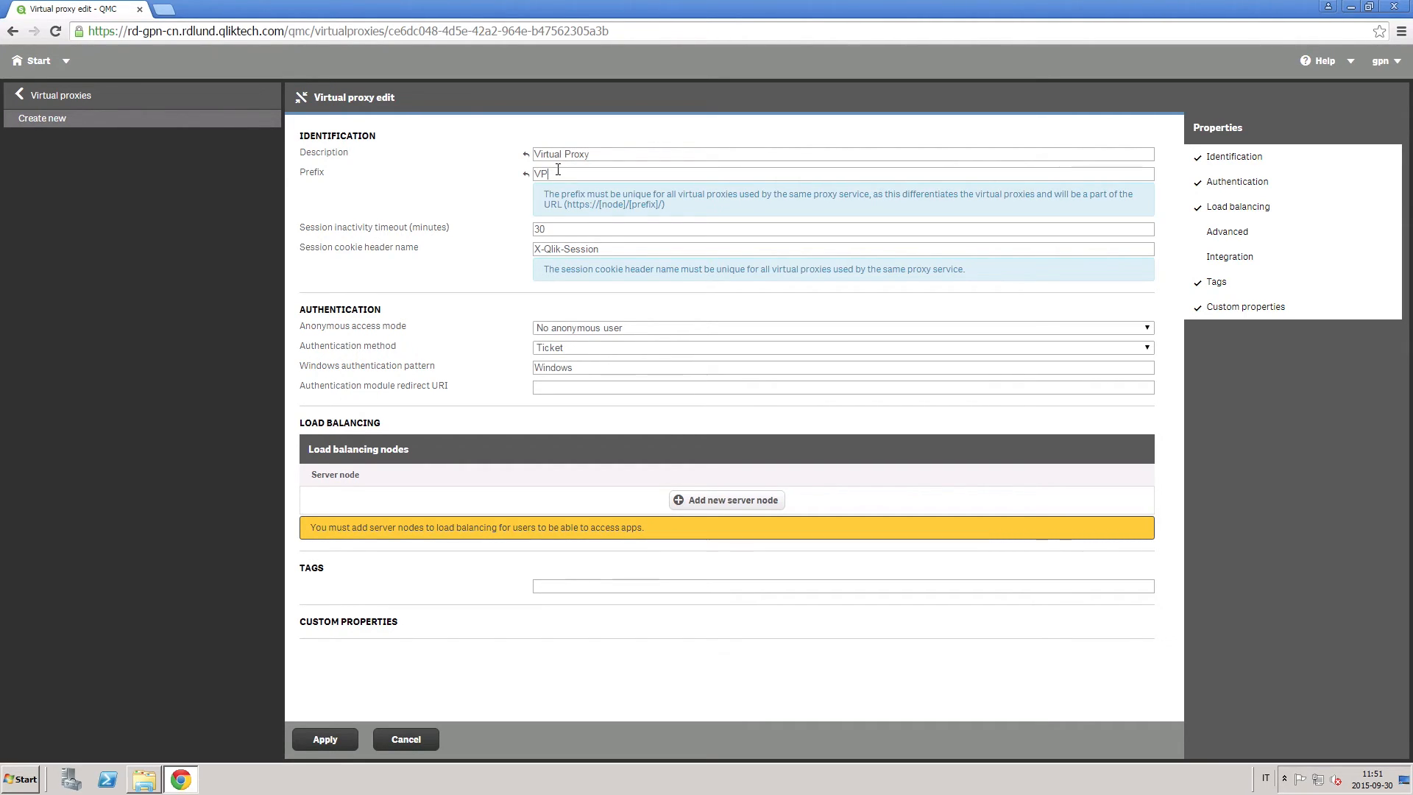
{"action": "type", "text": "X"}
{"action": "left_click", "coordinate": [843, 248]}
{"action": "type", "text": "-"}
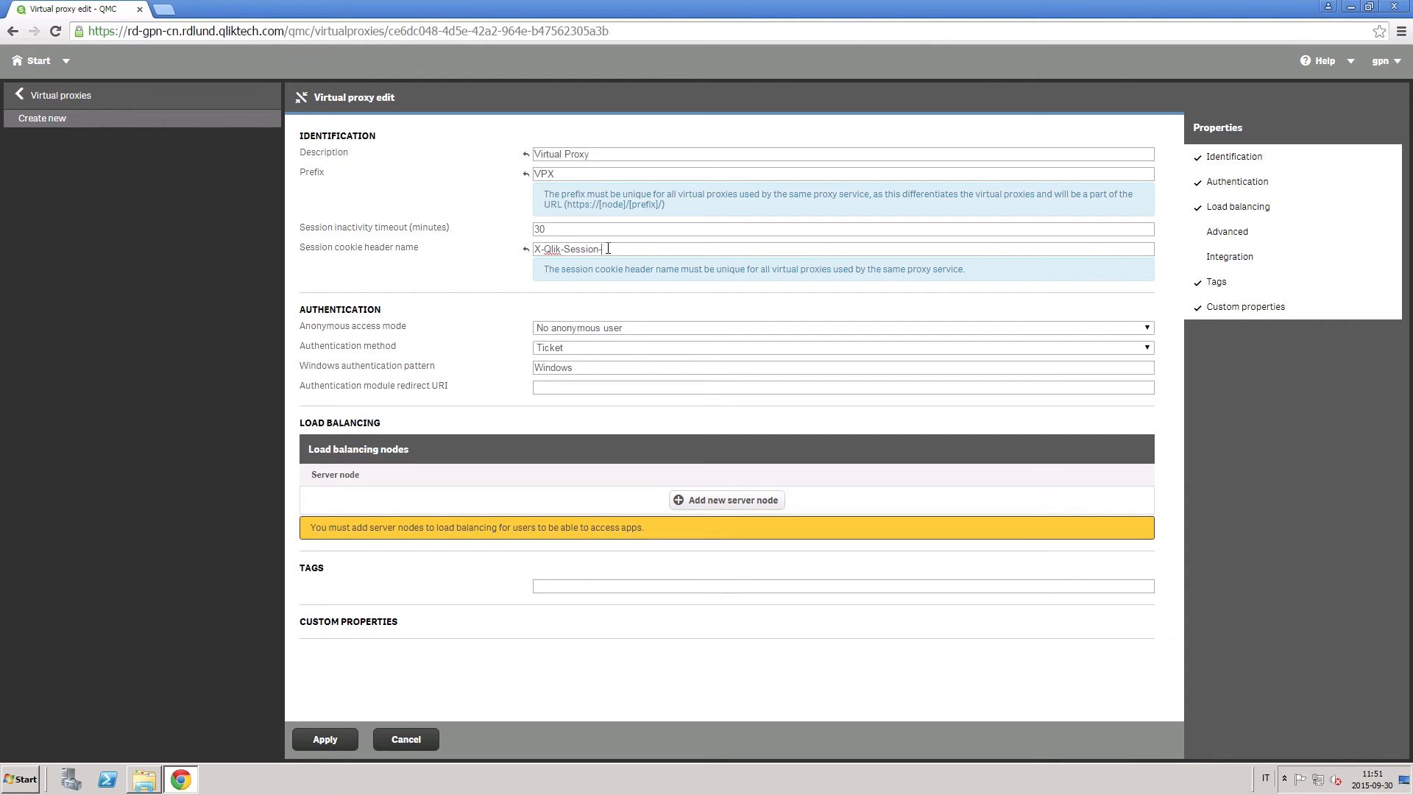
{"action": "type", "text": "VPX"}
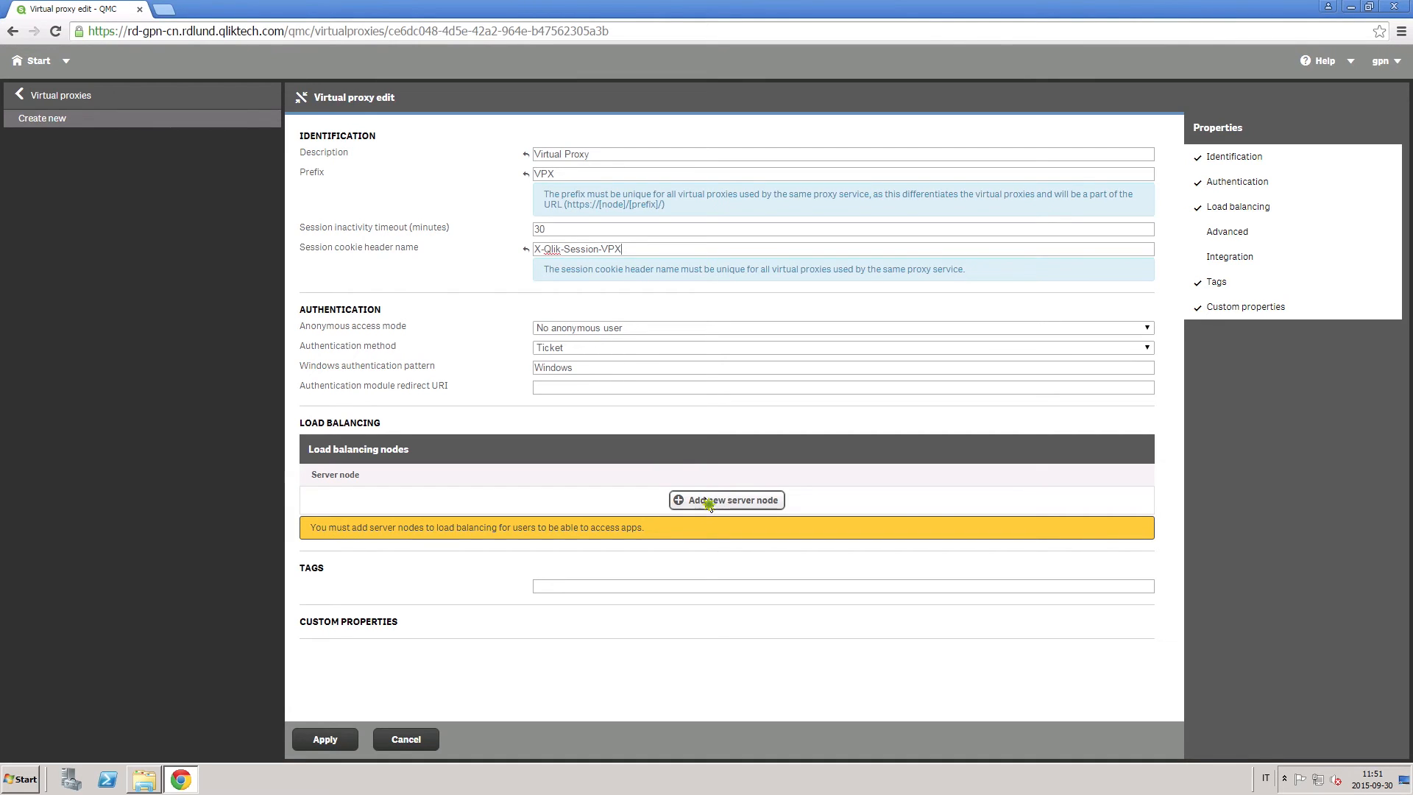
Step: Add Node as the load balancing server, then save and confirm the proxy restart
{"action": "left_click", "coordinate": [726, 501]}
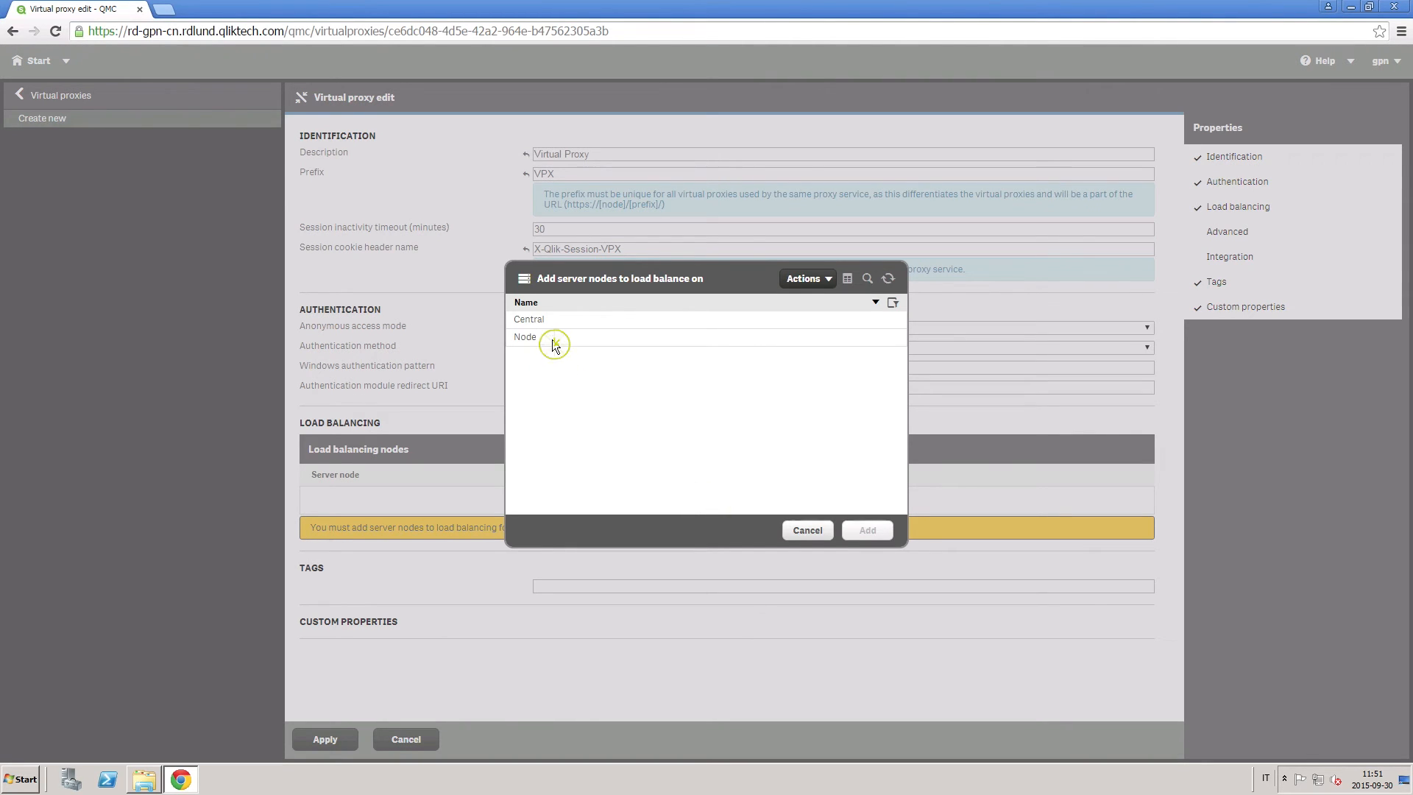
{"action": "left_click", "coordinate": [865, 530]}
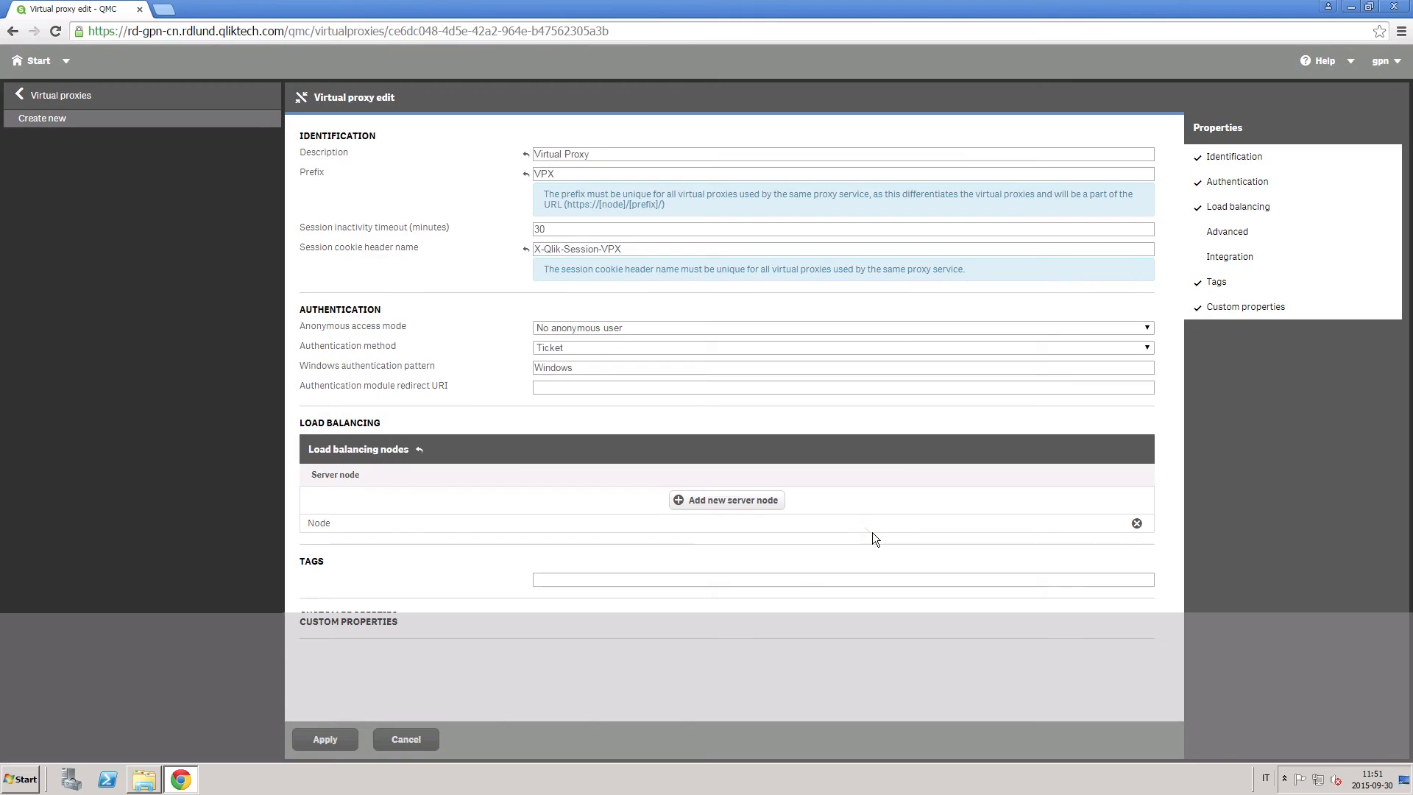
{"action": "left_click", "coordinate": [324, 739]}
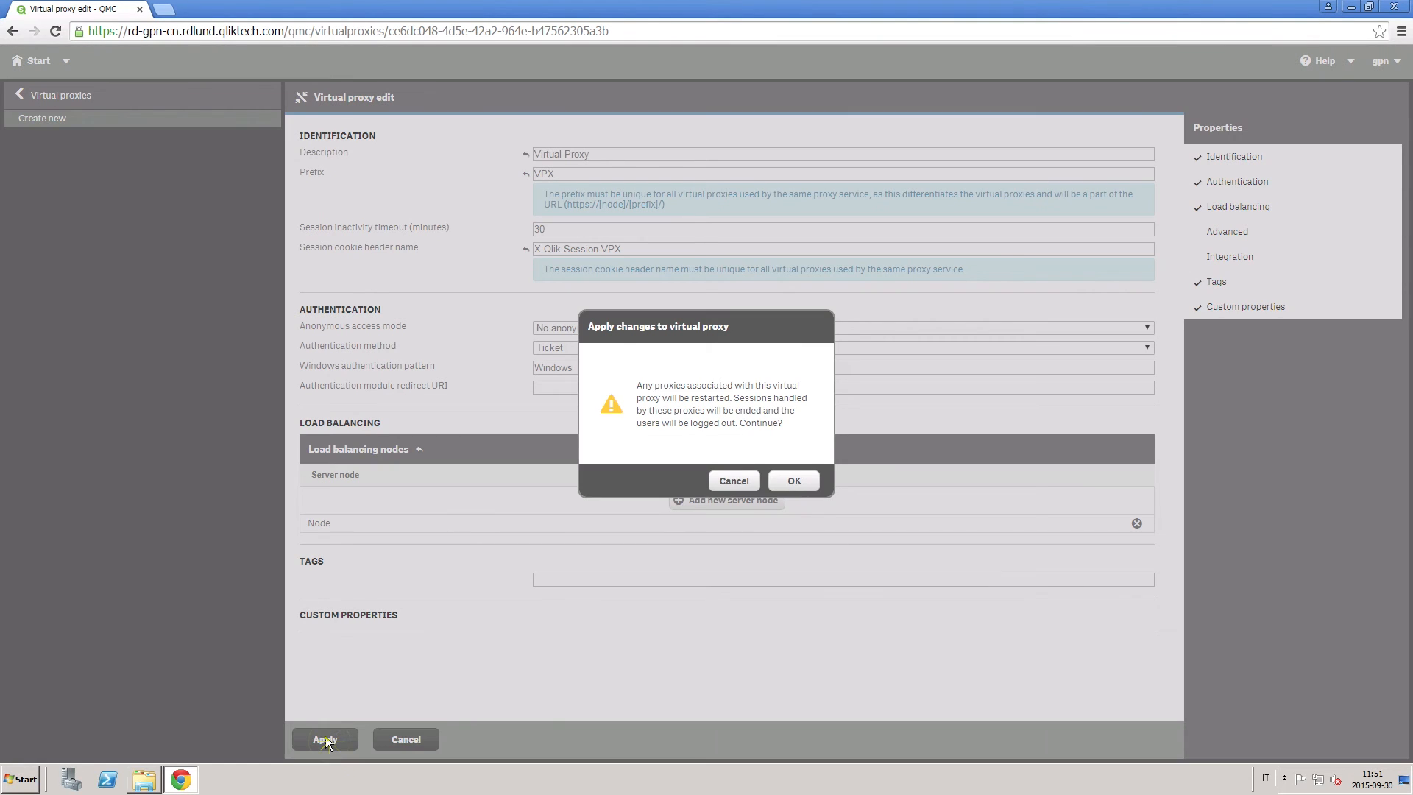
{"action": "left_click", "coordinate": [791, 480]}
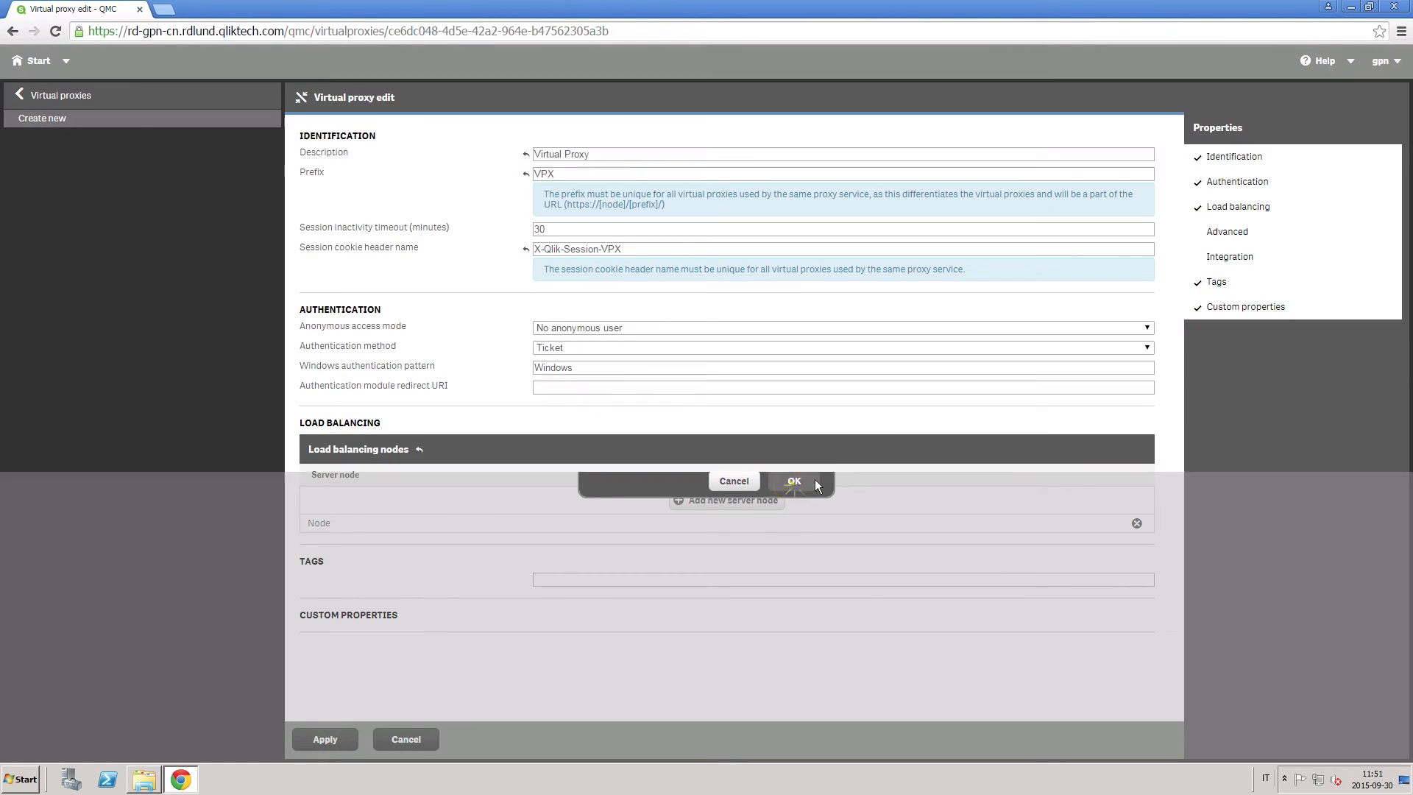
{"action": "left_click", "coordinate": [791, 481]}
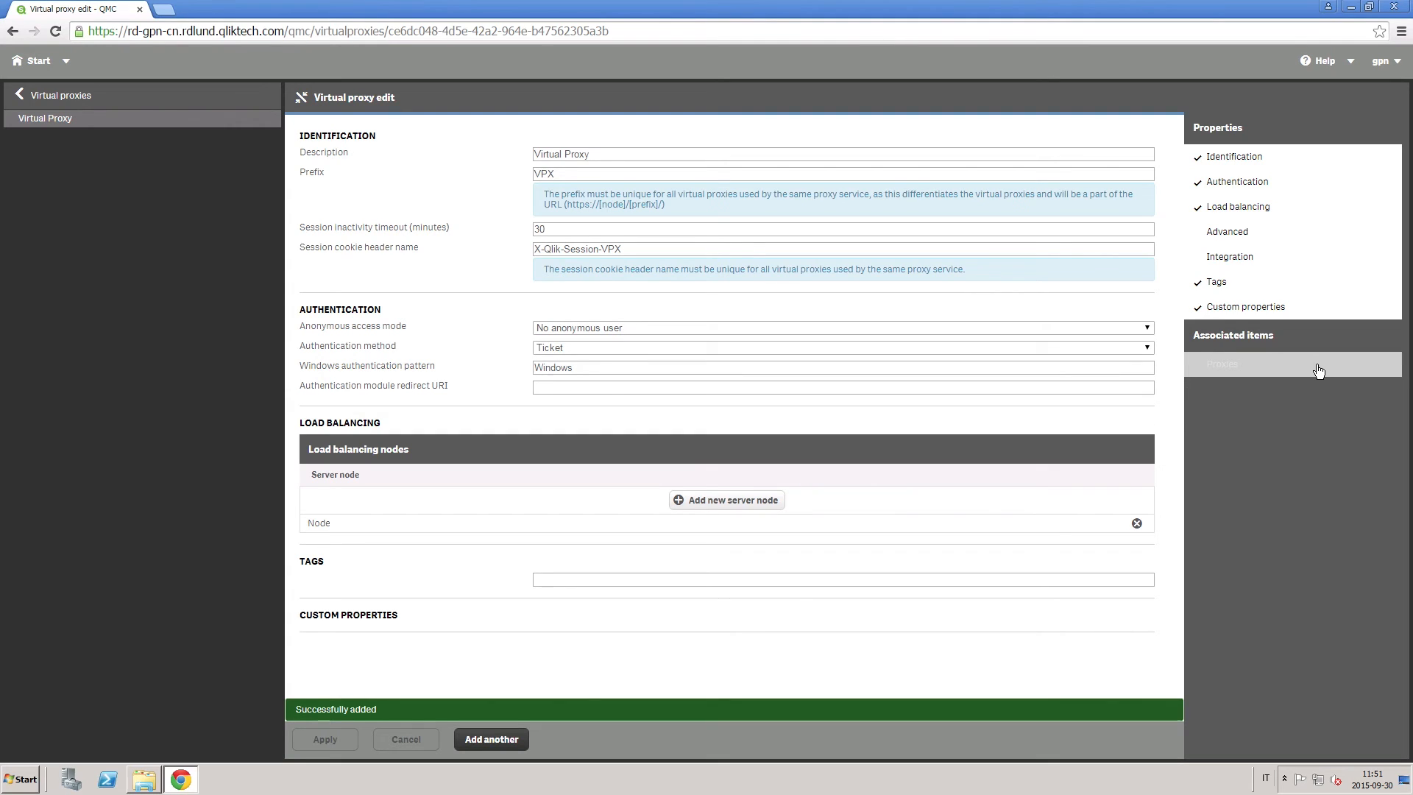
{"action": "left_click", "coordinate": [1221, 364]}
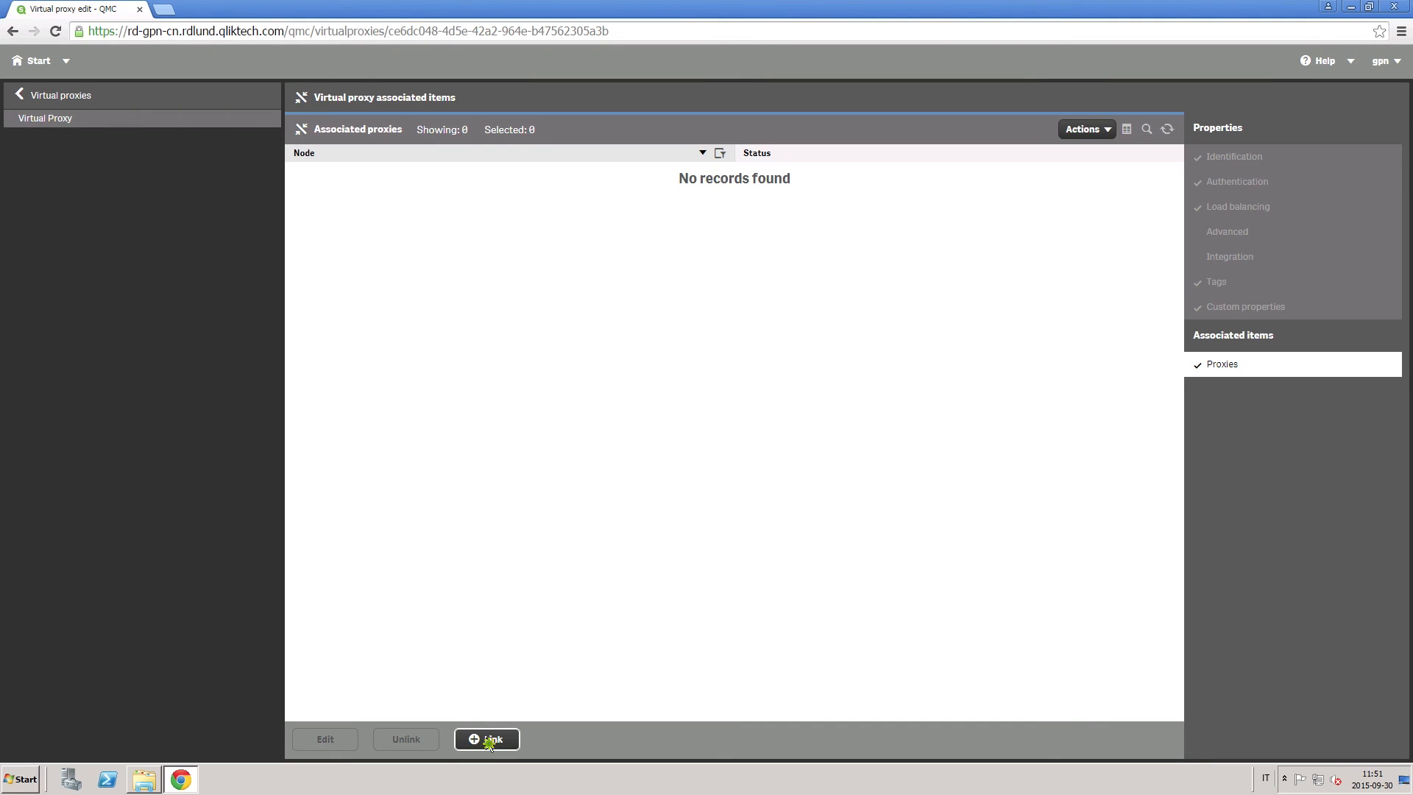
Step: Link the VPX virtual proxy to the Node proxy service
{"action": "left_click", "coordinate": [487, 739]}
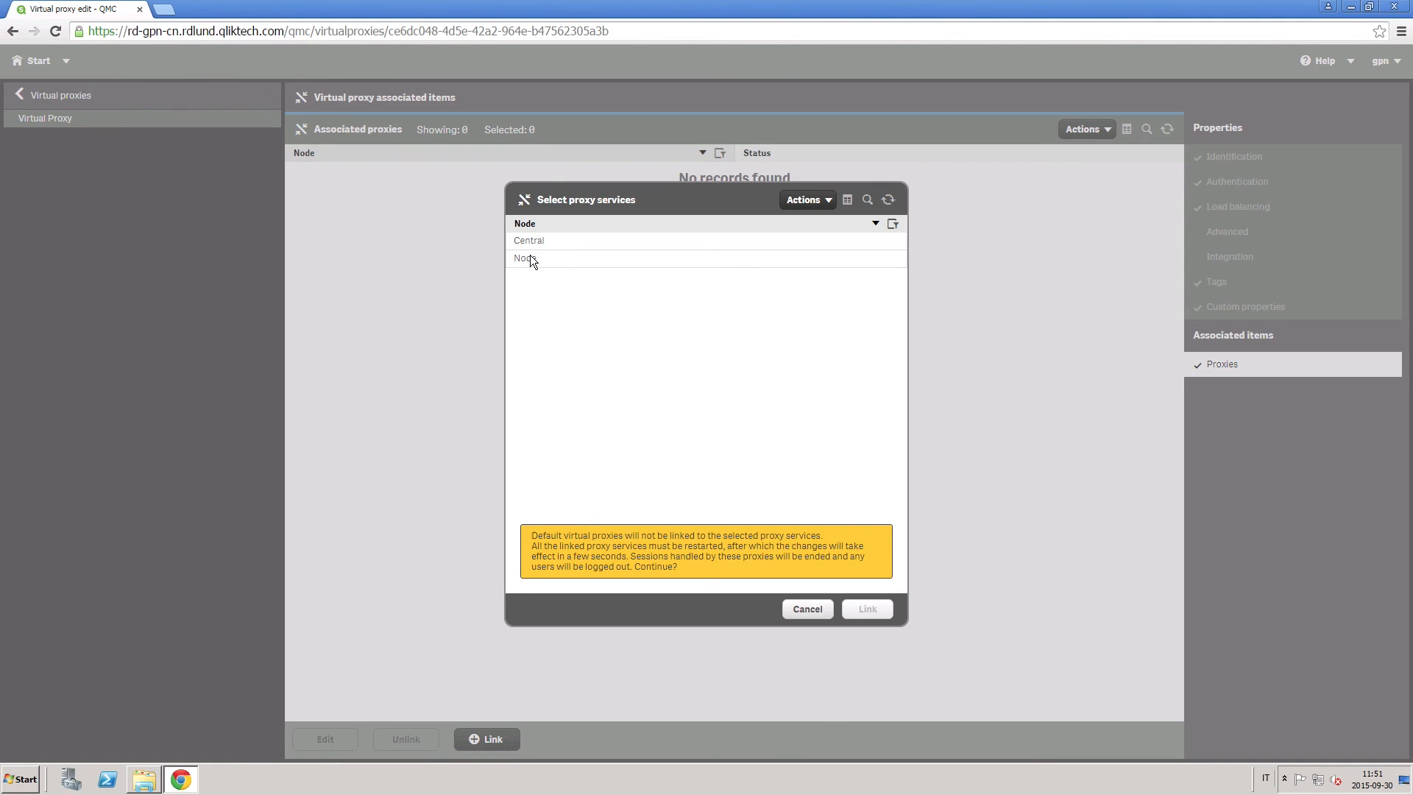
{"action": "left_click", "coordinate": [525, 258]}
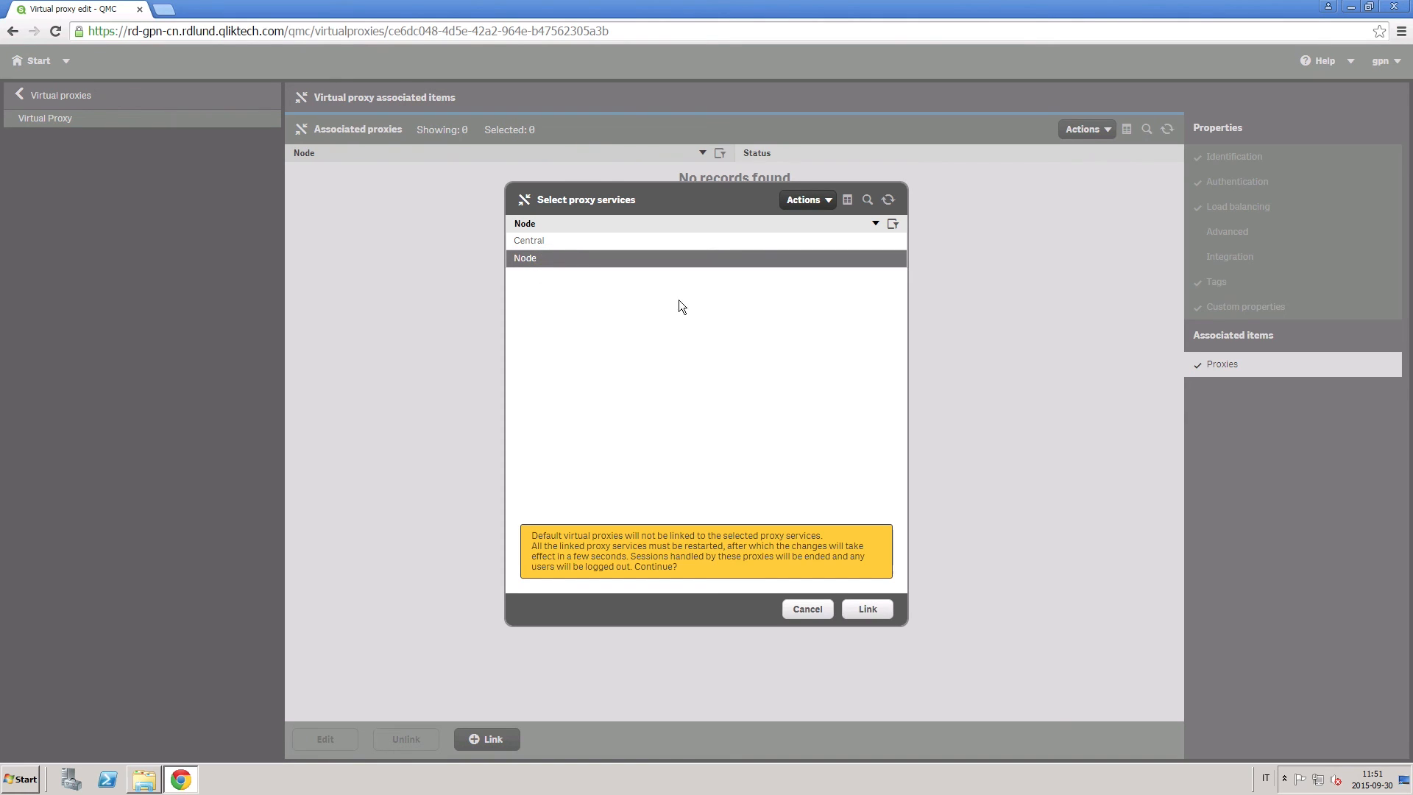
{"action": "left_click", "coordinate": [866, 608]}
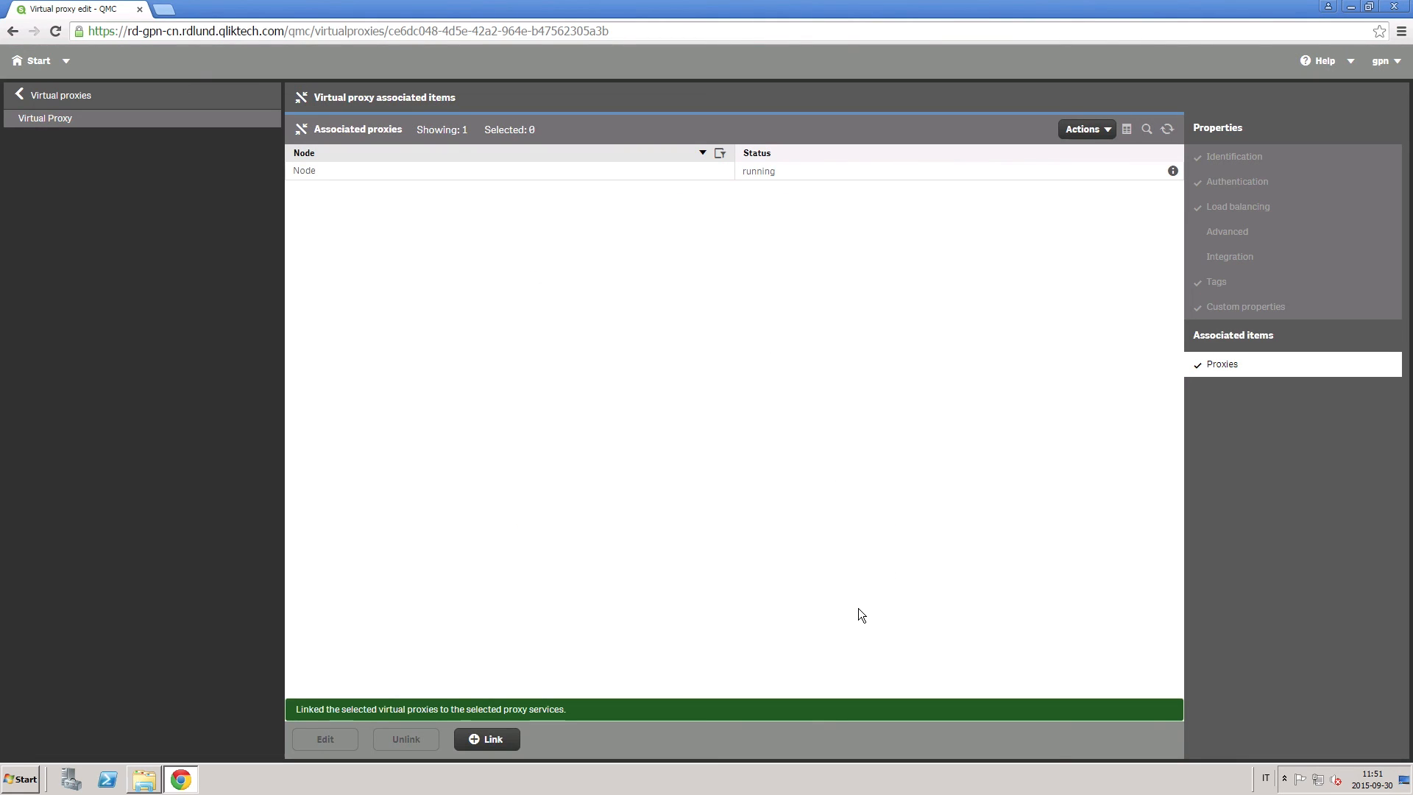
{"action": "mouse_move", "coordinate": [796, 699]}
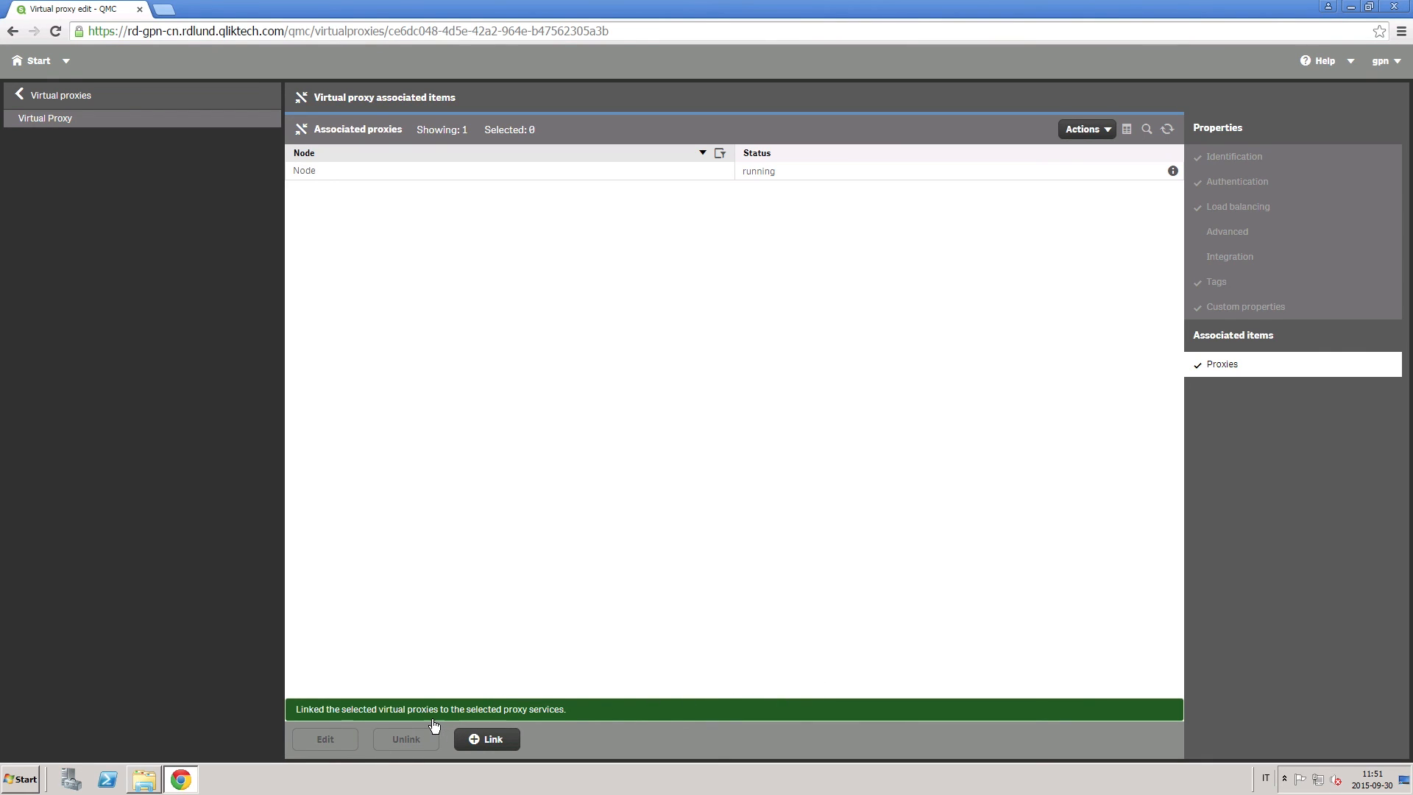
{"action": "mouse_move", "coordinate": [461, 725]}
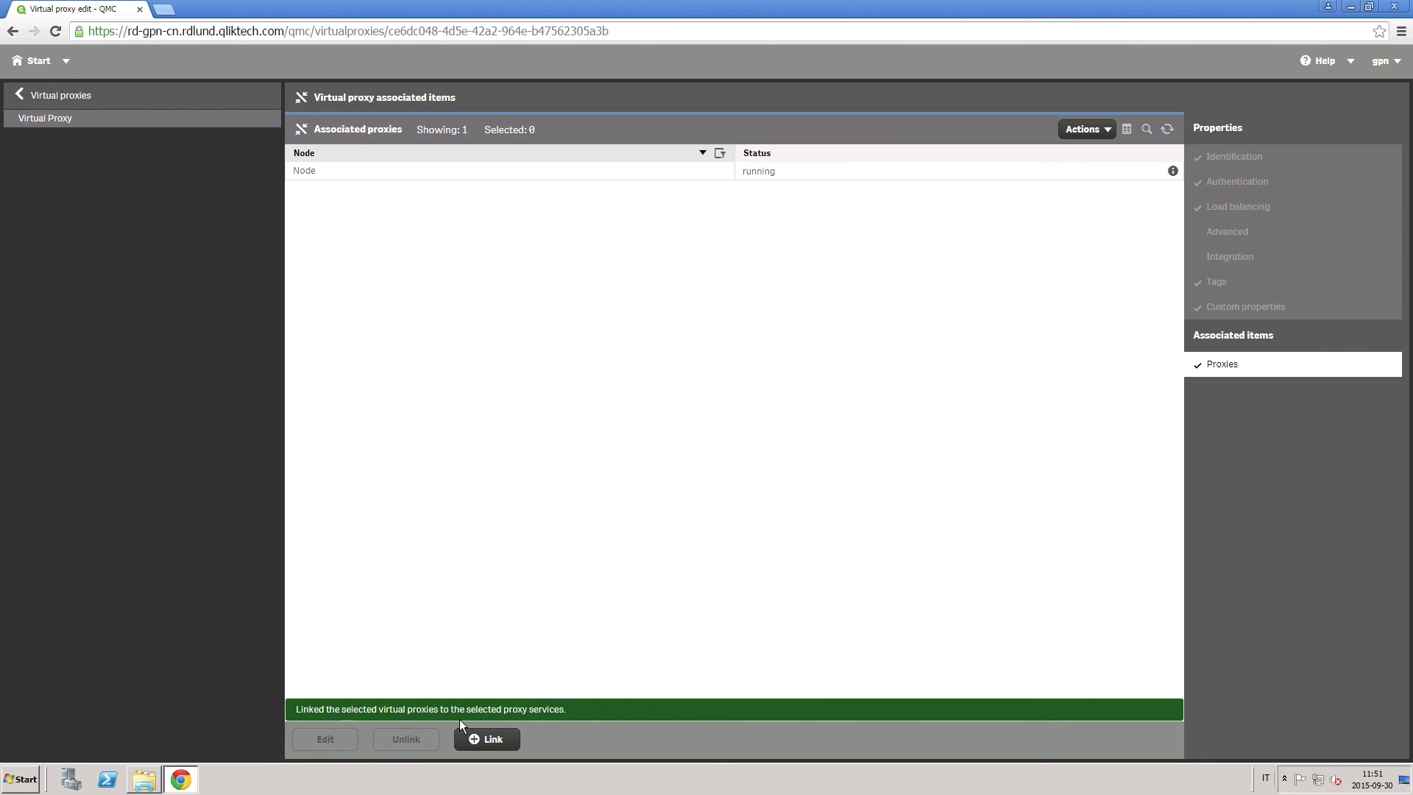